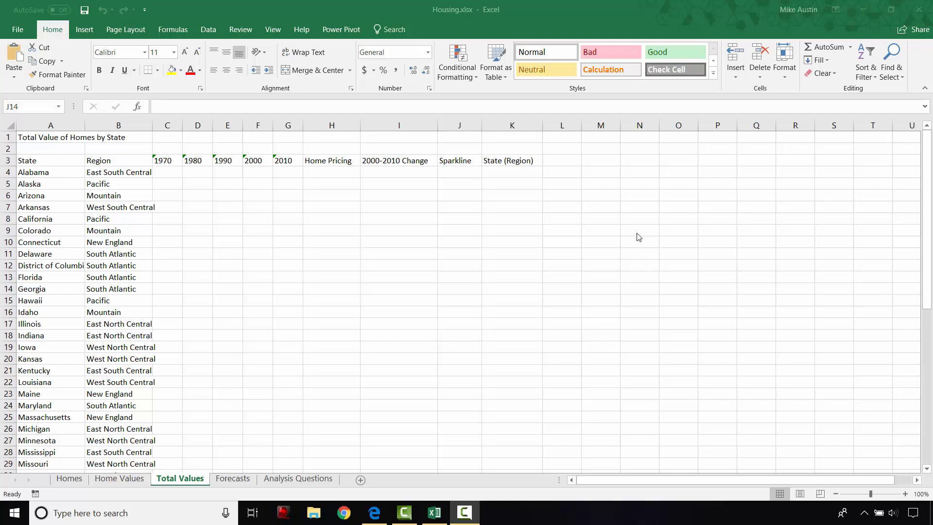
pyautogui.moveTo(600, 295)
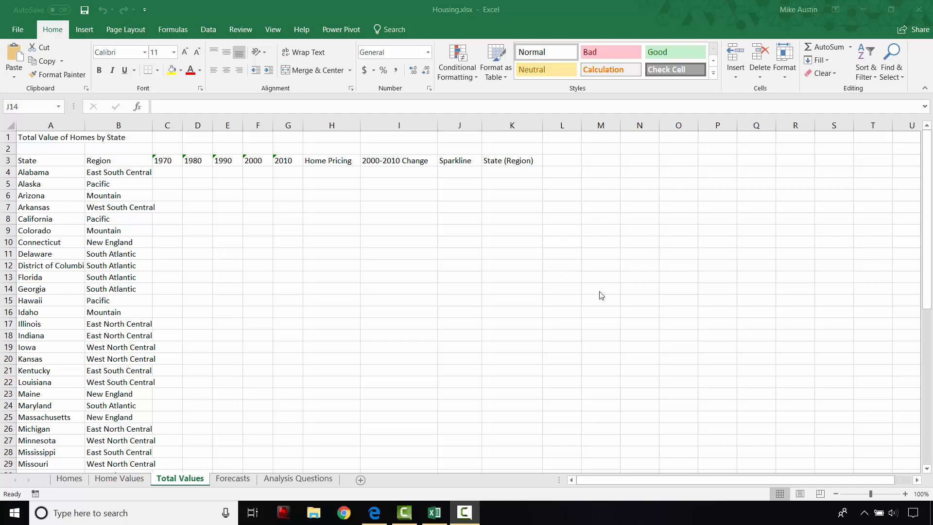
pyautogui.moveTo(426, 216)
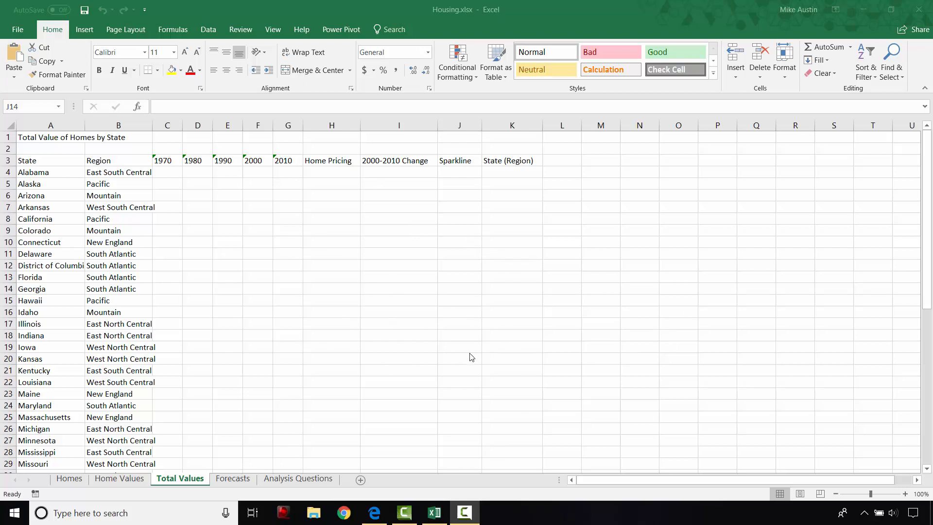
pyautogui.moveTo(473, 257)
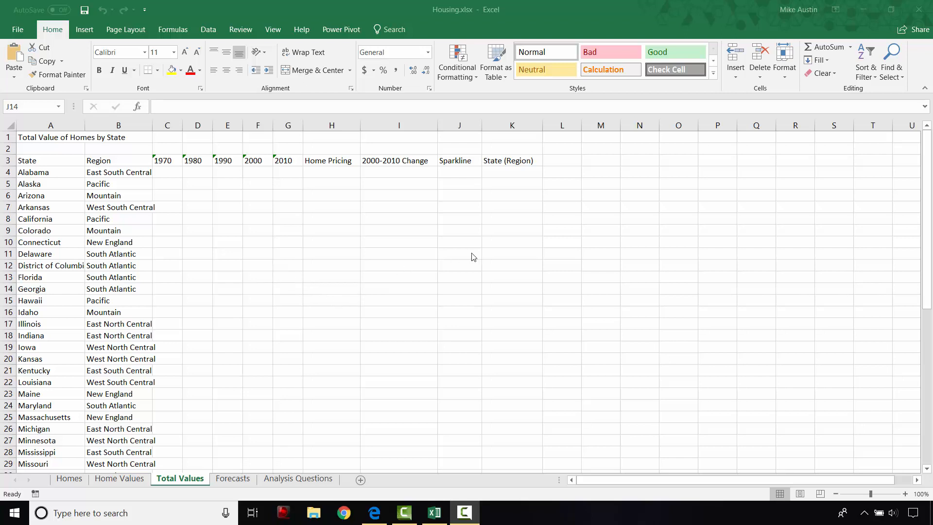
pyautogui.moveTo(672, 361)
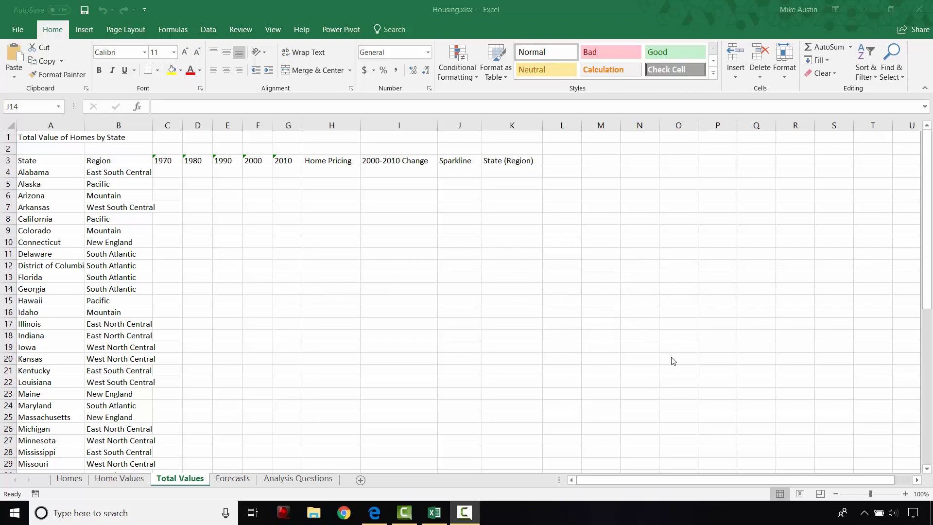
pyautogui.moveTo(552, 173)
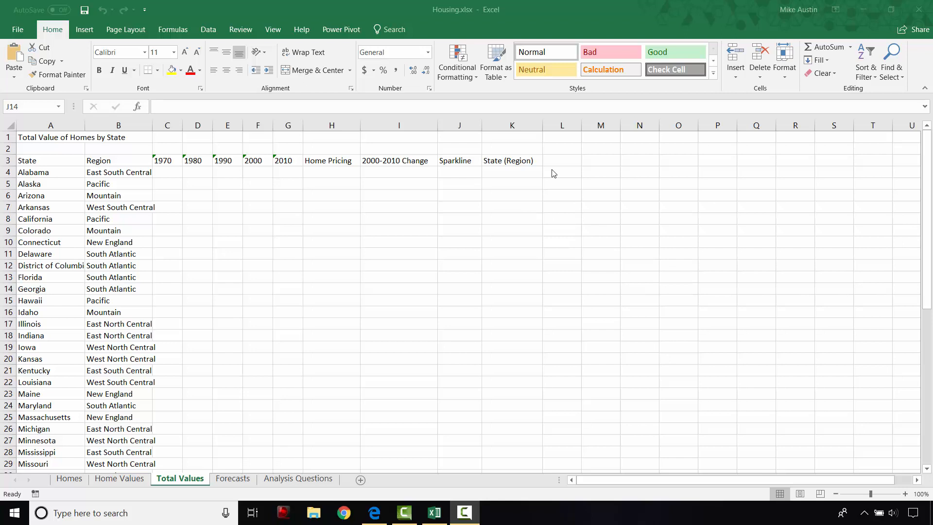
pyautogui.moveTo(592, 248)
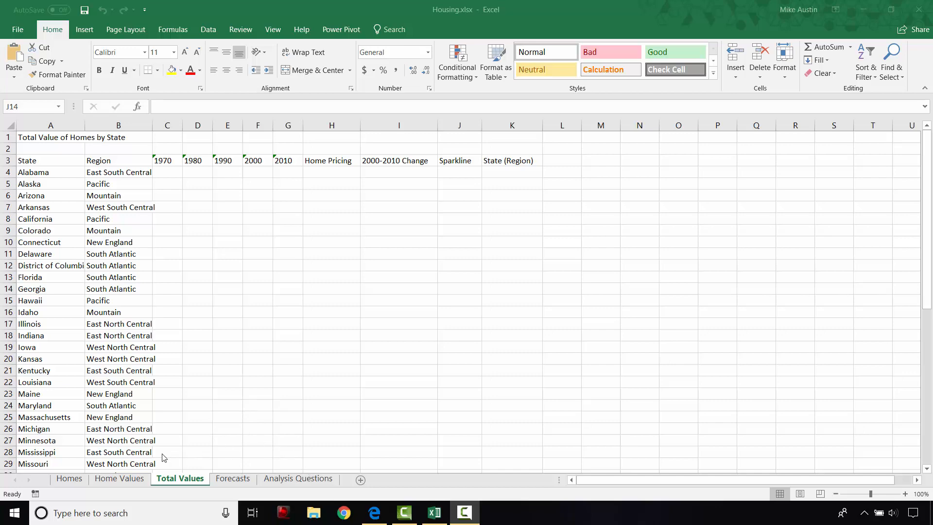
# - Go to the Homes sheet, check the instructions, and select a cell inside the Homes table
pyautogui.click(459, 289)
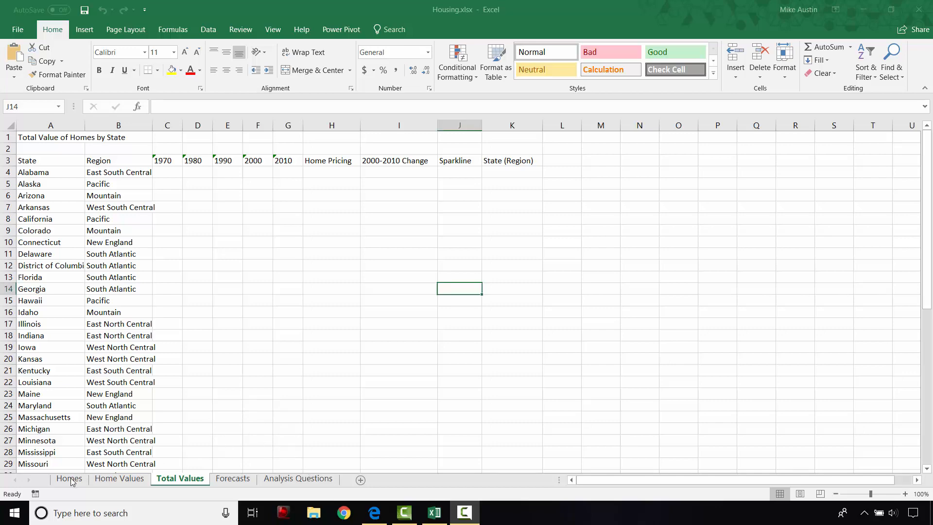
pyautogui.click(69, 478)
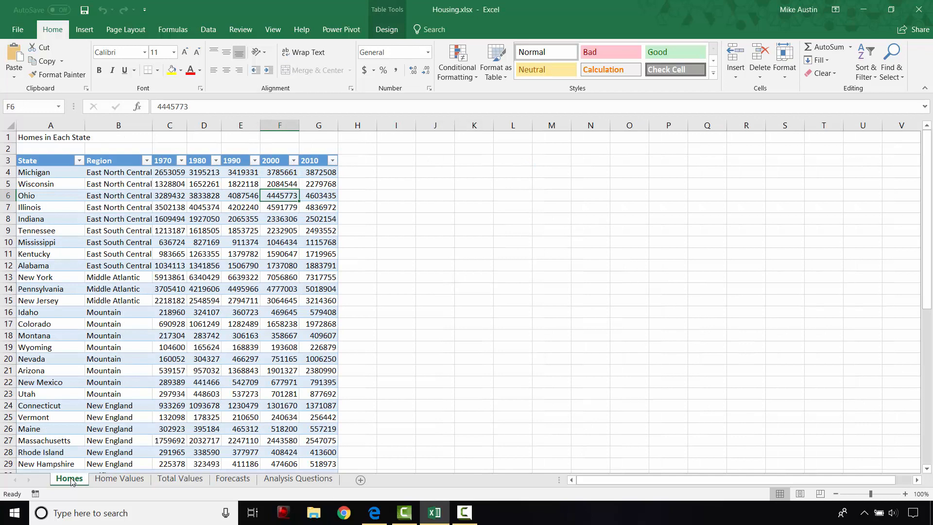
pyautogui.moveTo(317, 464)
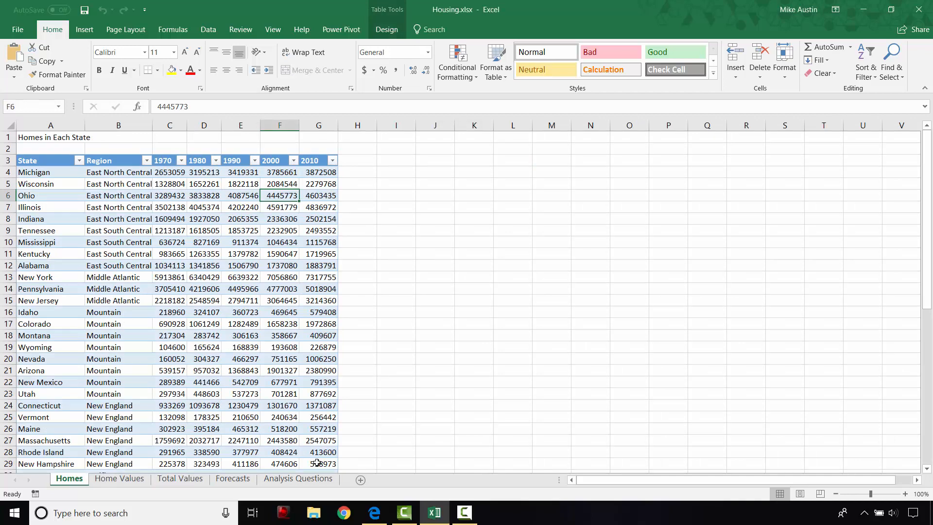
pyautogui.click(373, 513)
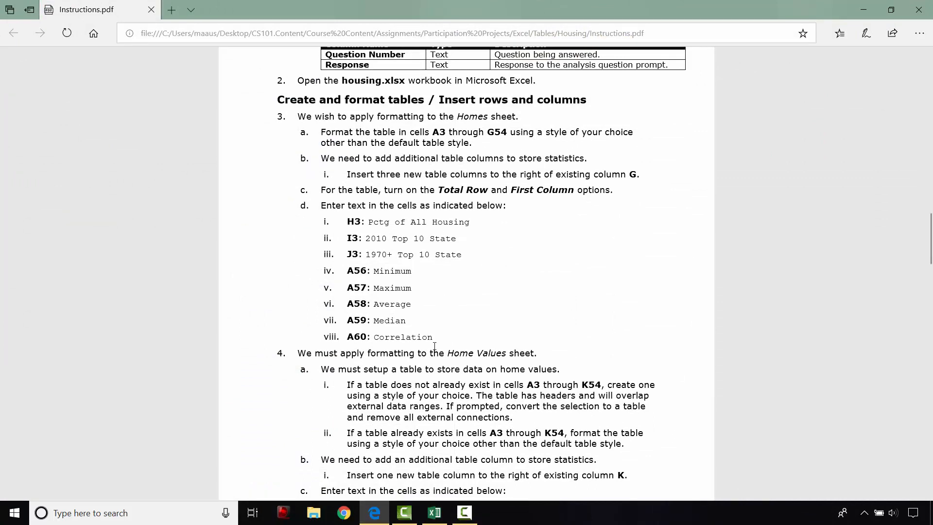
pyautogui.click(433, 512)
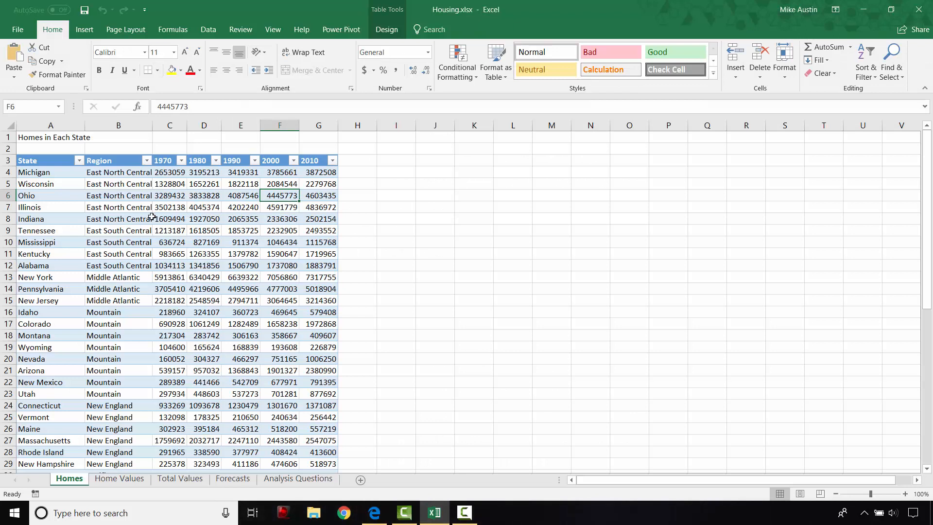
pyautogui.click(117, 219)
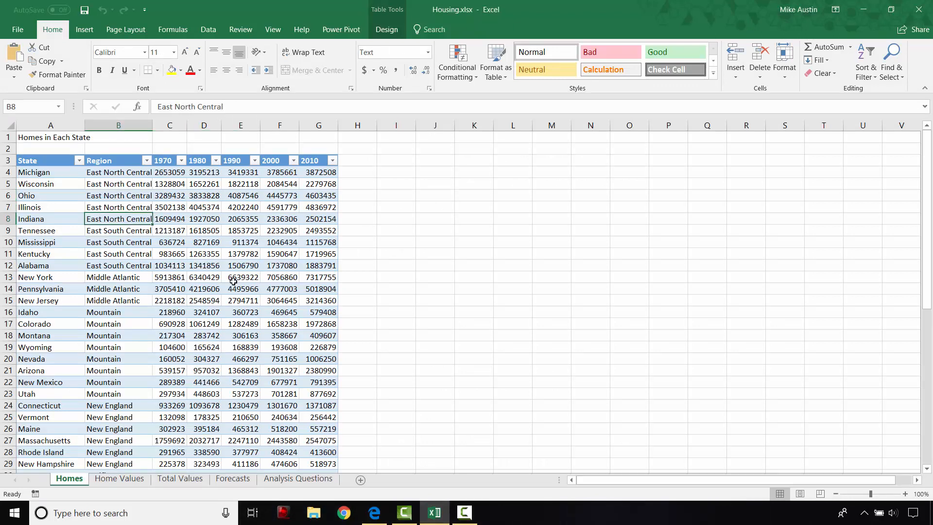
pyautogui.moveTo(127, 188)
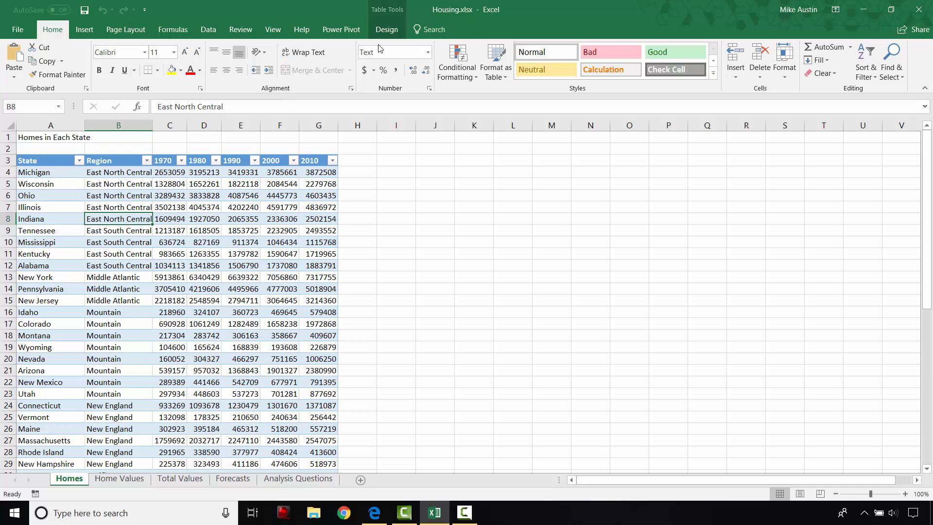
# - Apply the Light Green banded style (Table Style Light 21) to the Homes table
pyautogui.click(386, 29)
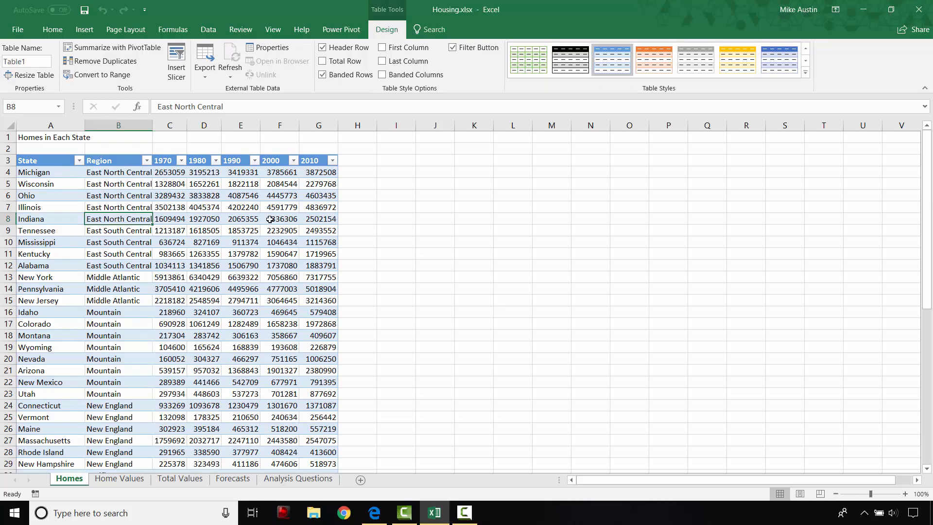
pyautogui.moveTo(518, 160)
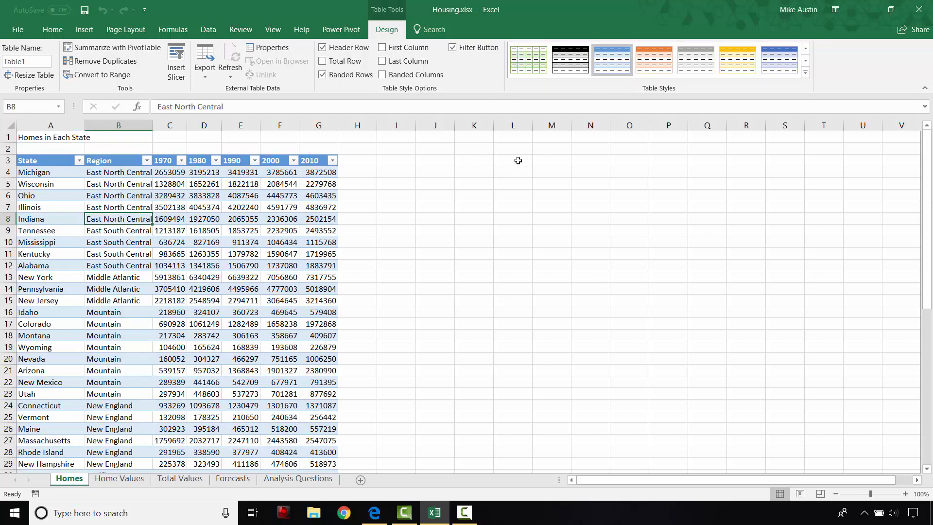
pyautogui.click(527, 59)
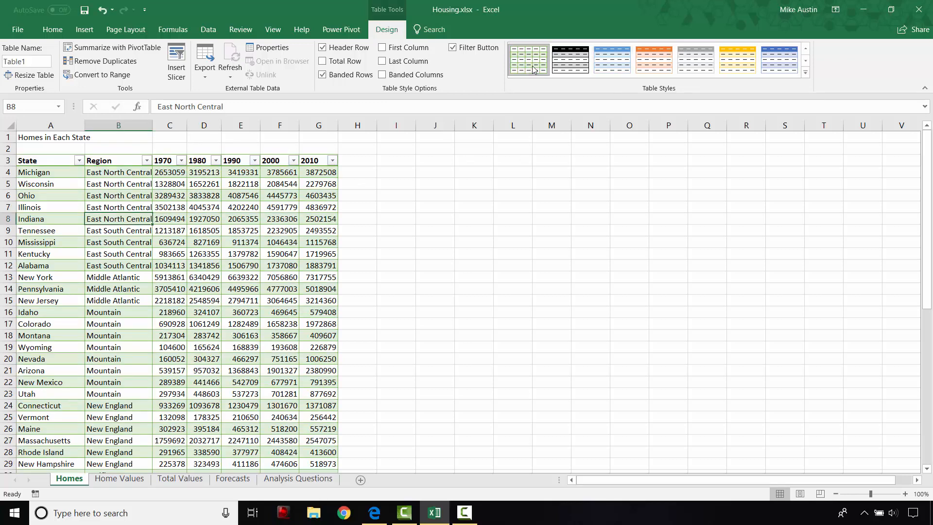
pyautogui.moveTo(527, 59)
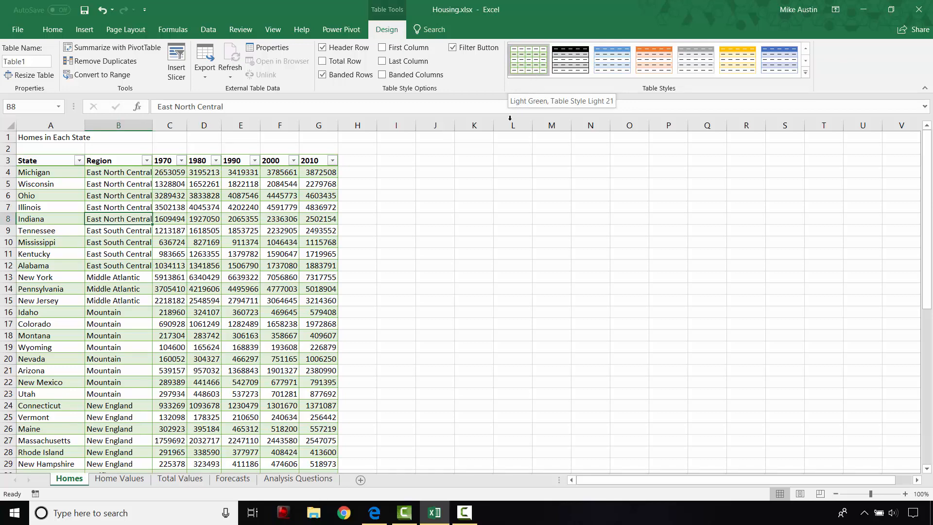
pyautogui.moveTo(357, 253)
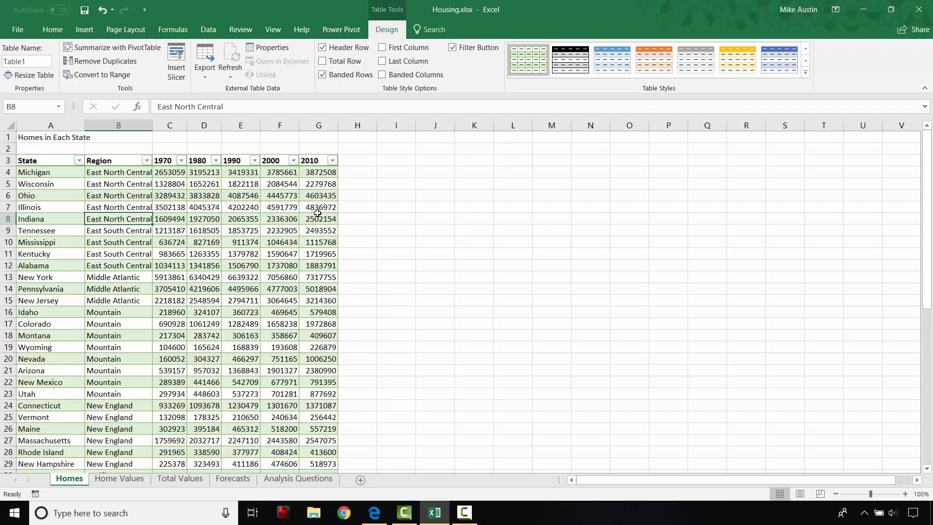
# - Insert three table columns to the right of 2010, headed 2011, 2012 and 2013
pyautogui.click(319, 219)
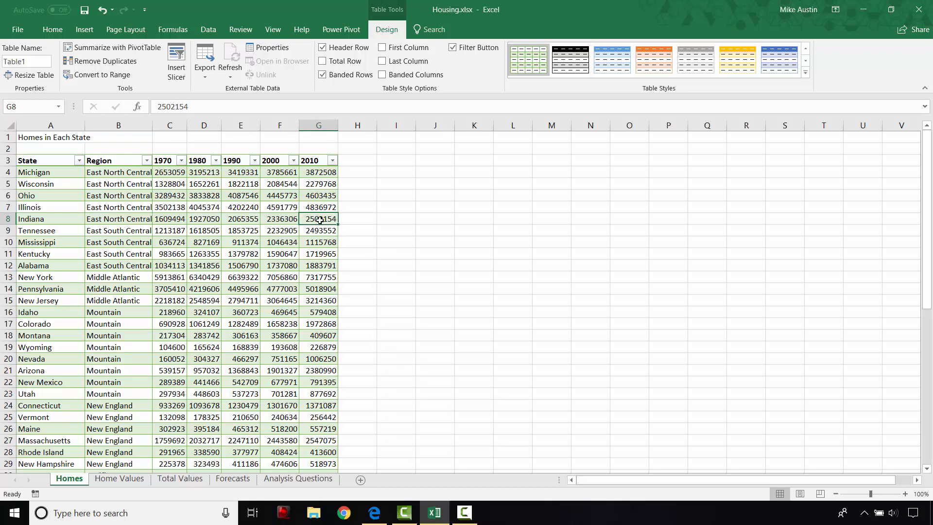
pyautogui.rightClick(319, 219)
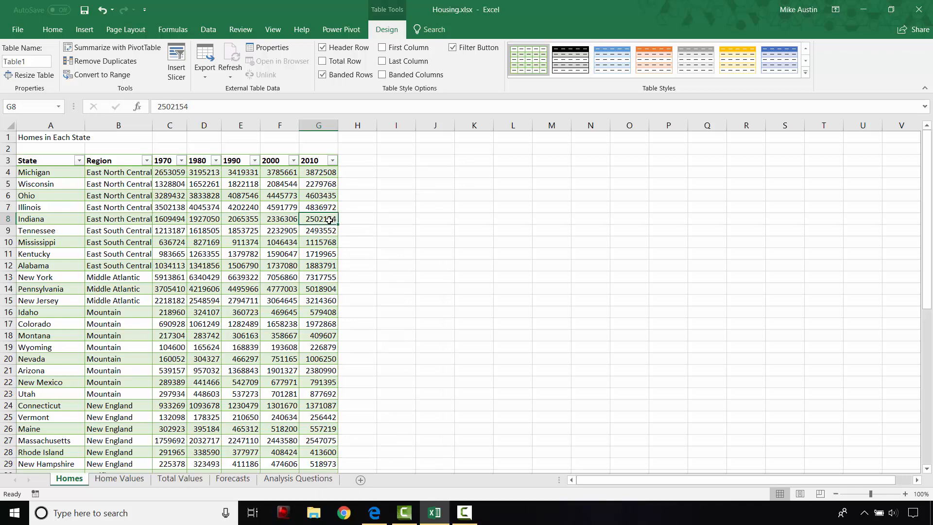
pyautogui.rightClick(319, 219)
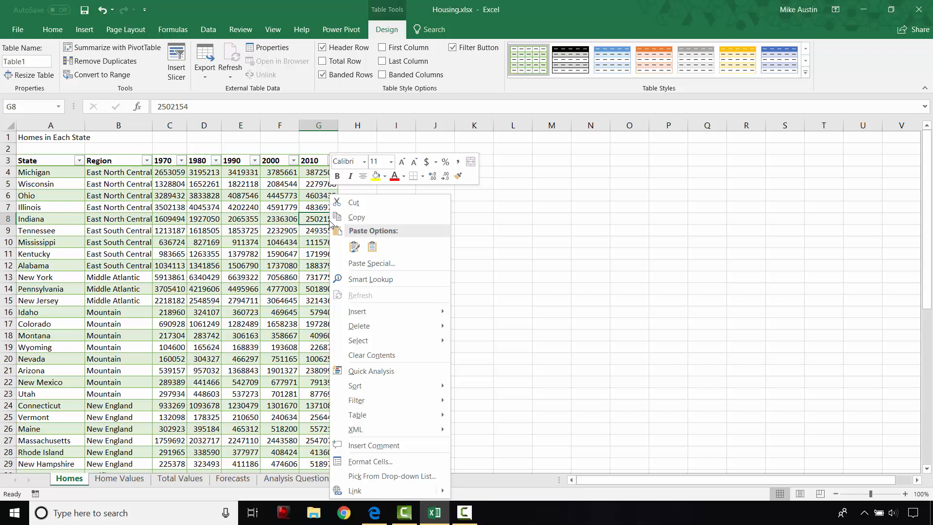
pyautogui.moveTo(356, 311)
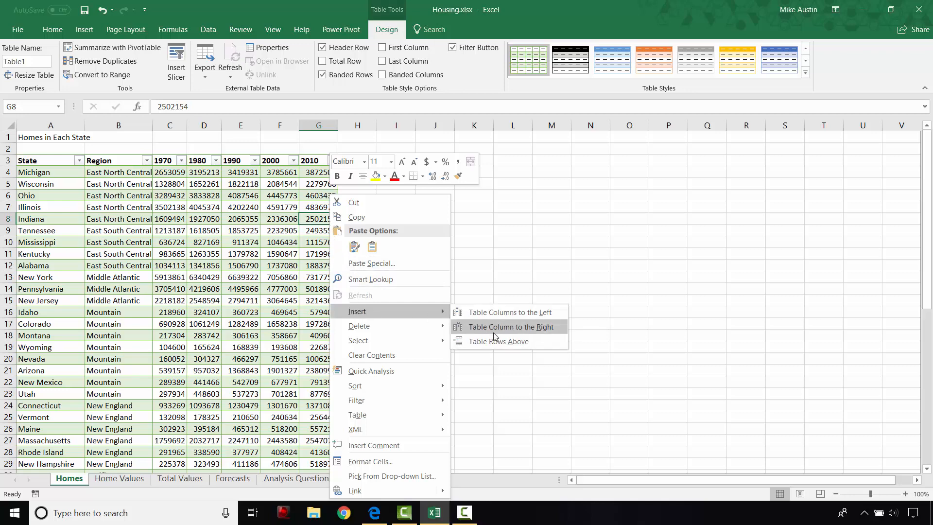
pyautogui.click(510, 326)
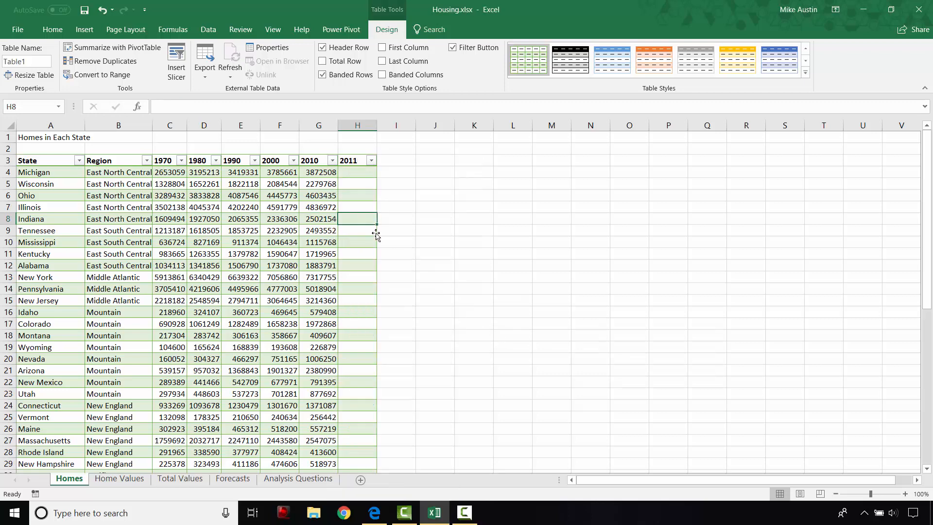
pyautogui.rightClick(356, 219)
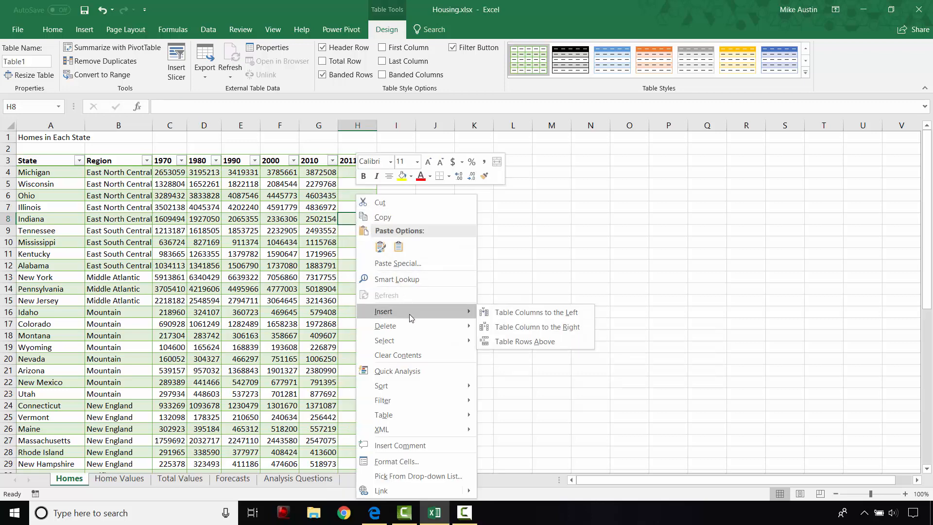
pyautogui.moveTo(537, 327)
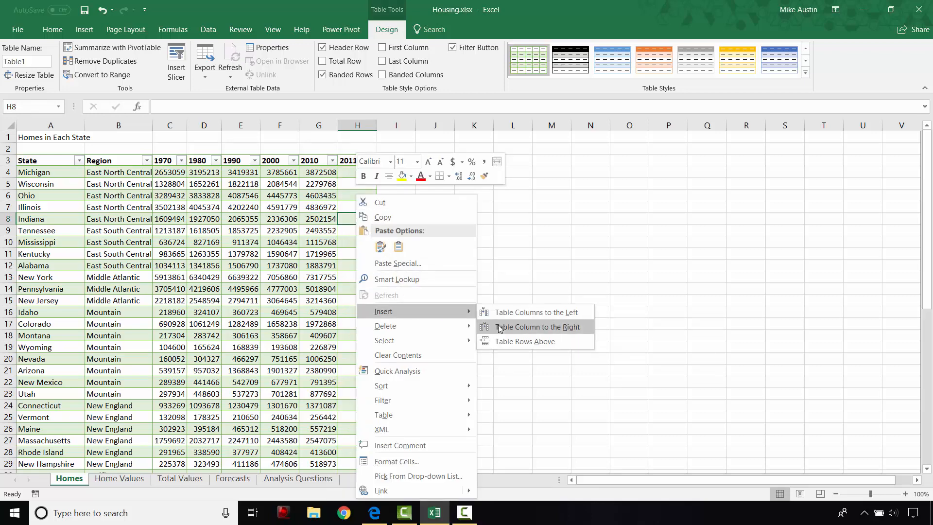
pyautogui.click(537, 326)
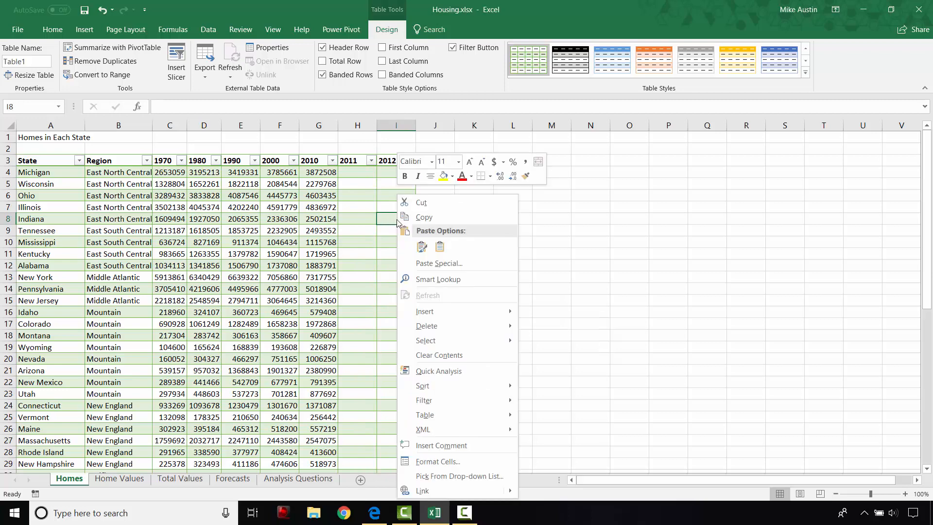
pyautogui.moveTo(416, 268)
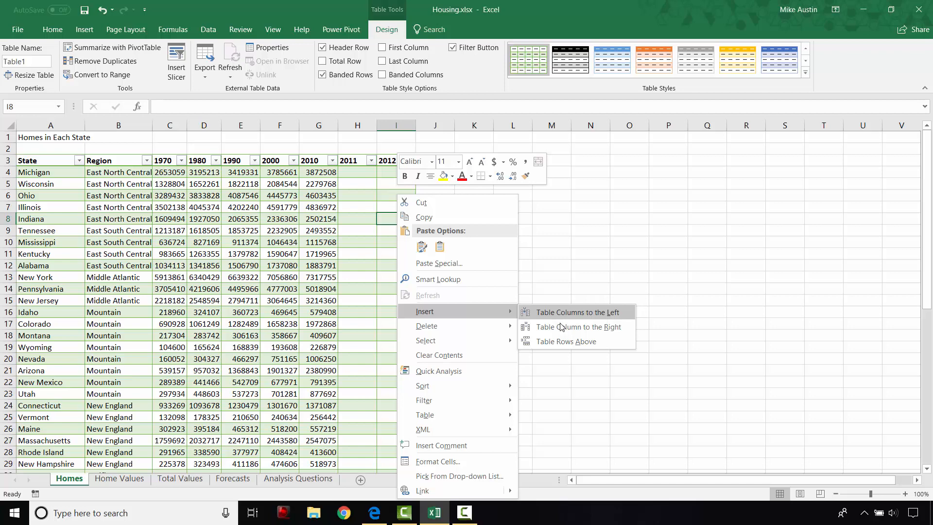
pyautogui.click(578, 327)
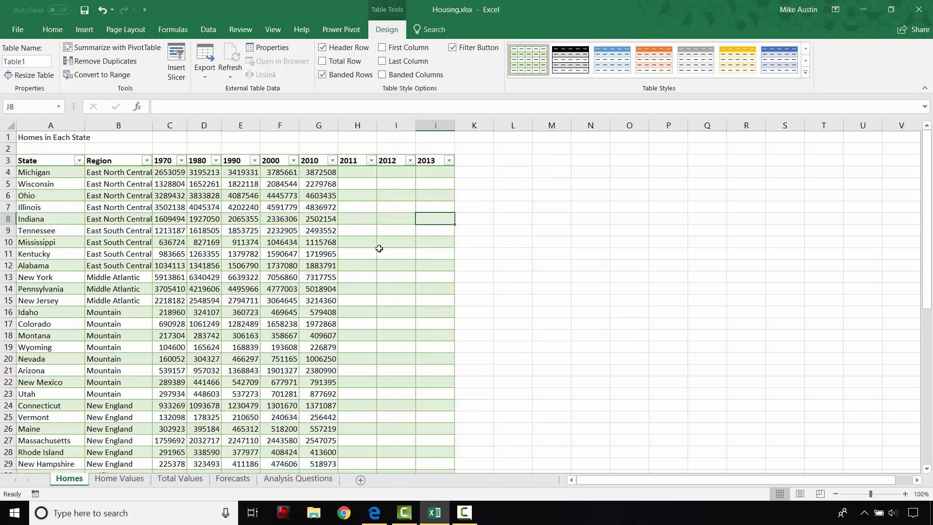
pyautogui.moveTo(409, 470)
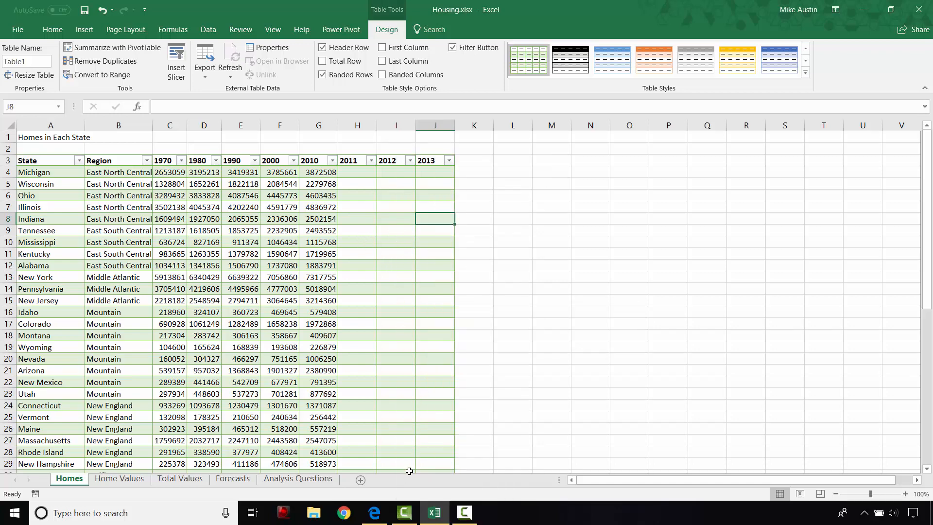
# - After checking the instructions, turn on the Homes table's Total Row option
pyautogui.click(373, 512)
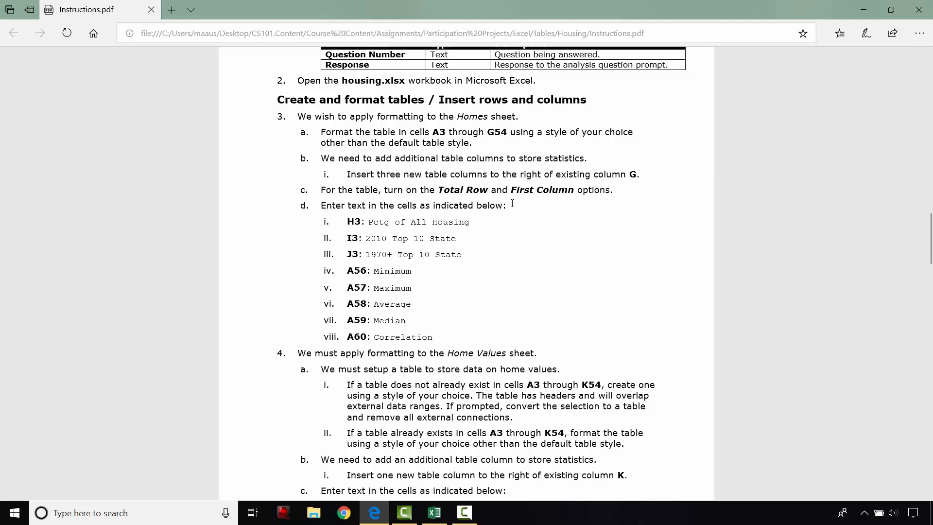
pyautogui.click(433, 513)
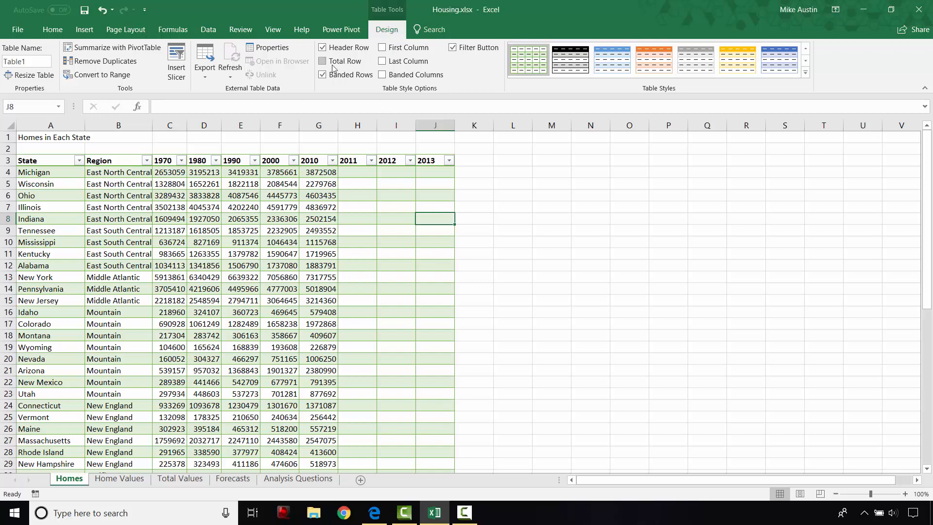
pyautogui.click(323, 60)
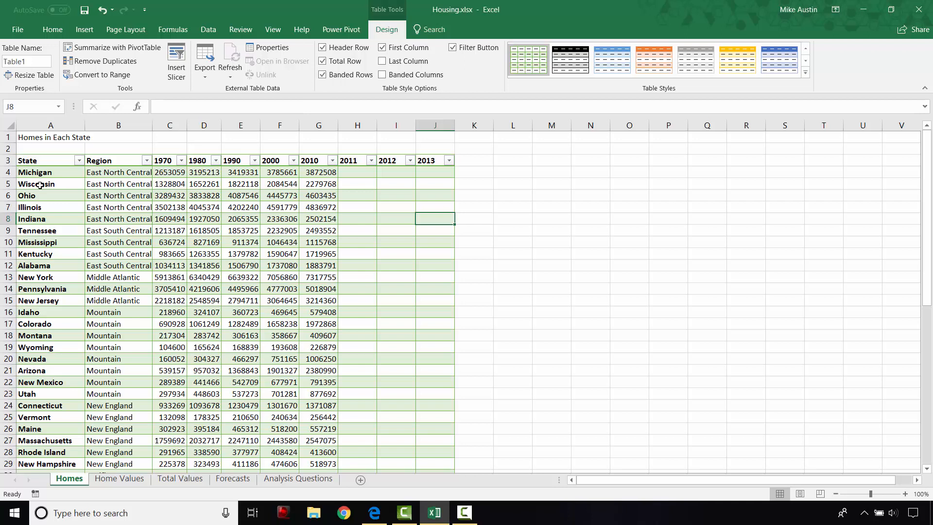
pyautogui.moveTo(191, 297)
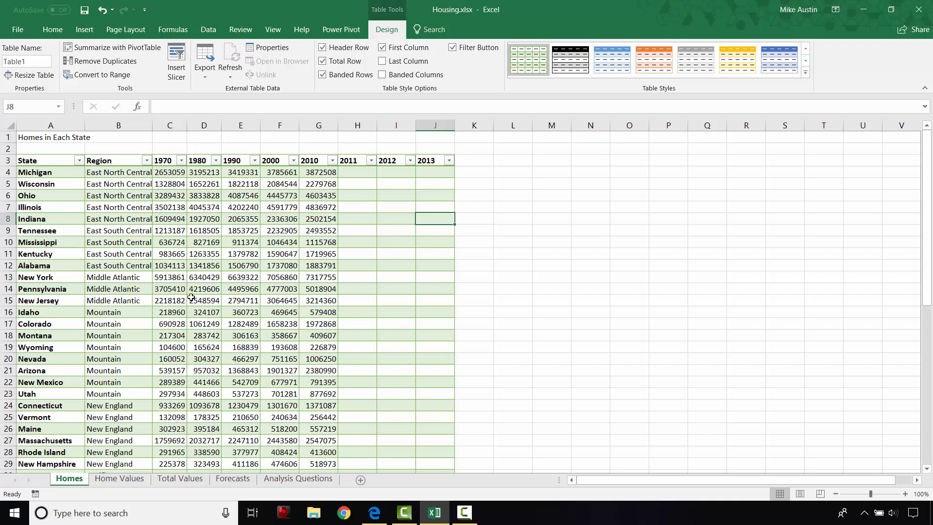
pyautogui.moveTo(370, 509)
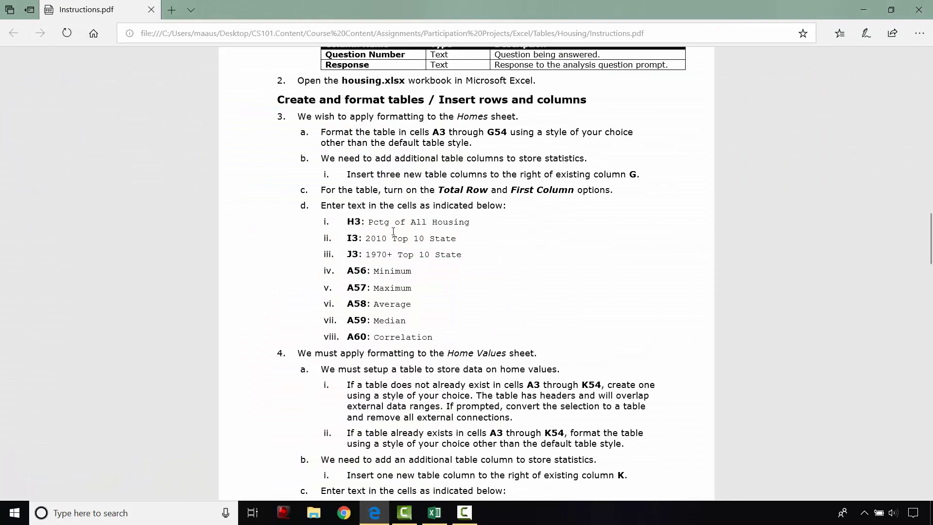
pyautogui.moveTo(439, 221)
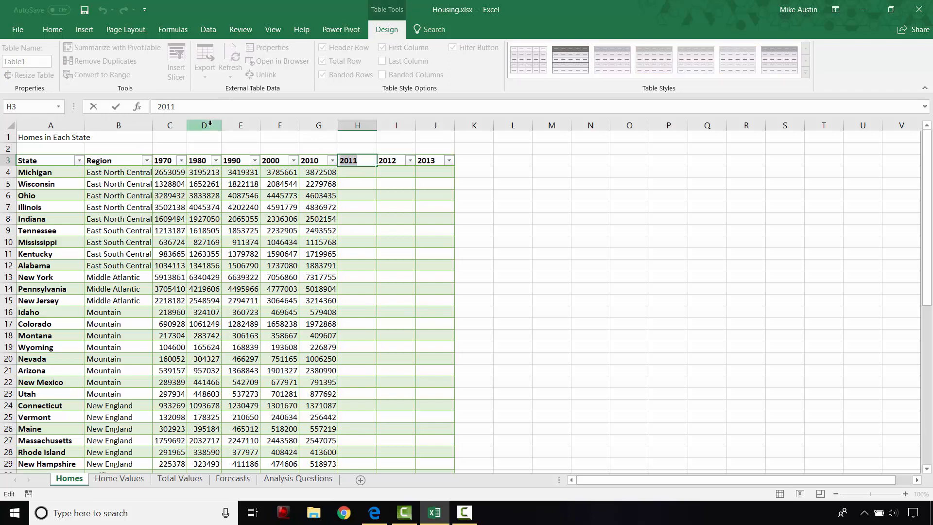
# - Enter 'Pctg of All Housing' as the 2011 column heading and move to the 2012 heading
pyautogui.write('P')
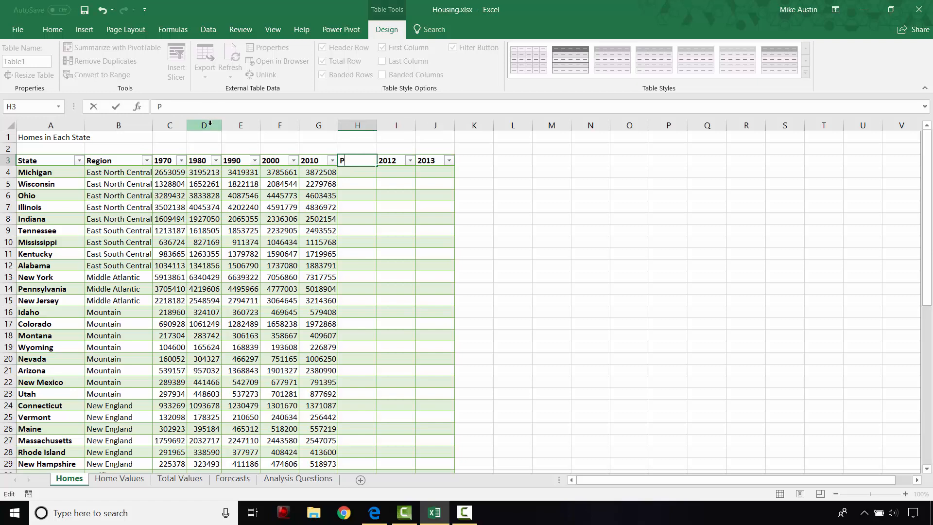
pyautogui.write('ctg o')
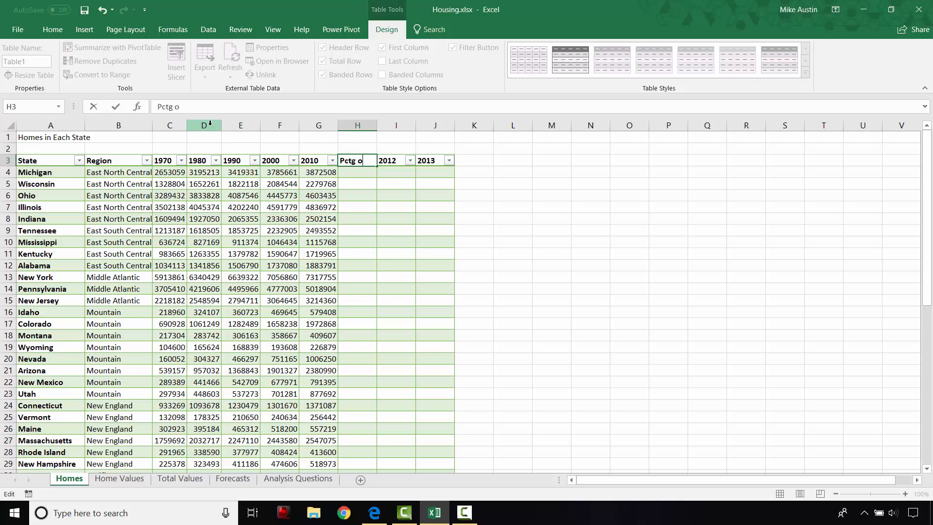
pyautogui.write('f')
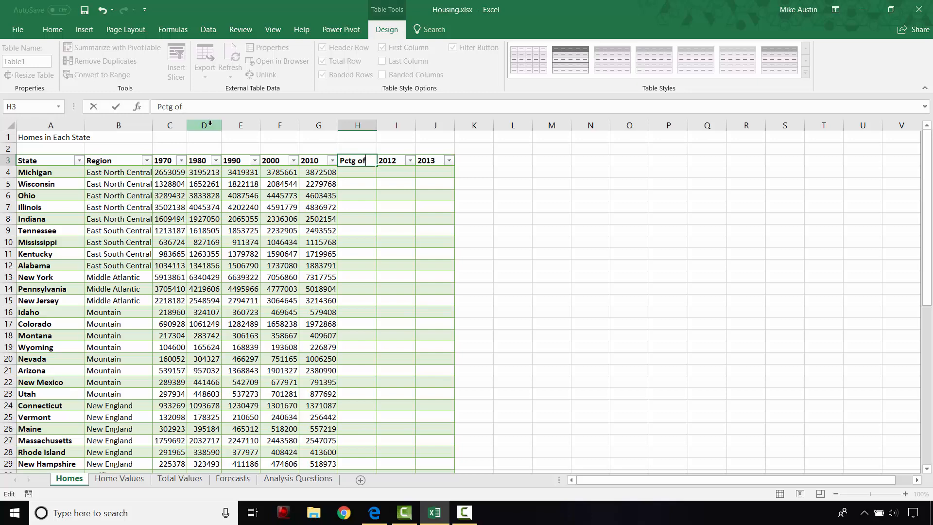
pyautogui.write('All')
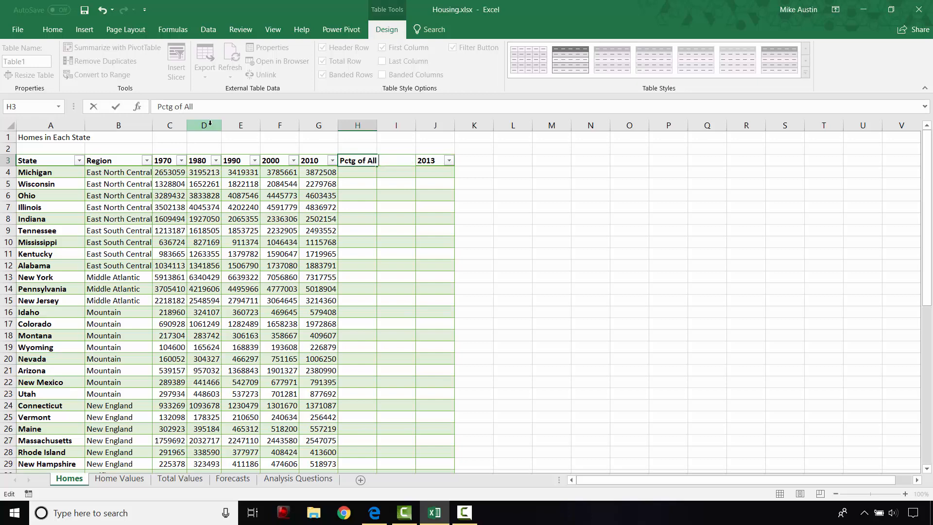
pyautogui.write('Housing')
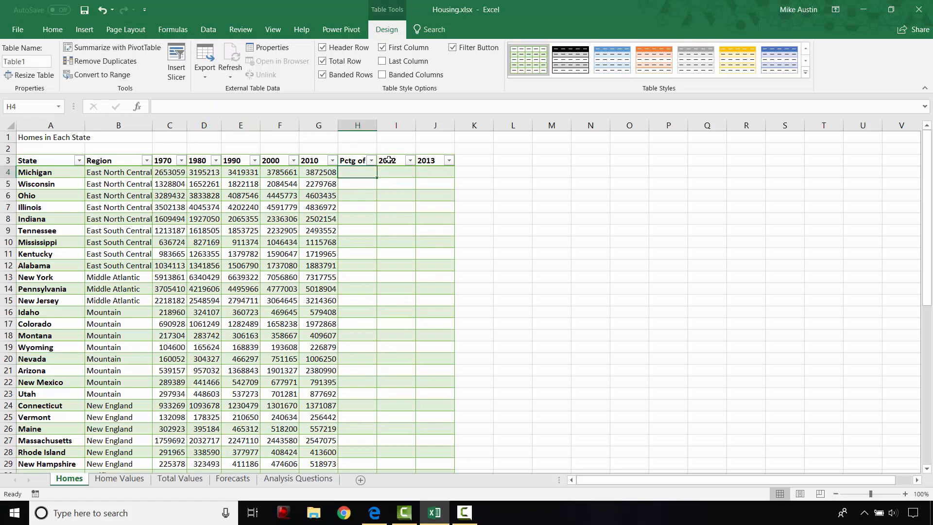
pyautogui.click(388, 160)
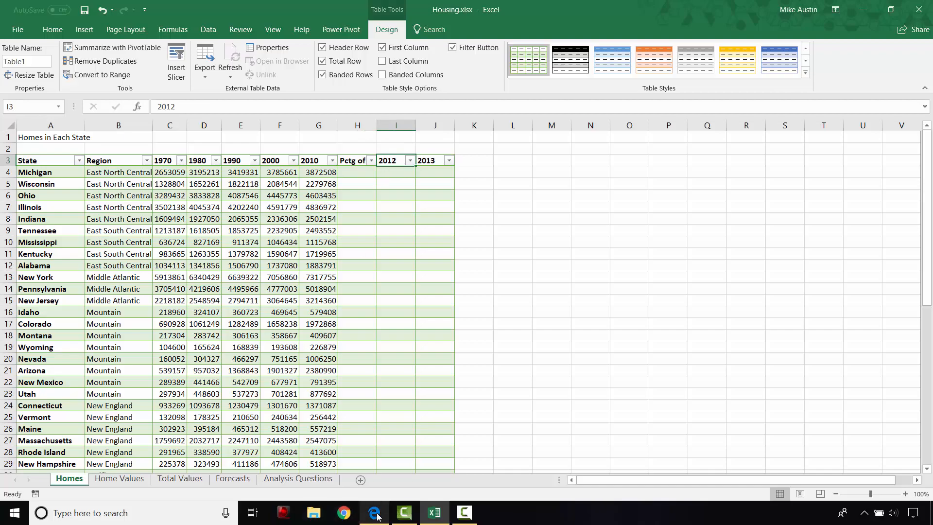
pyautogui.click(373, 512)
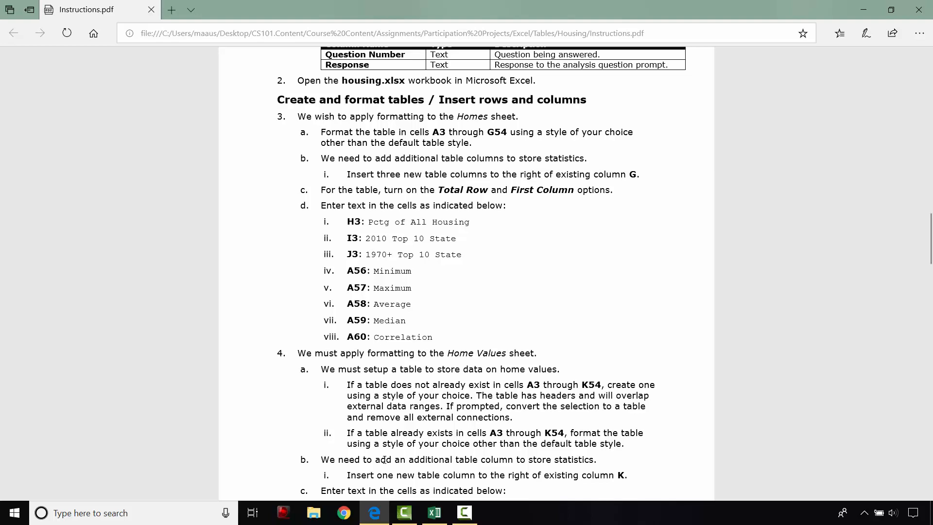
pyautogui.click(433, 512)
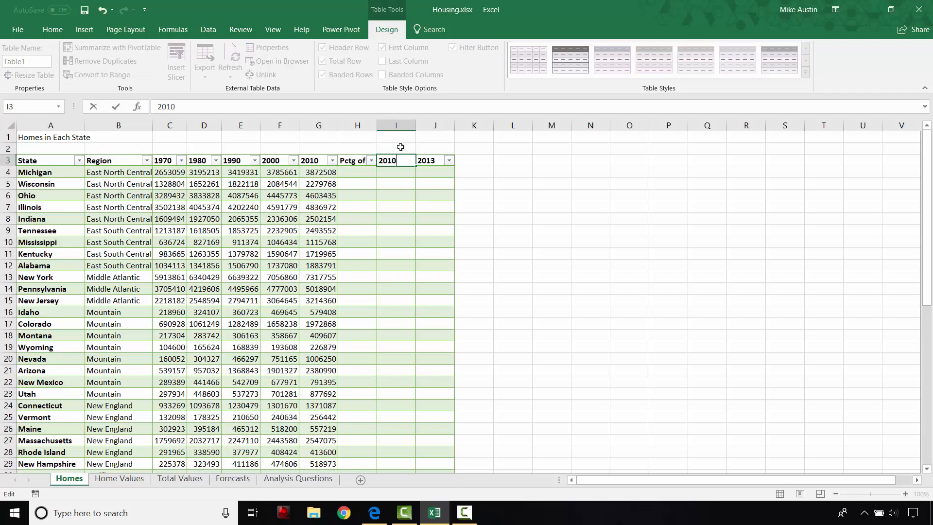
# - Enter '2010 Top 10 State' as the 2012 heading and '1970+ Top 10 State' as the 2013 heading
pyautogui.write('Top')
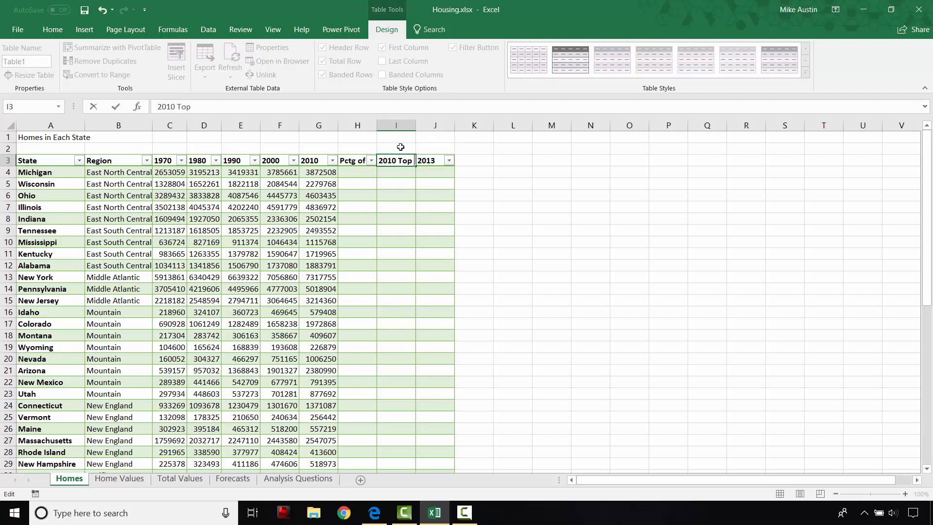
pyautogui.write('10')
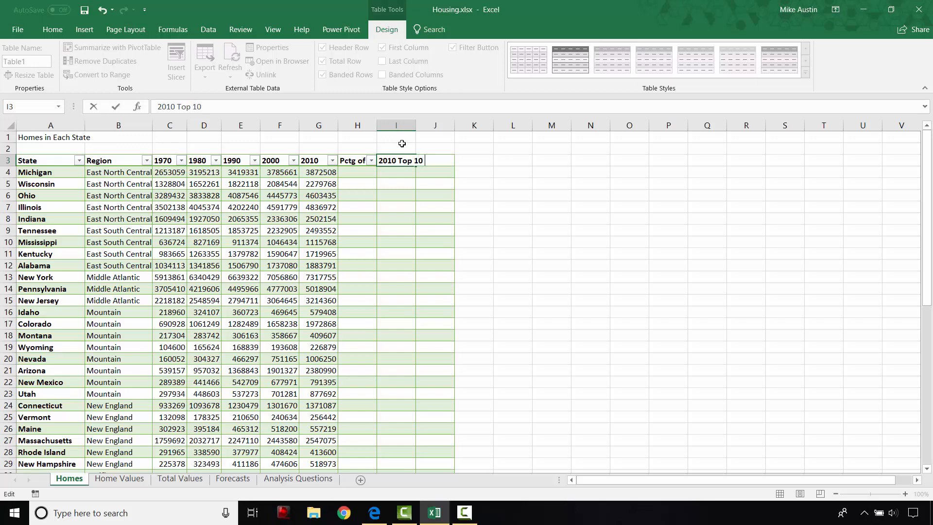
pyautogui.write('Stat')
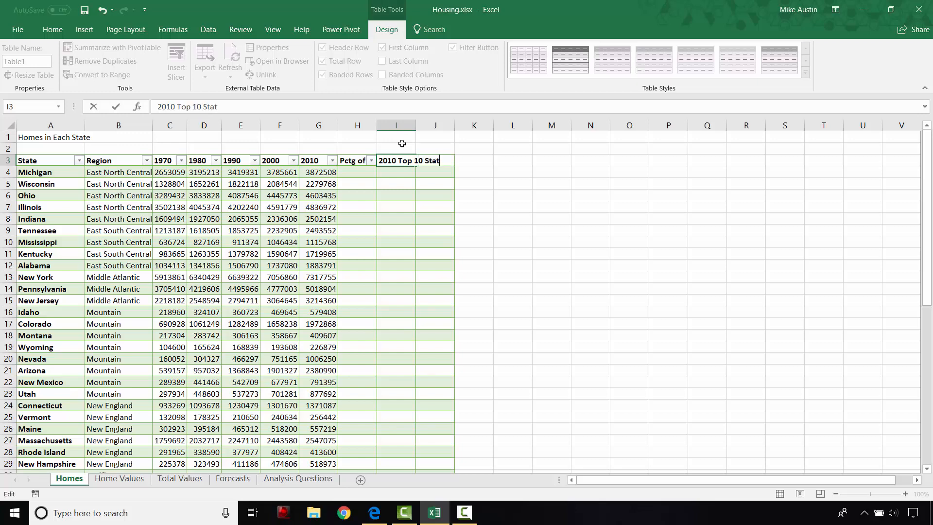
pyautogui.click(373, 512)
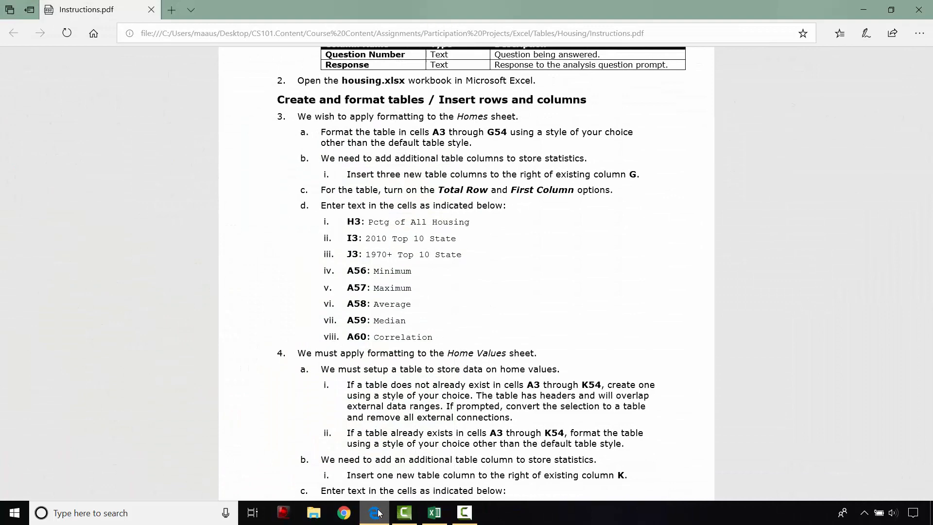
pyautogui.click(433, 512)
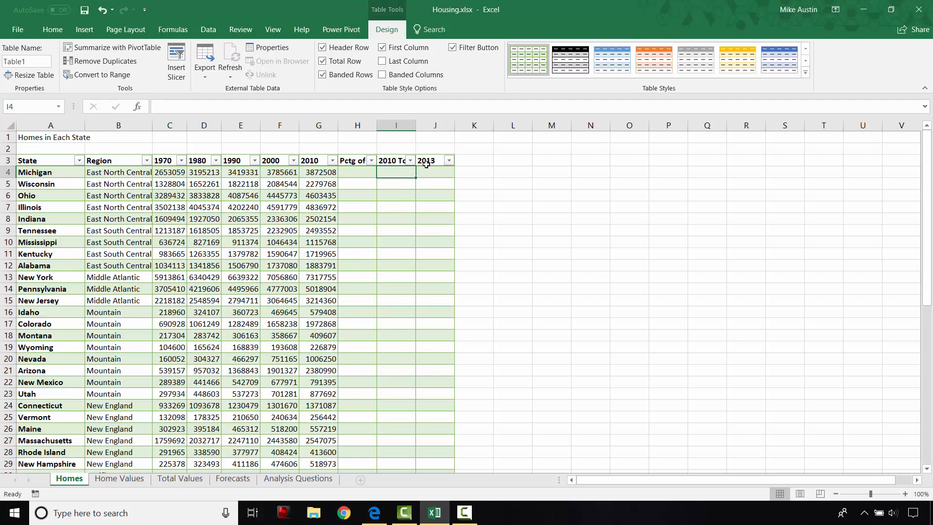
pyautogui.click(426, 160)
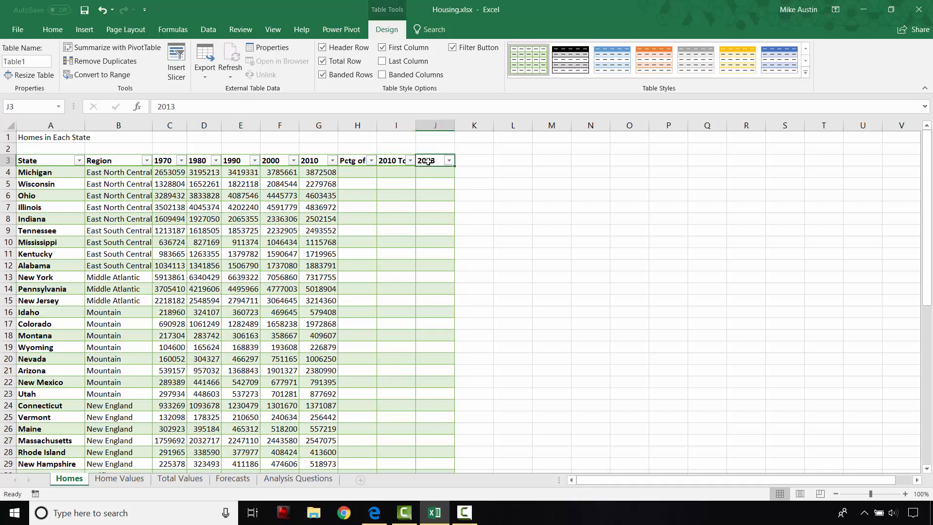
pyautogui.doubleClick(425, 161)
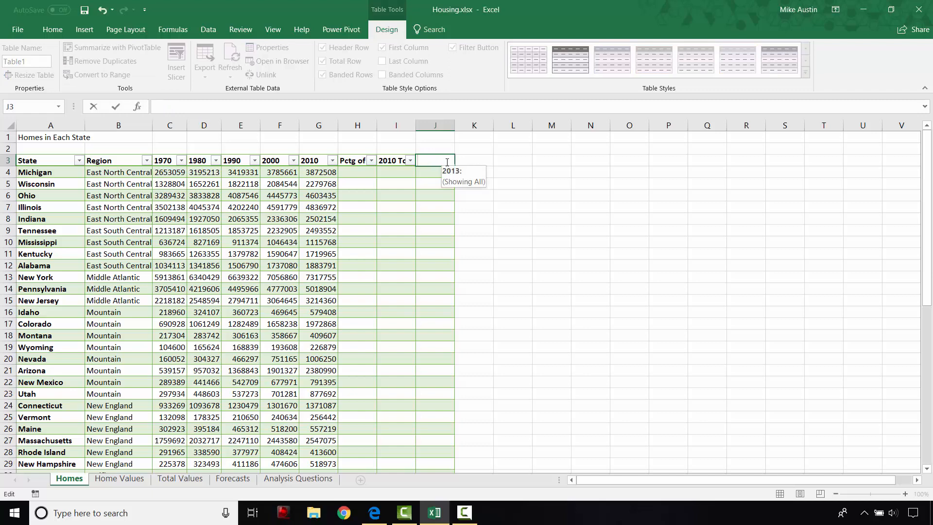
pyautogui.moveTo(410, 501)
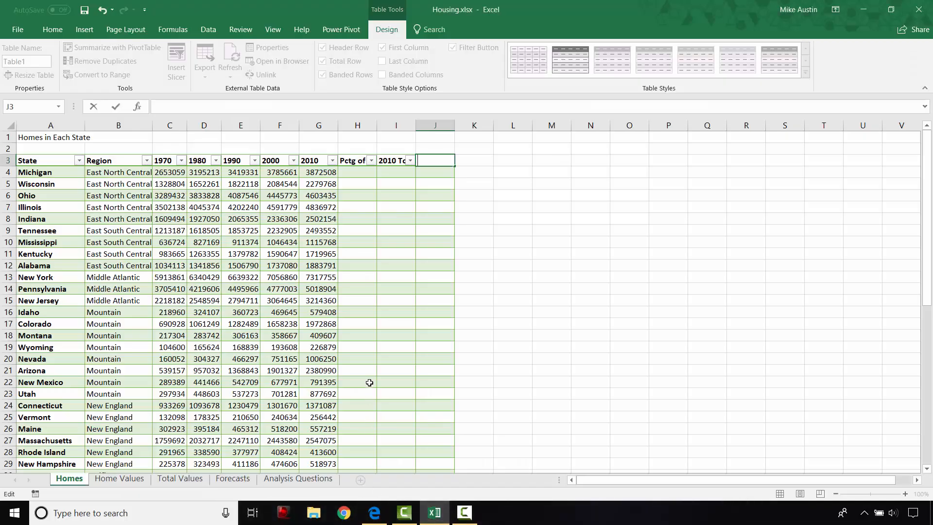
pyautogui.write('1970+ Top')
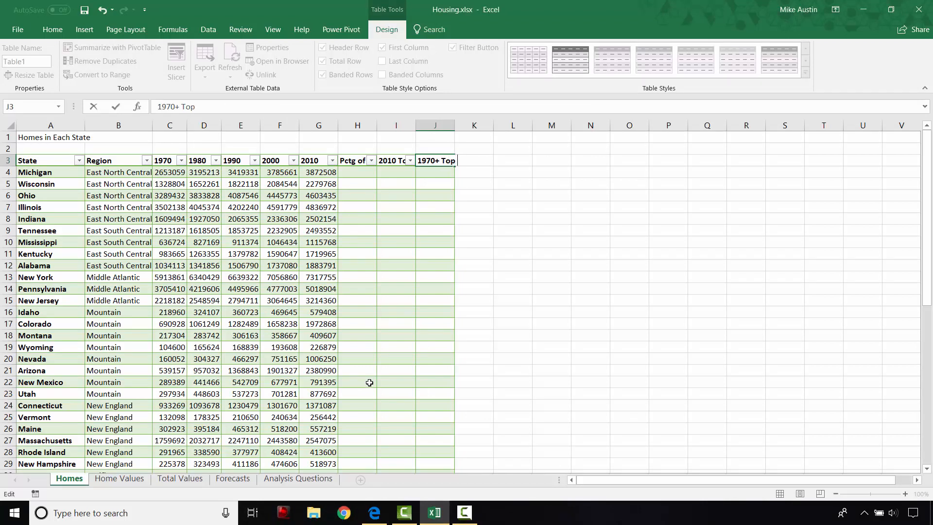
pyautogui.write('10 Stat')
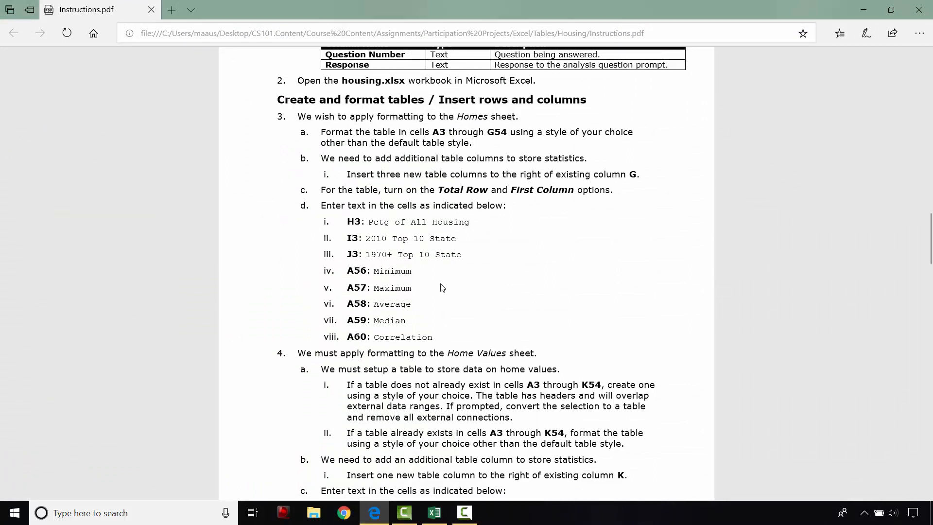
pyautogui.moveTo(393, 269)
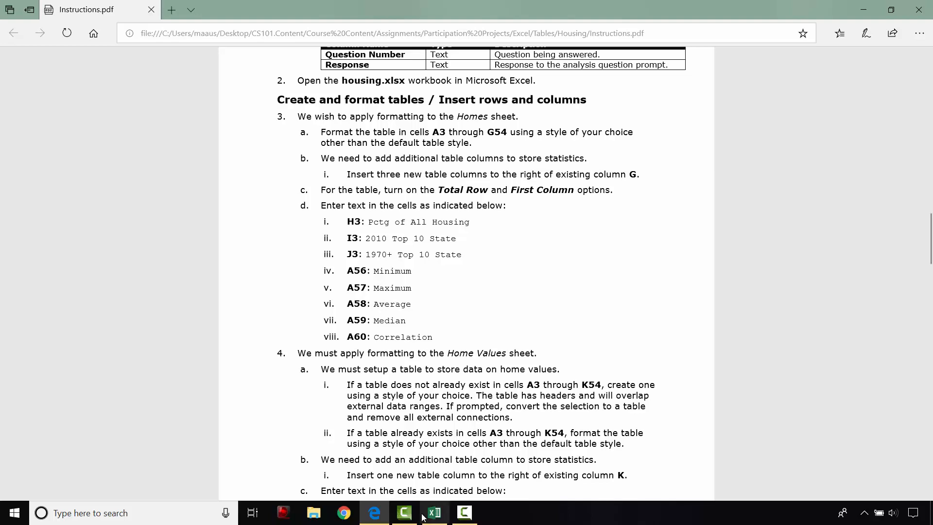
# - Label rows below the Total row 'Minimum' and 'Maximum'
pyautogui.click(433, 512)
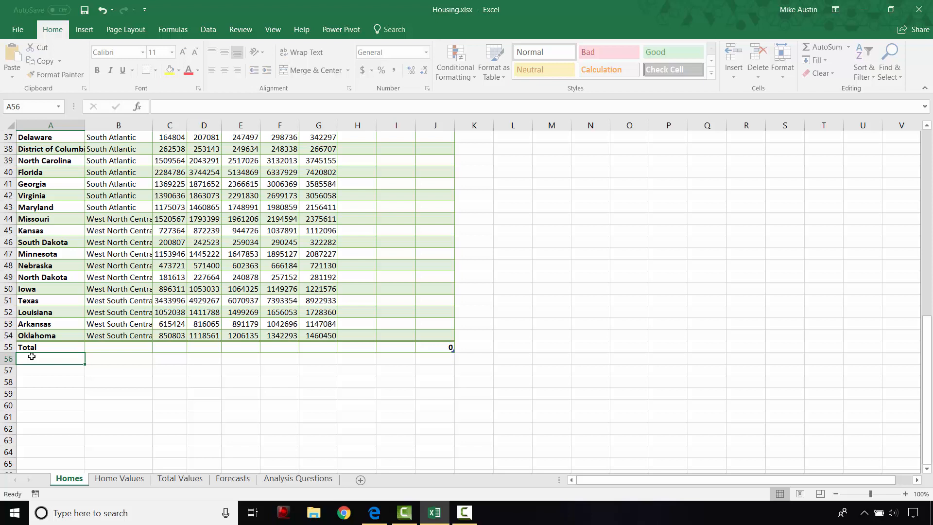
pyautogui.write('M')
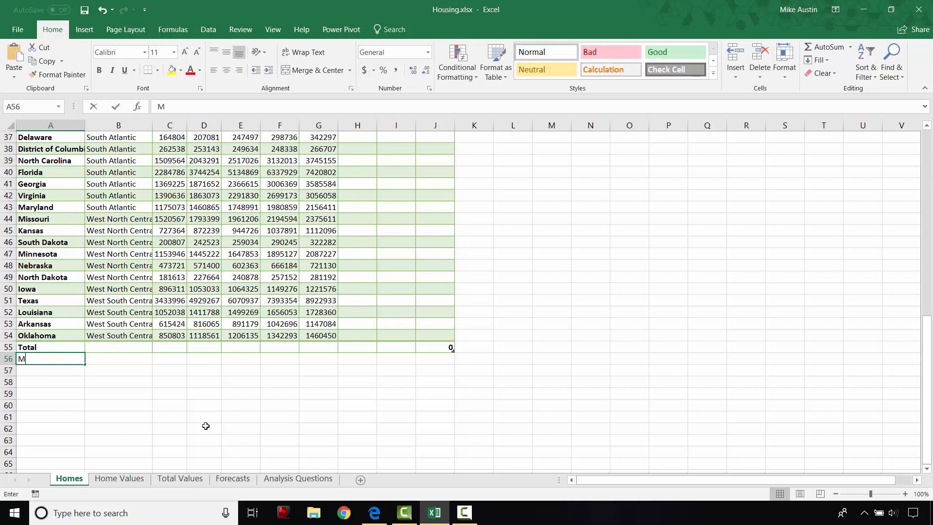
pyautogui.write('inimum')
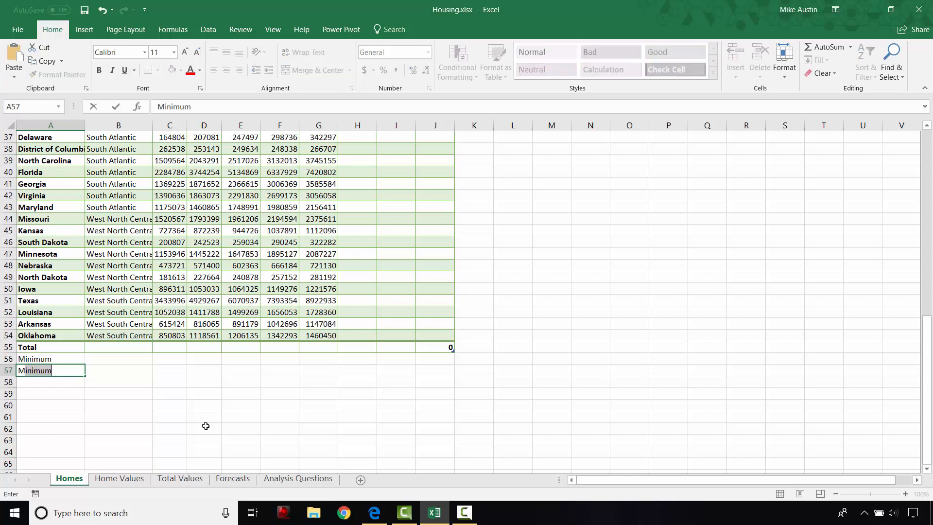
pyautogui.write('Maxim')
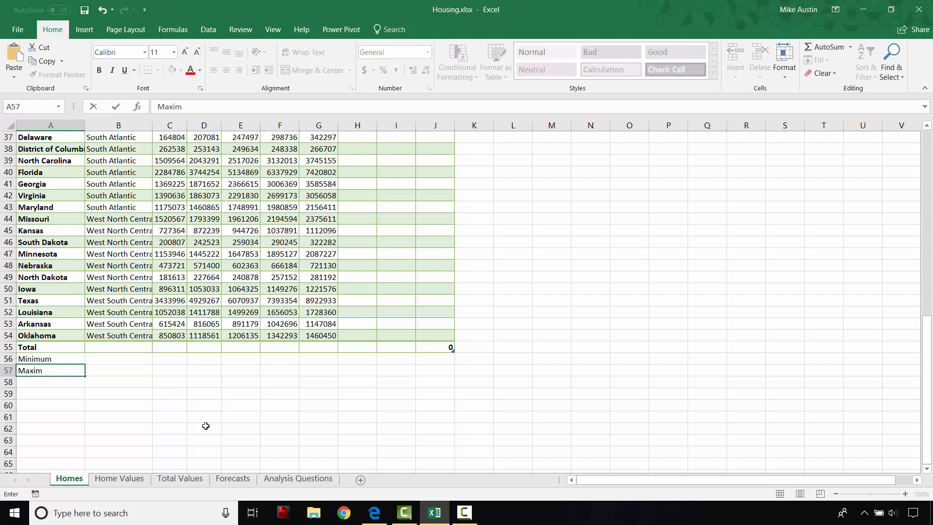
pyautogui.write('um')
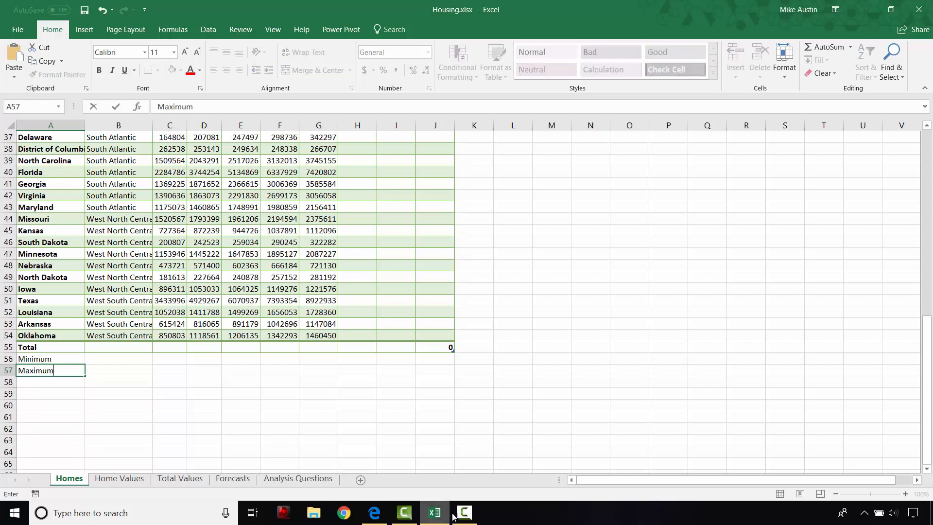
pyautogui.click(373, 512)
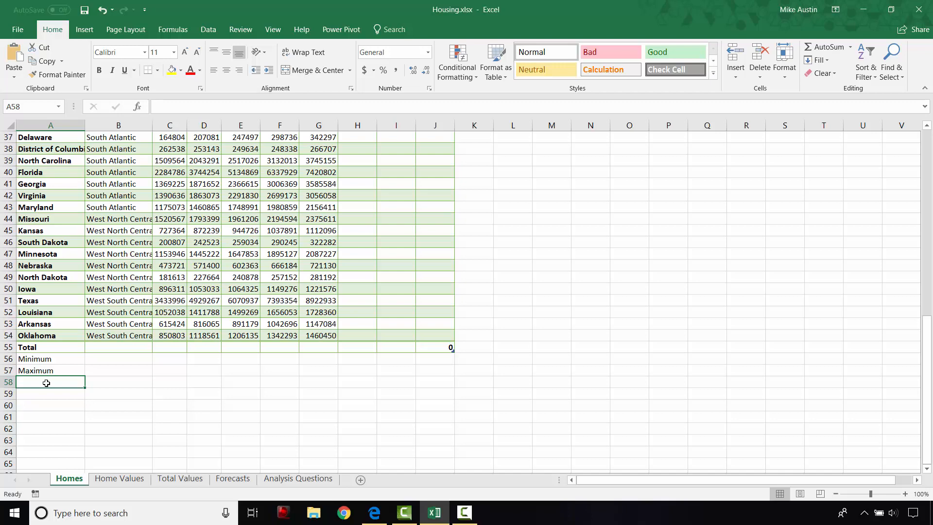
# - Add the labels 'Average', 'Median' and 'Correlation' beneath them
pyautogui.write('Average')
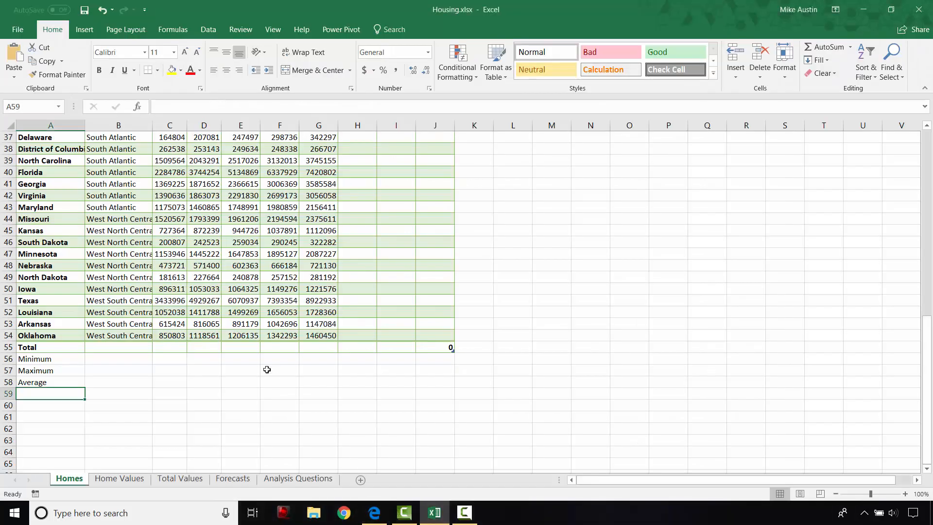
pyautogui.write('Median')
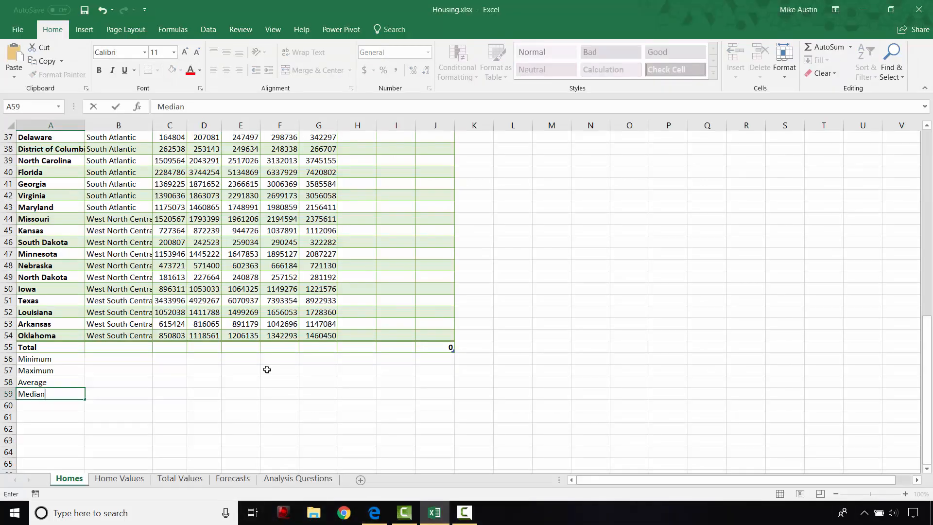
pyautogui.write('Correl')
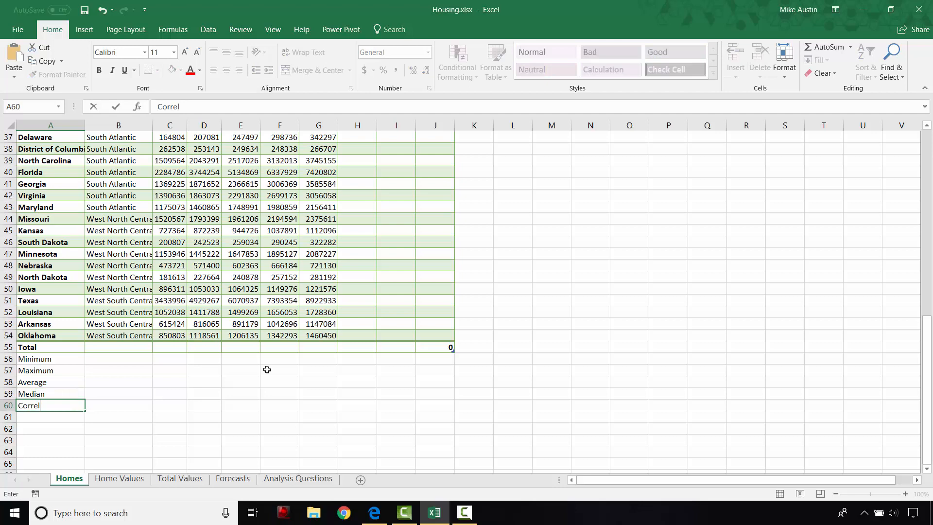
pyautogui.write('ation')
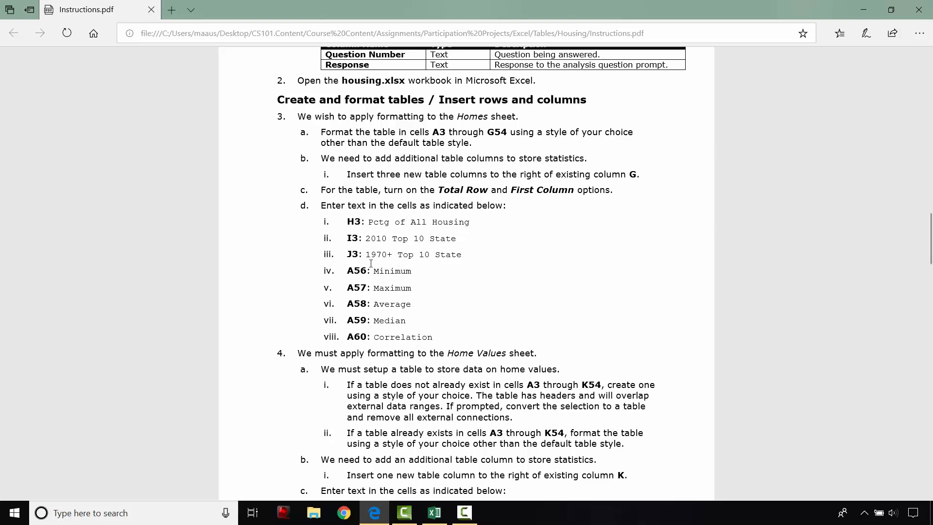
pyautogui.moveTo(369, 314)
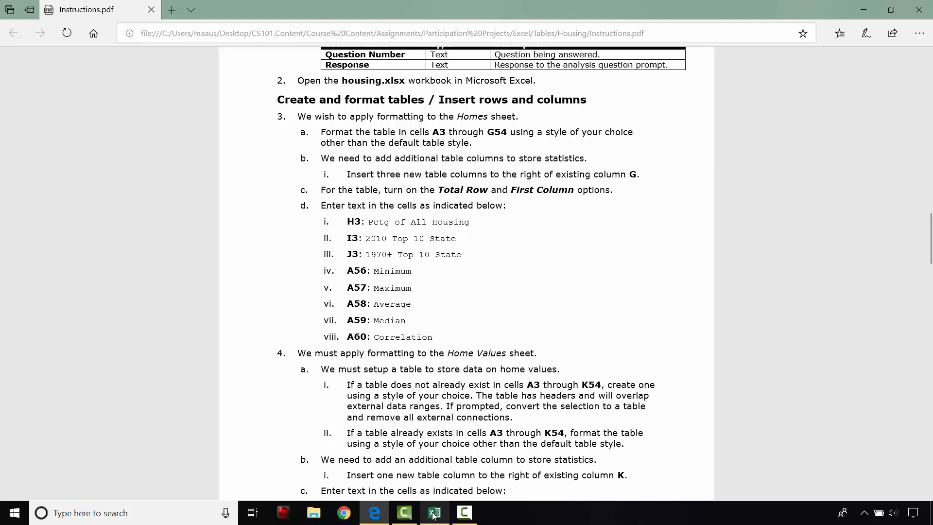
# - Go to the Home Values sheet and select its data starting at the State header A3
pyautogui.click(433, 512)
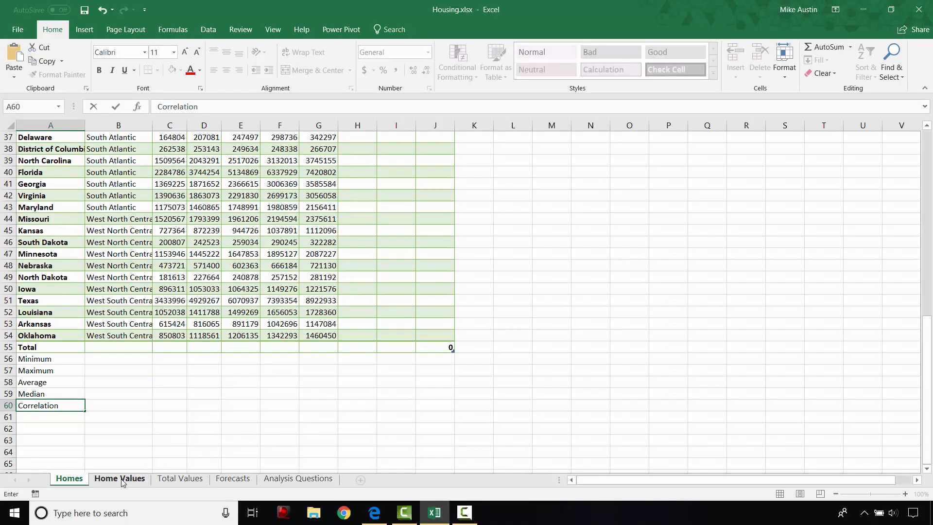
pyautogui.click(118, 478)
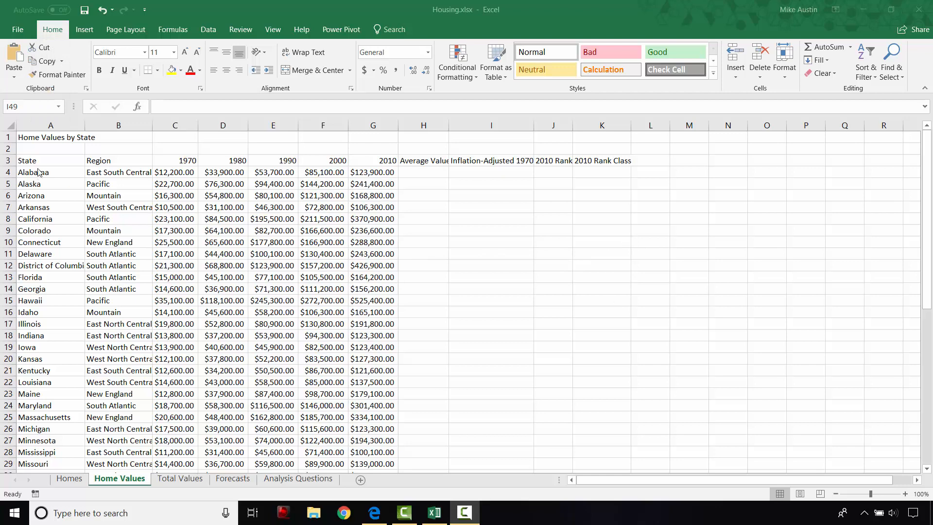
pyautogui.click(50, 160)
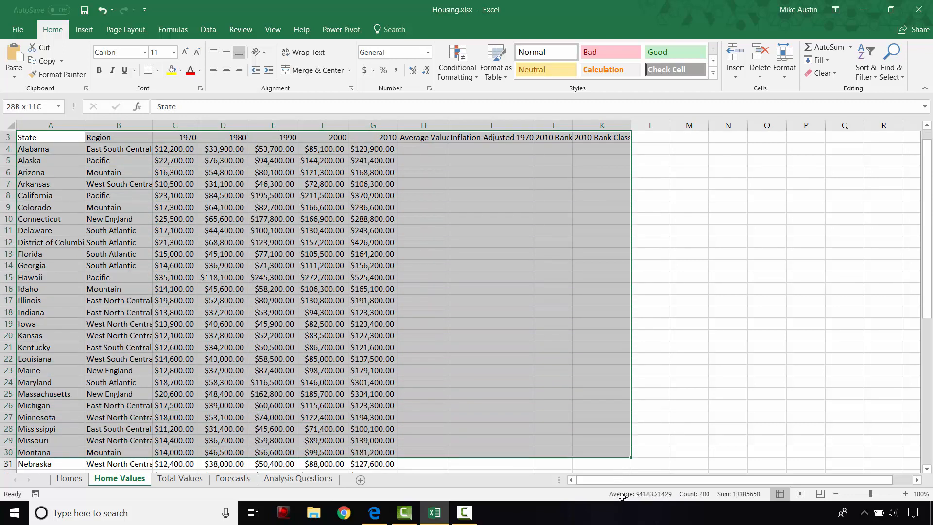
pyautogui.scroll(-3)
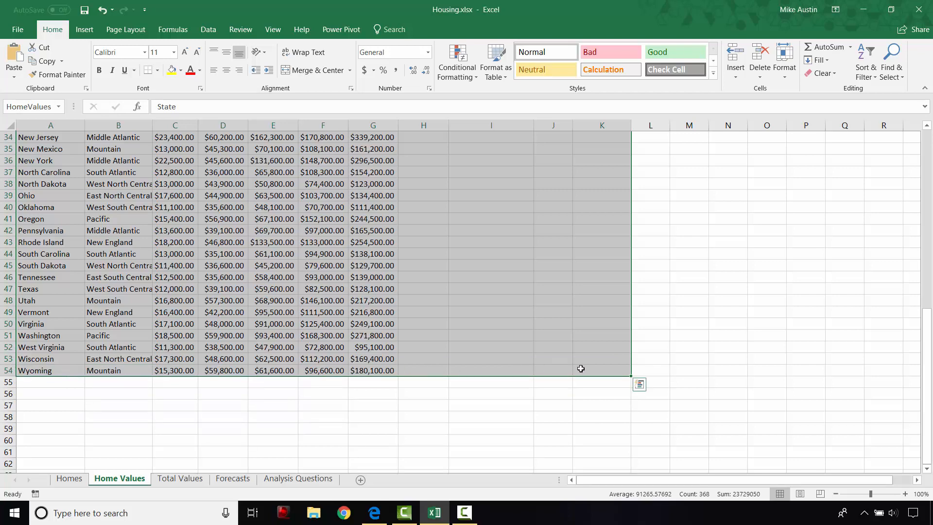
pyautogui.scroll(3)
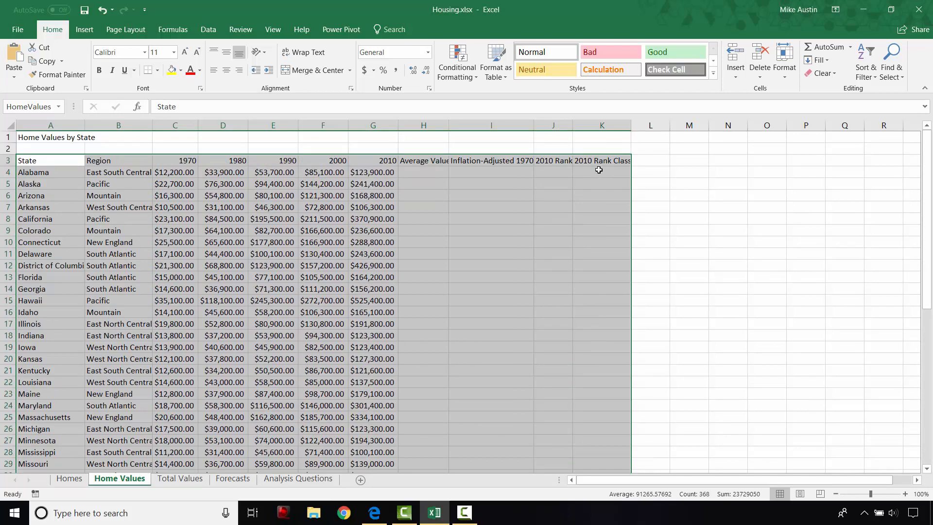
pyautogui.moveTo(604, 206)
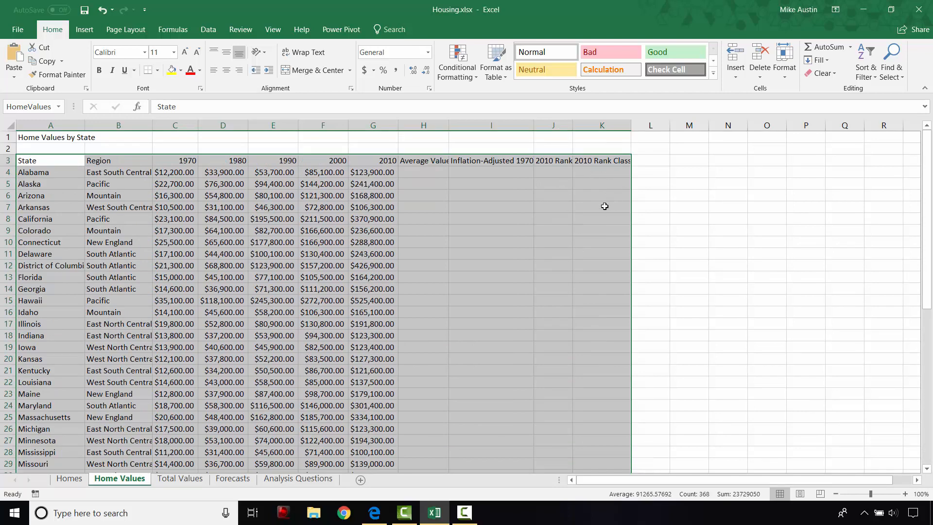
pyautogui.moveTo(600, 263)
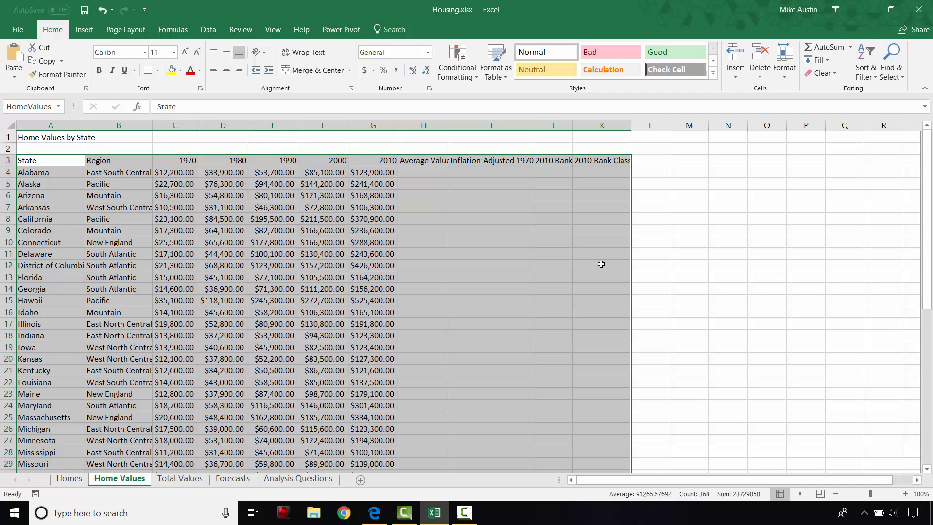
pyautogui.moveTo(254, 278)
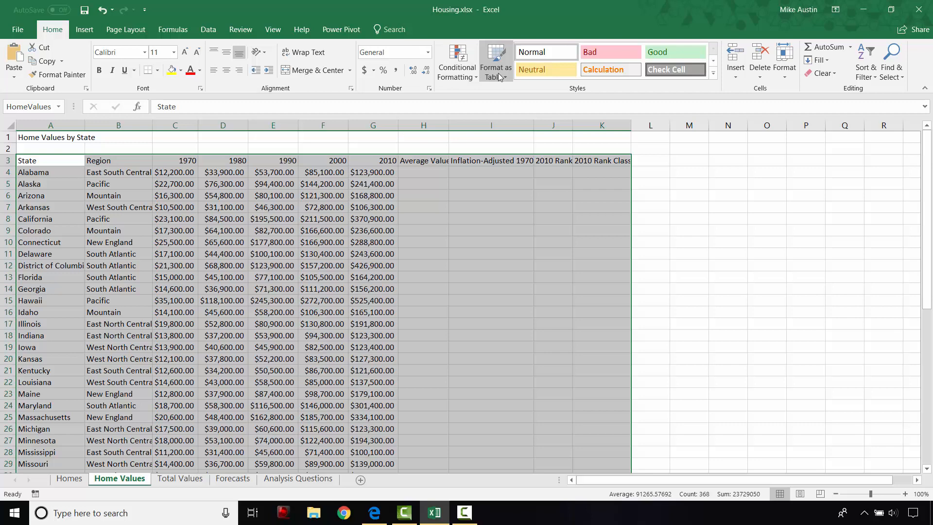
pyautogui.moveTo(542, 90)
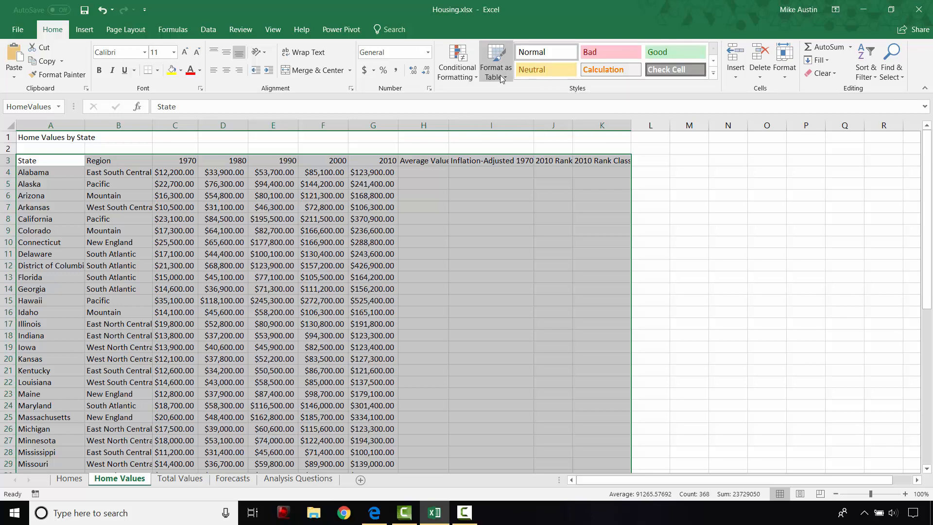
# - Format A3:K54 as a green-banded table with headers, dropping its external connections
pyautogui.click(494, 62)
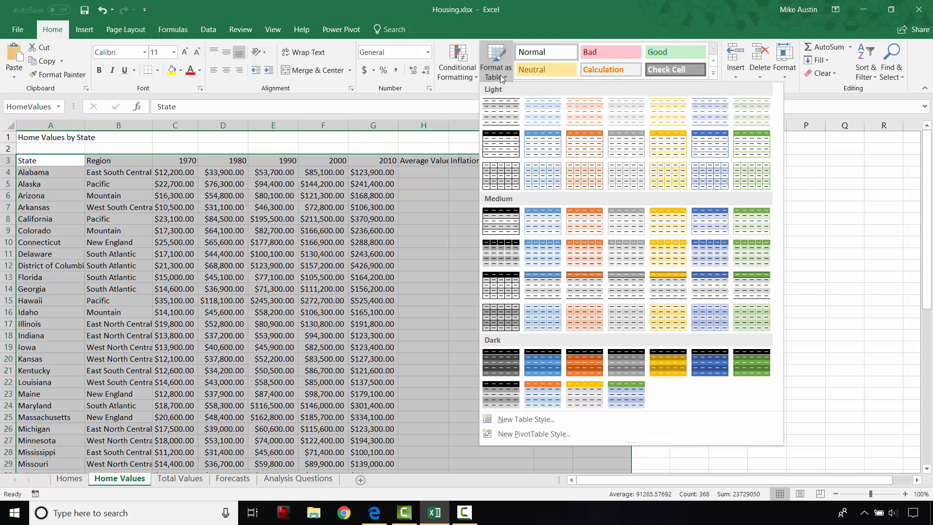
pyautogui.moveTo(505, 84)
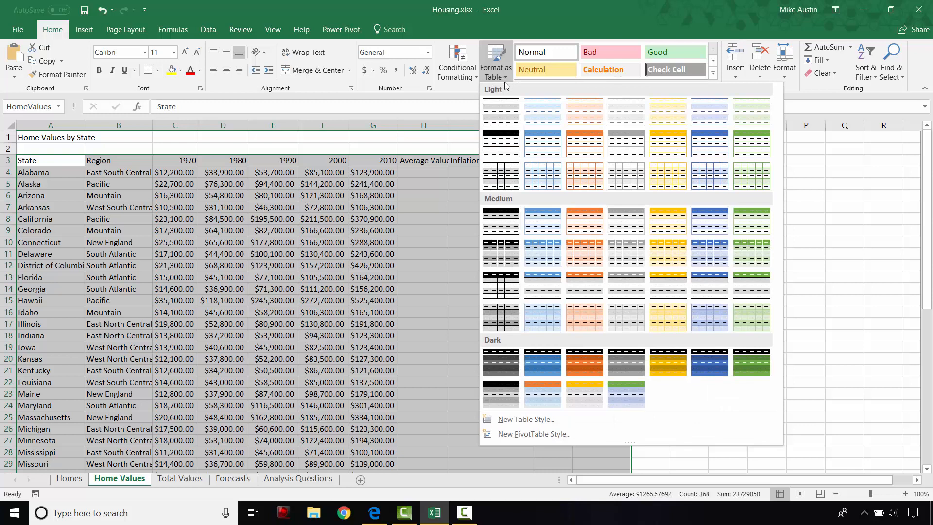
pyautogui.moveTo(666, 178)
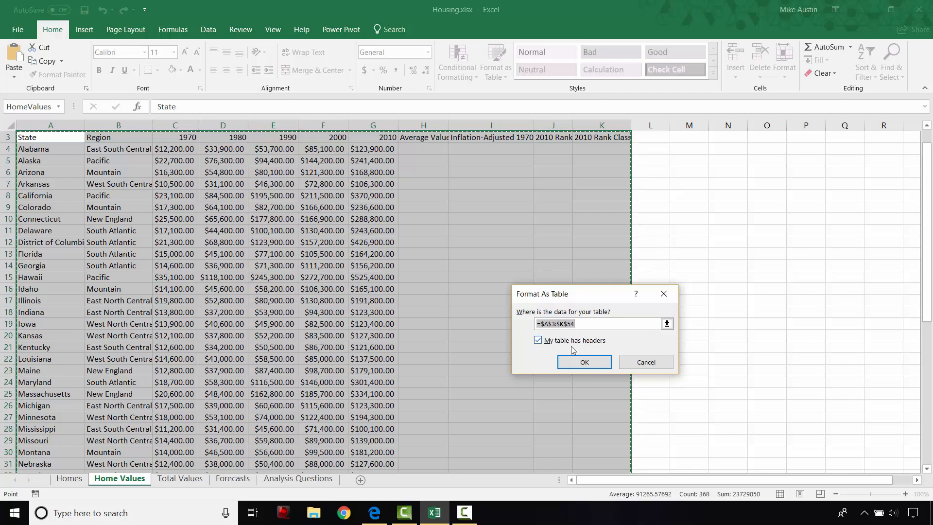
pyautogui.moveTo(587, 345)
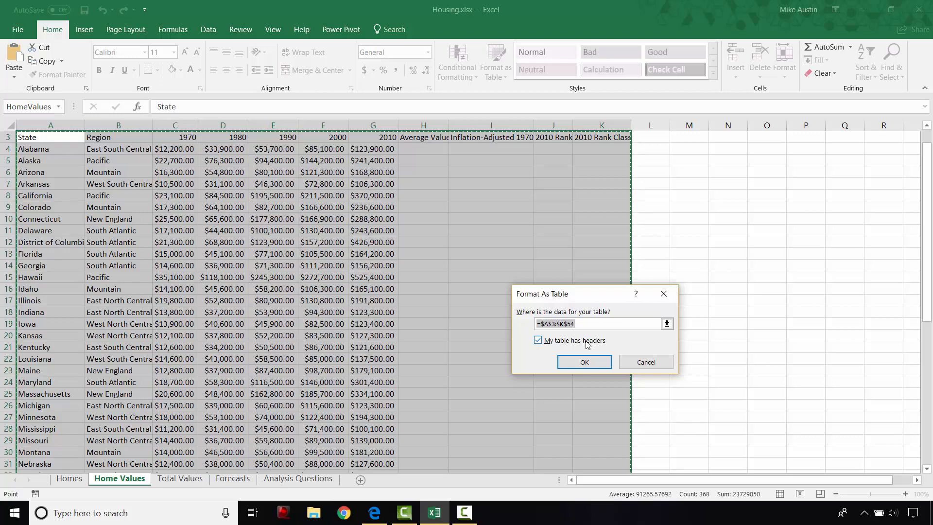
pyautogui.moveTo(600, 305)
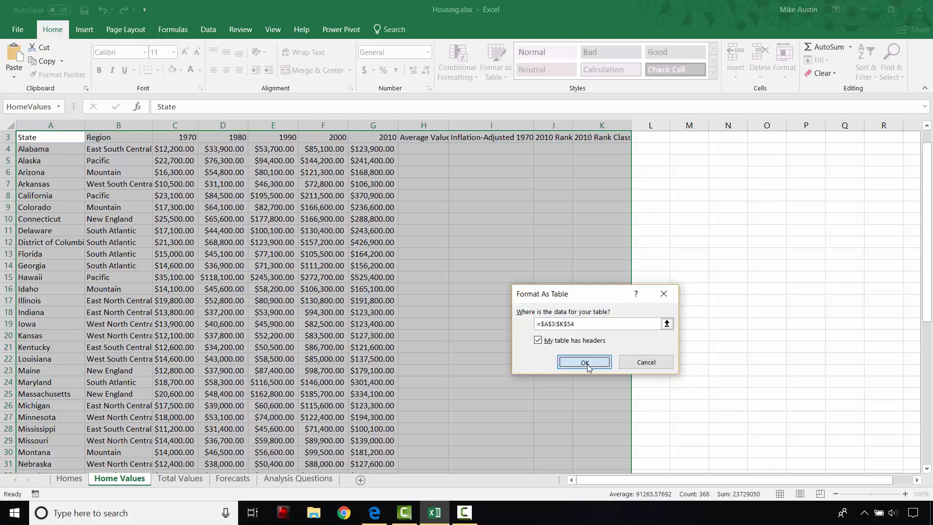
pyautogui.click(584, 363)
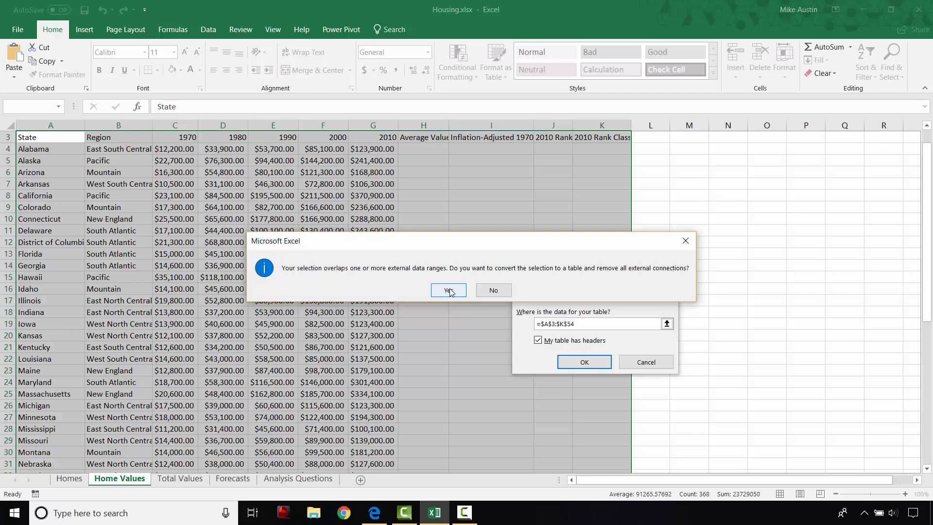
pyautogui.click(447, 290)
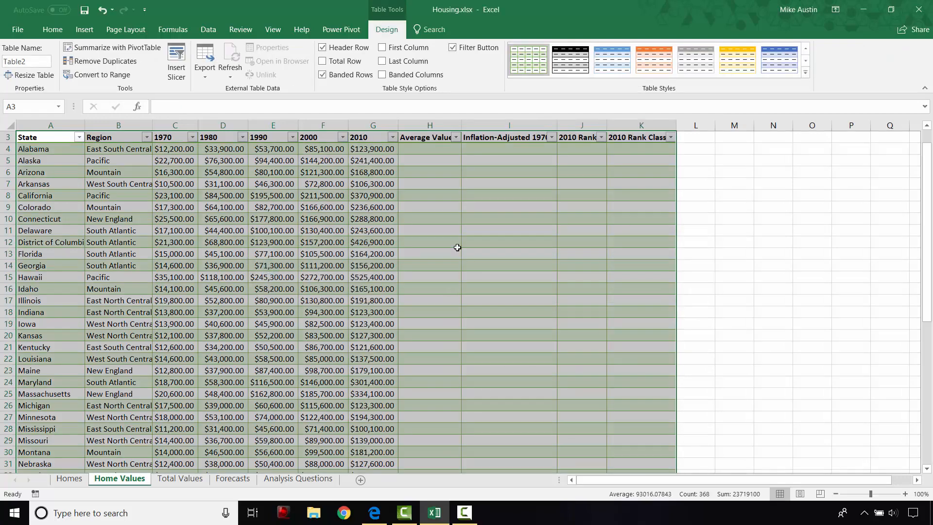
pyautogui.moveTo(431, 280)
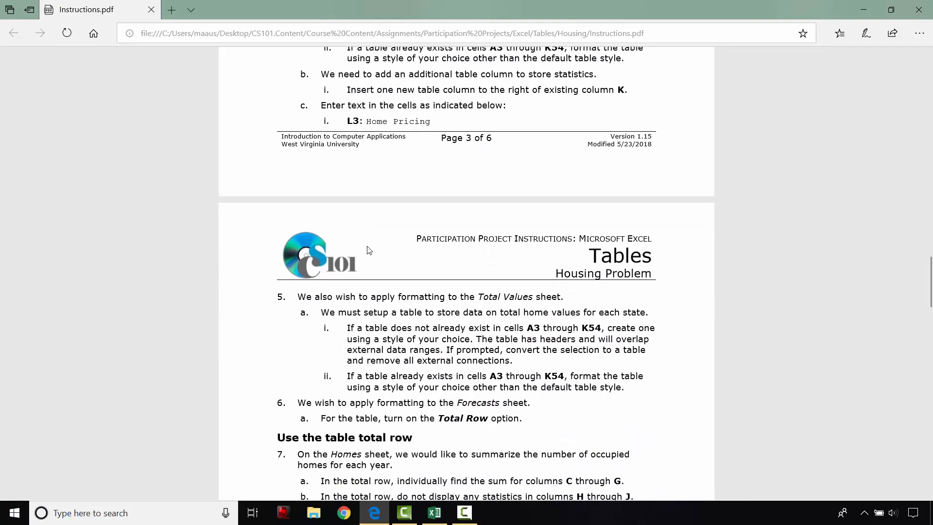
# - Scroll the instructions to the Home Pricing and Total Values steps, then return to the workbook
pyautogui.scroll(-3)
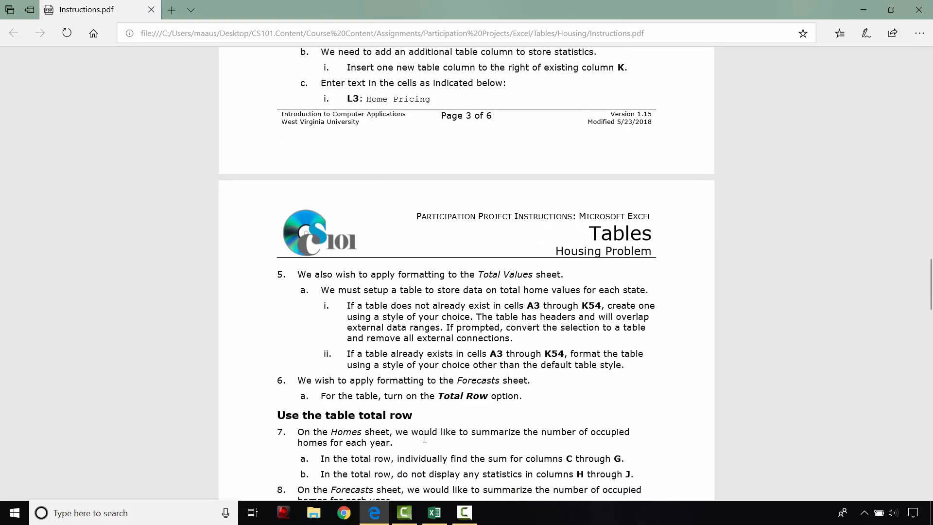
pyautogui.click(433, 513)
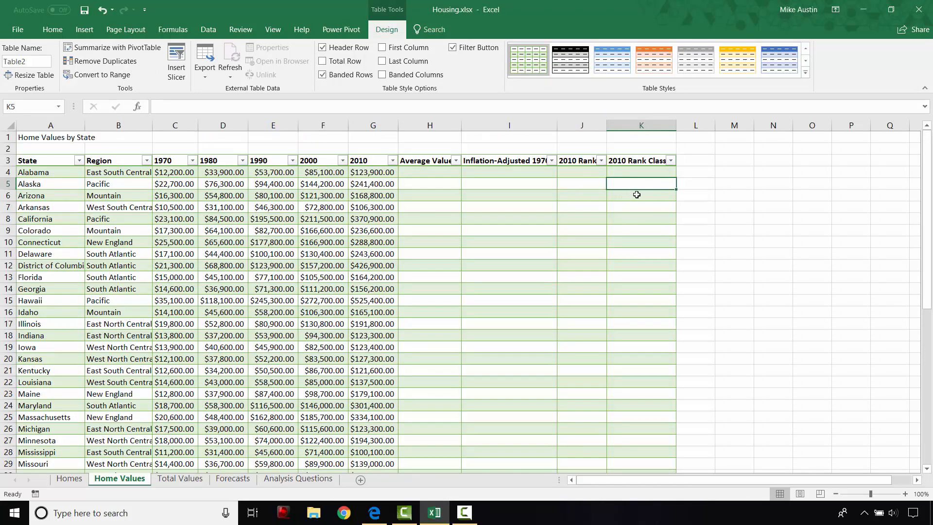
# - Insert a table column right of column K and start its 'Home' header in L3
pyautogui.rightClick(641, 183)
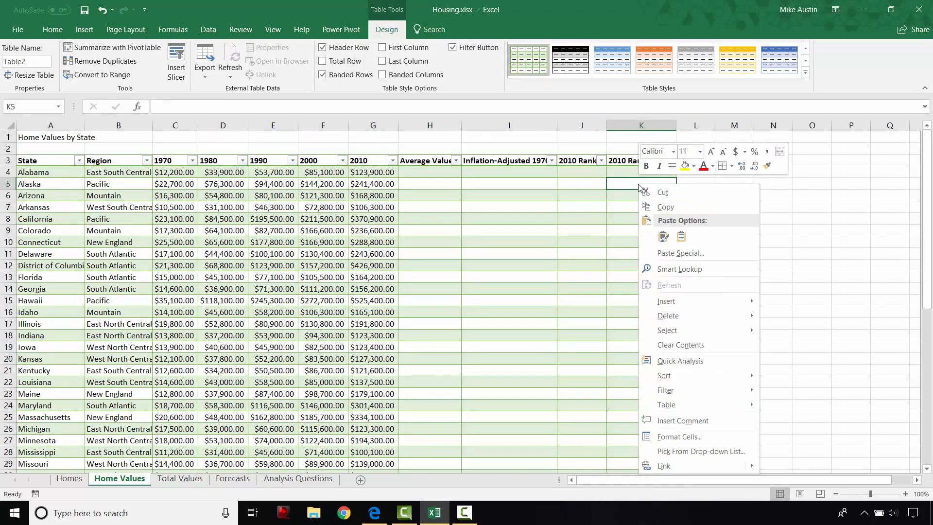
pyautogui.moveTo(665, 300)
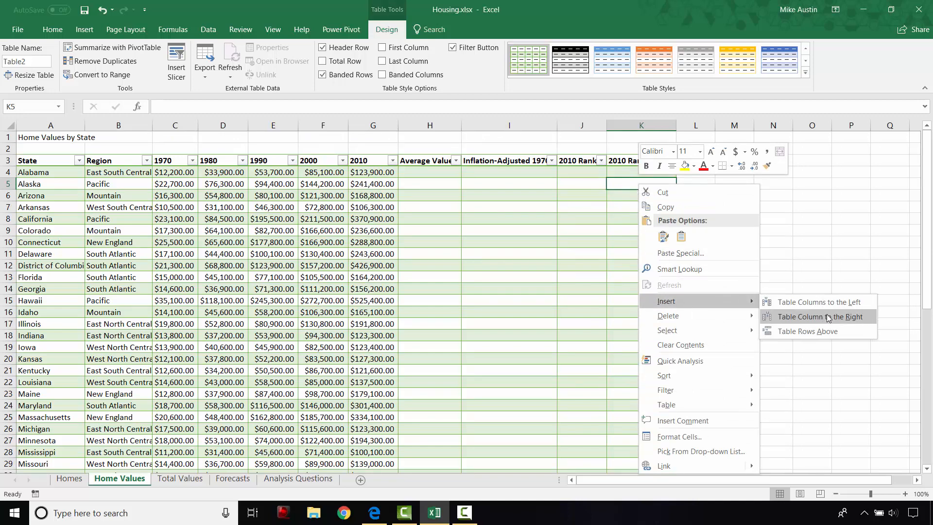
pyautogui.click(818, 316)
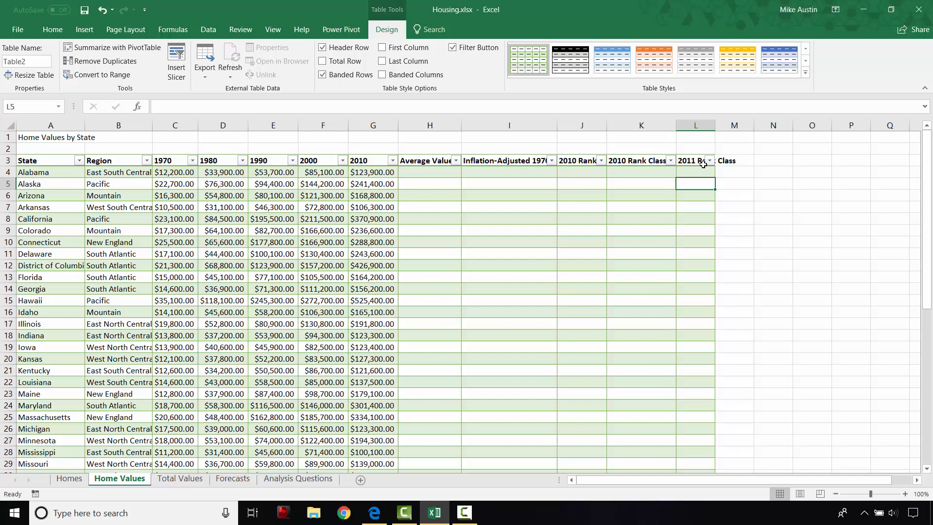
pyautogui.click(694, 161)
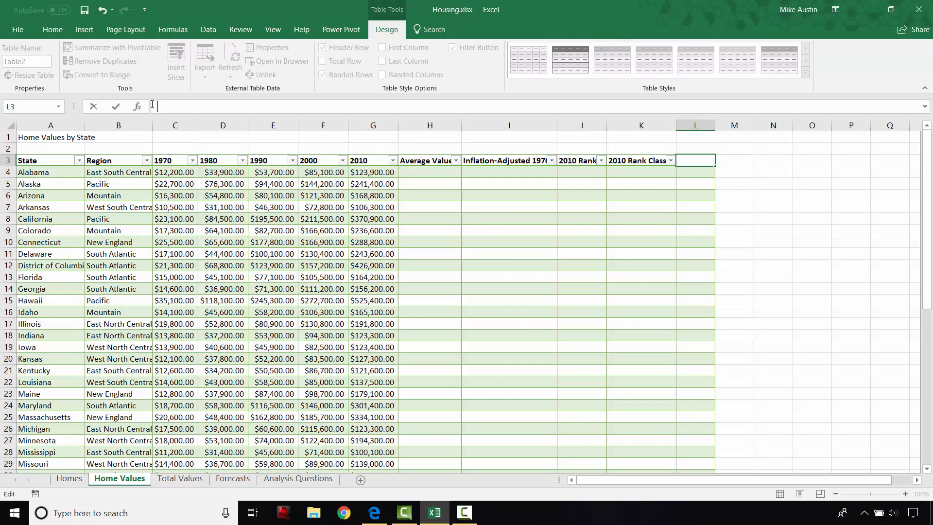
pyautogui.write('Home Pricing')
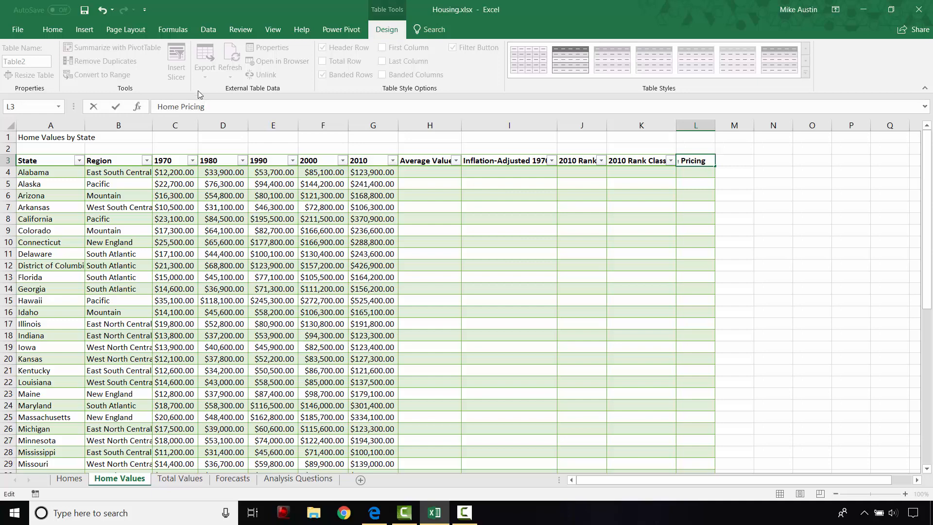
# - Confirm the 'Home Pricing' header after checking the instructions and move to the Total Values sheet
pyautogui.click(374, 512)
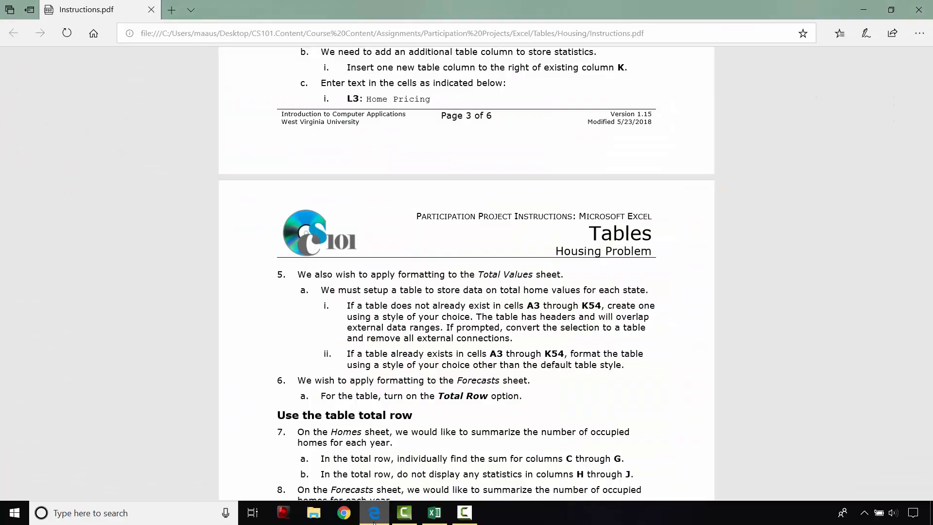
pyautogui.click(433, 512)
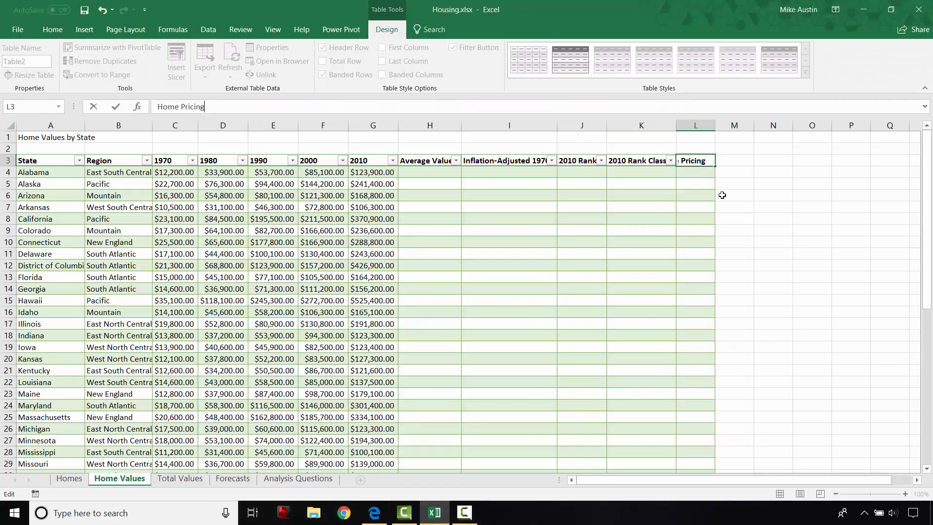
pyautogui.press('enter')
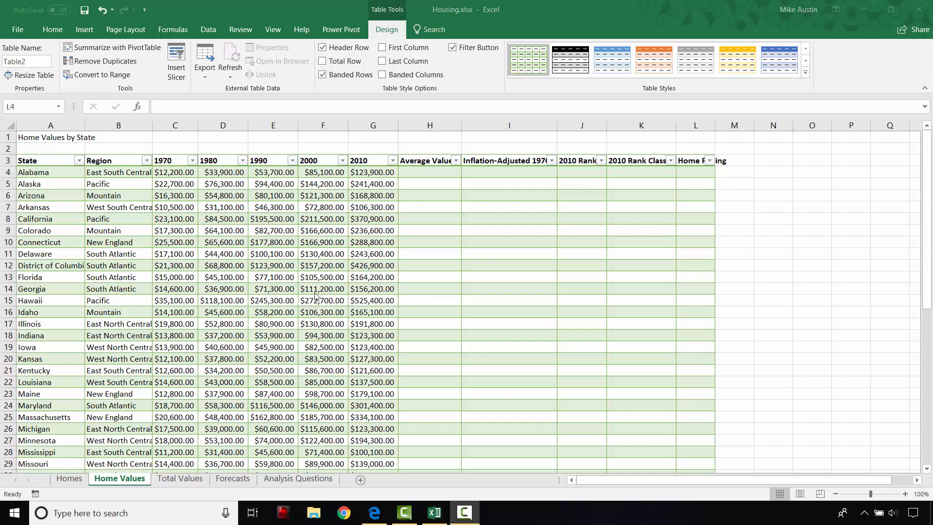
pyautogui.moveTo(214, 409)
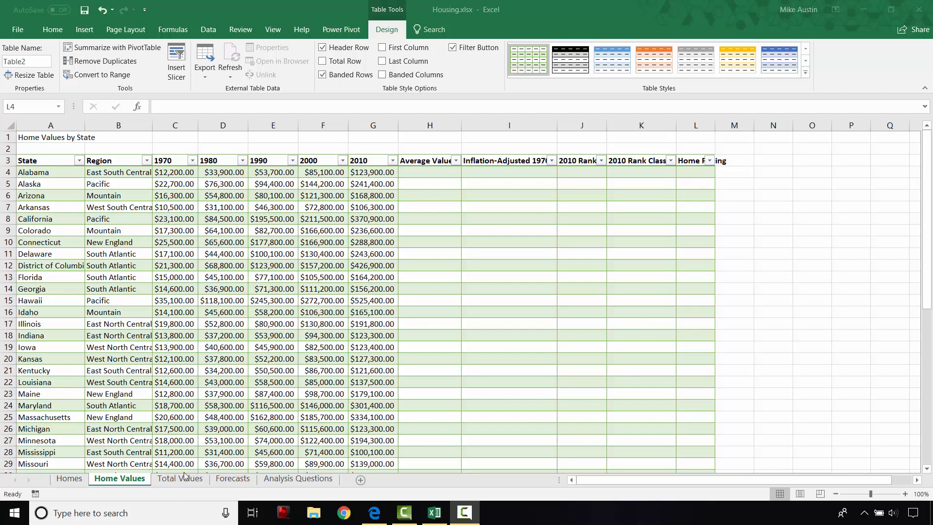
pyautogui.click(180, 478)
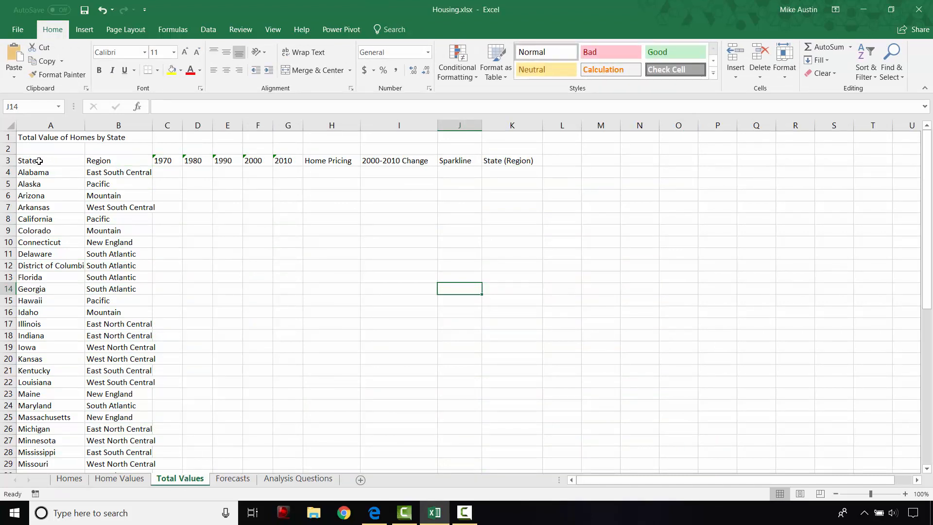
# - Format A3:K54 as a green Medium banded table with 'My table has headers' ticked
pyautogui.click(50, 160)
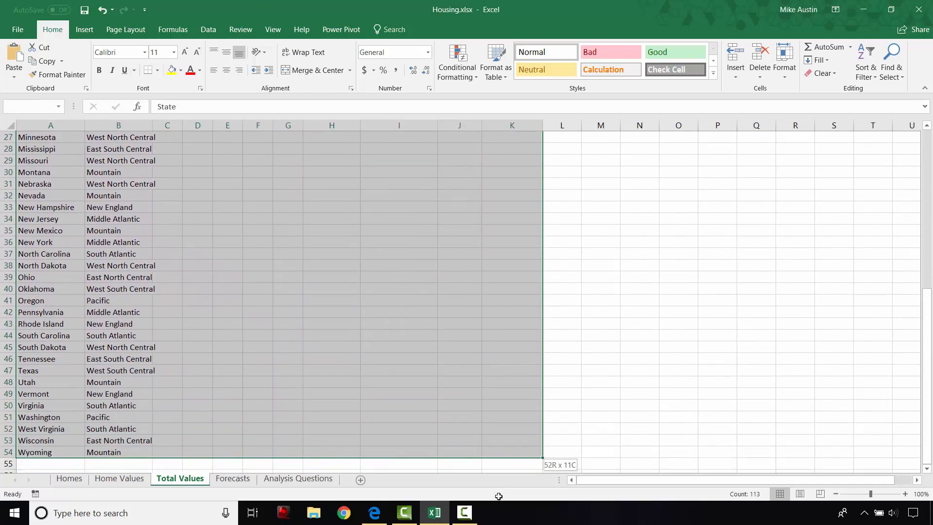
pyautogui.scroll(-3)
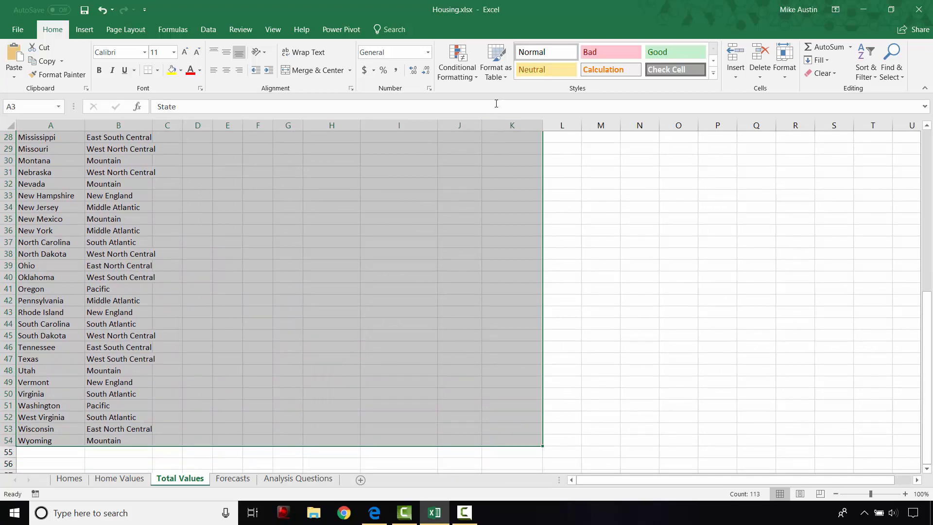
pyautogui.moveTo(496, 62)
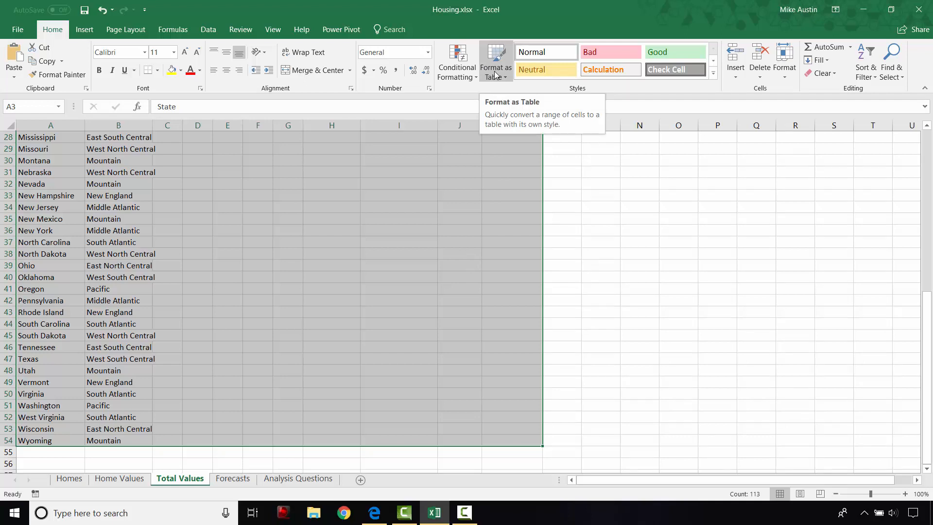
pyautogui.moveTo(533, 95)
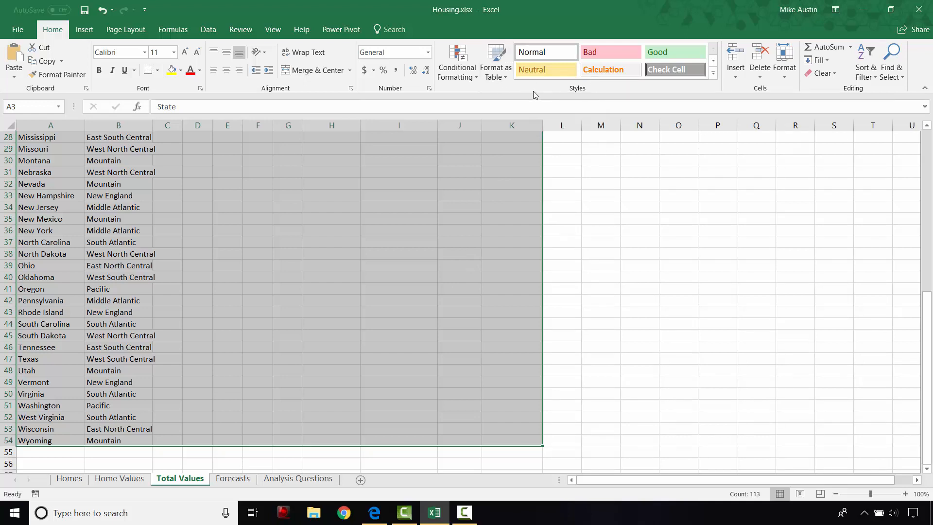
pyautogui.click(496, 61)
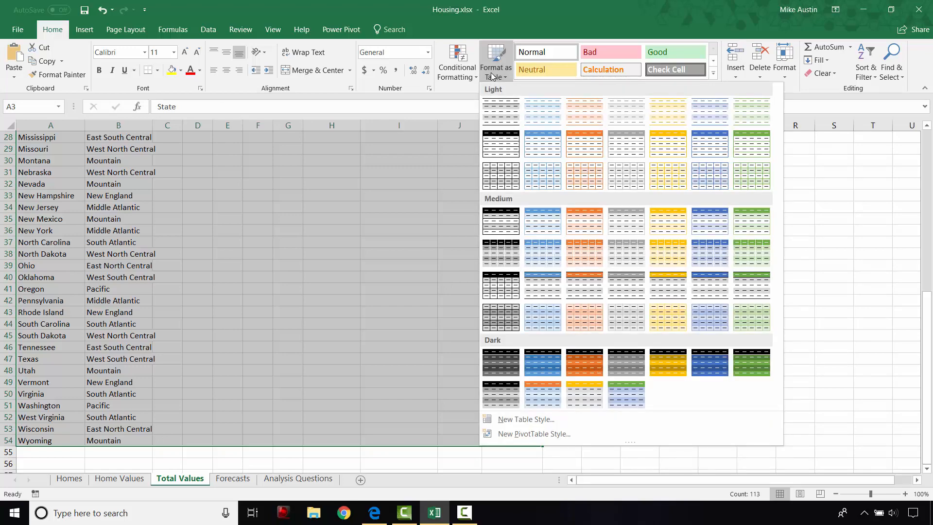
pyautogui.moveTo(751, 288)
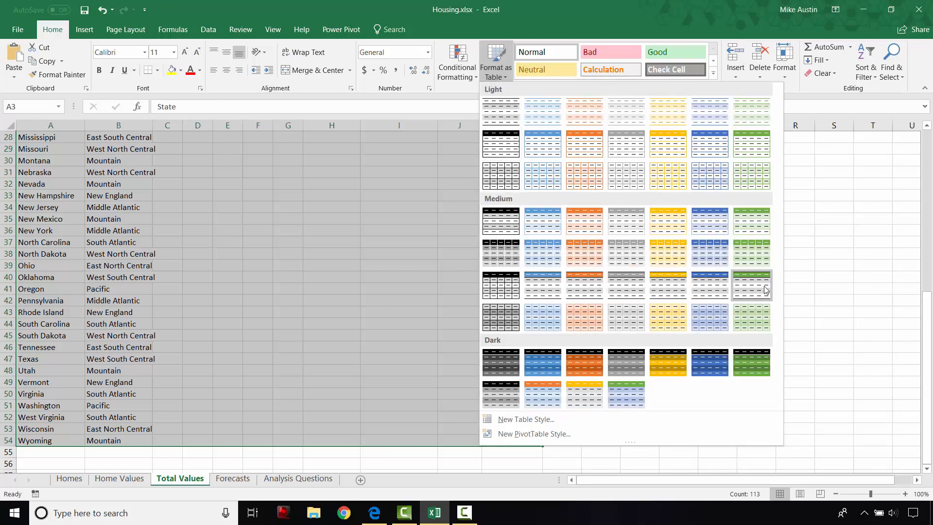
pyautogui.click(751, 284)
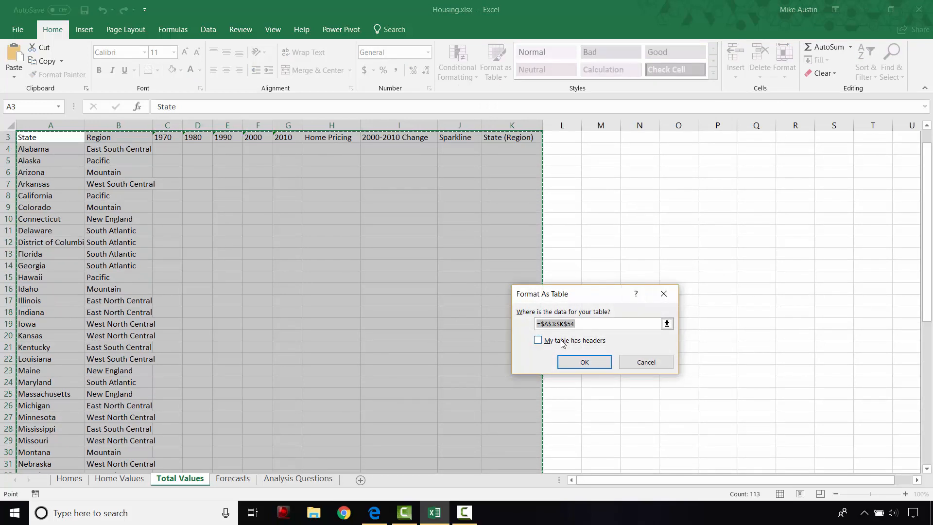
pyautogui.click(538, 341)
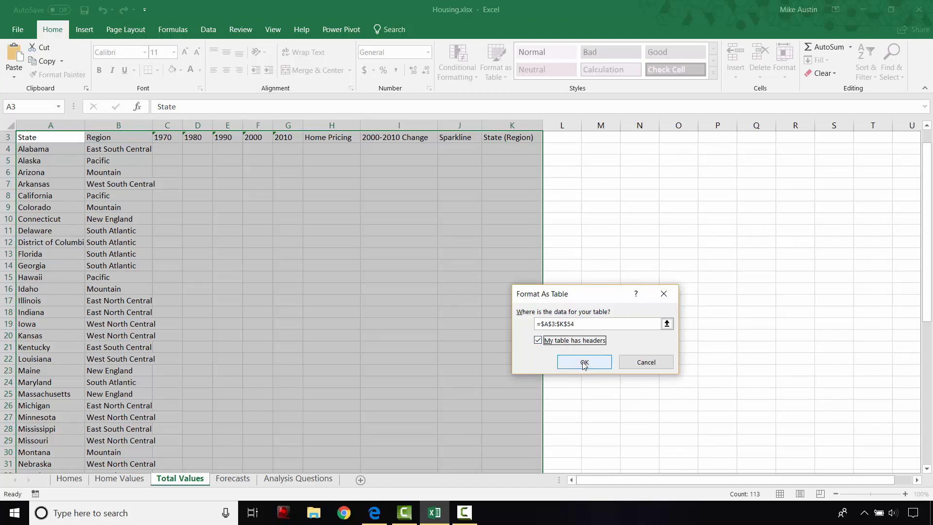
pyautogui.click(584, 361)
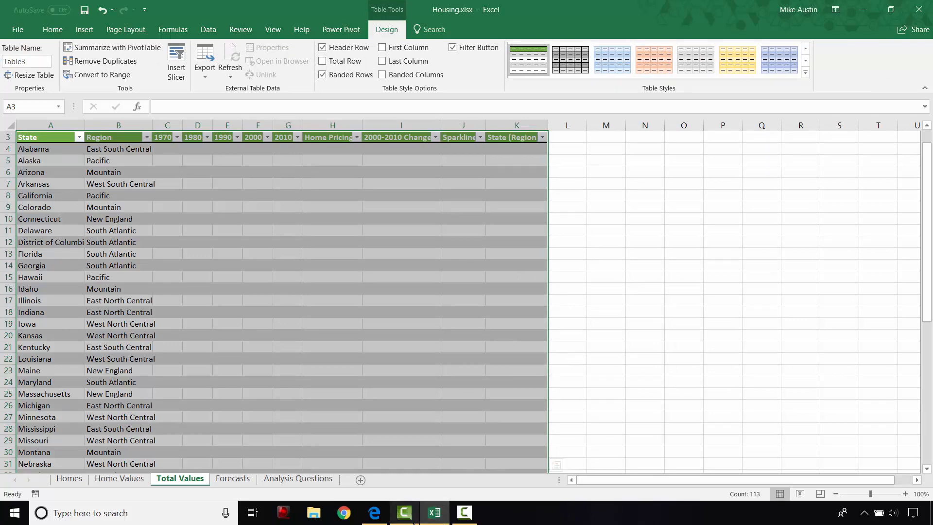
pyautogui.moveTo(374, 512)
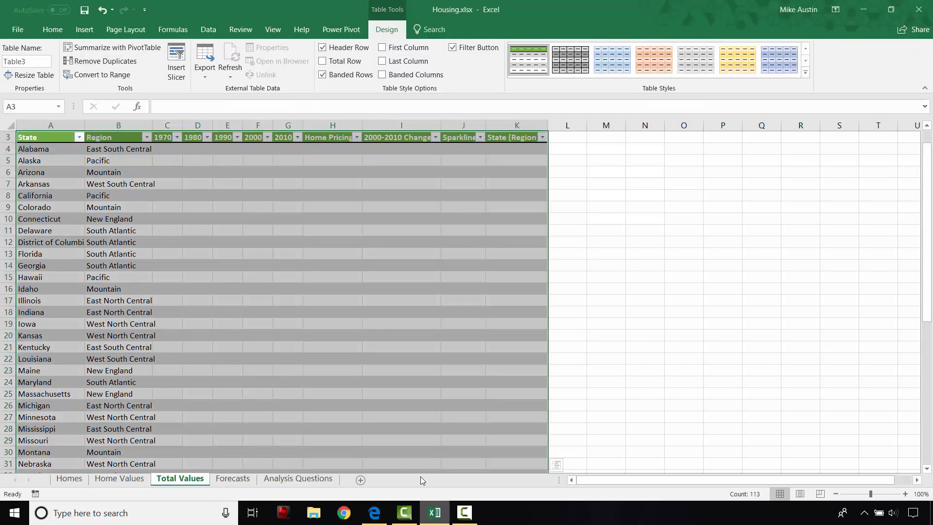
pyautogui.click(288, 346)
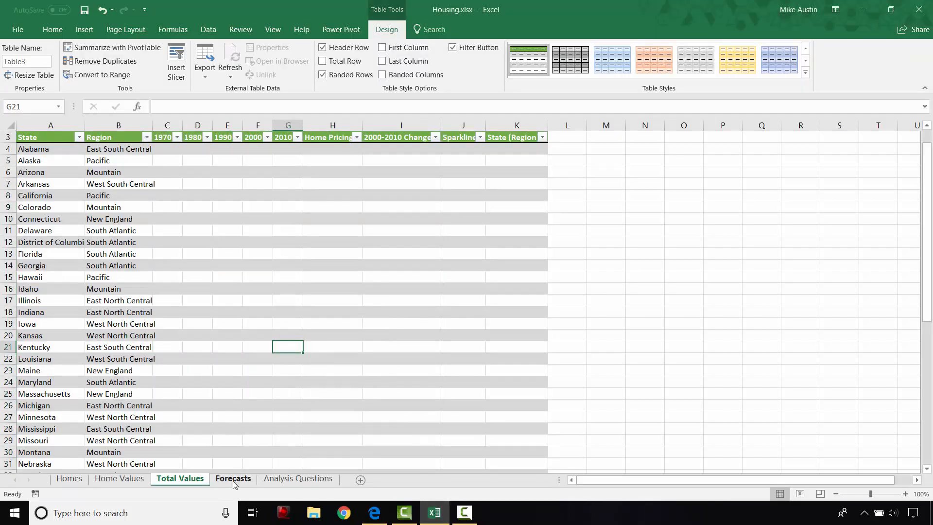
# - Add a Total Row to the Forecasts table via Table Tools Design, then return to Homes
pyautogui.click(232, 478)
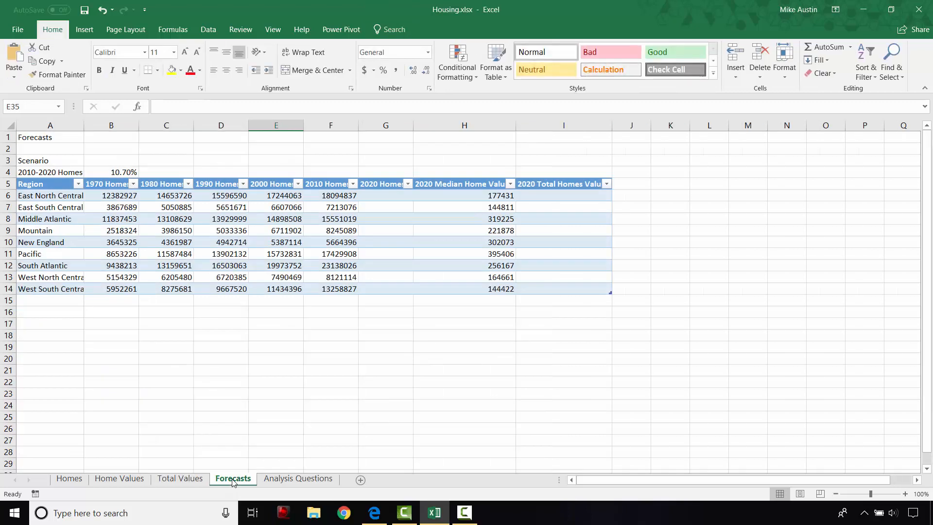
pyautogui.moveTo(323, 239)
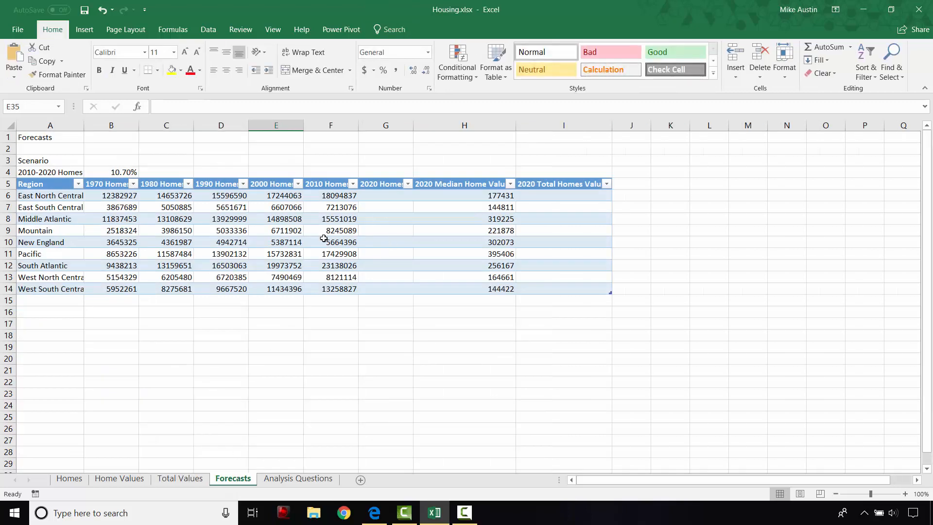
pyautogui.click(331, 242)
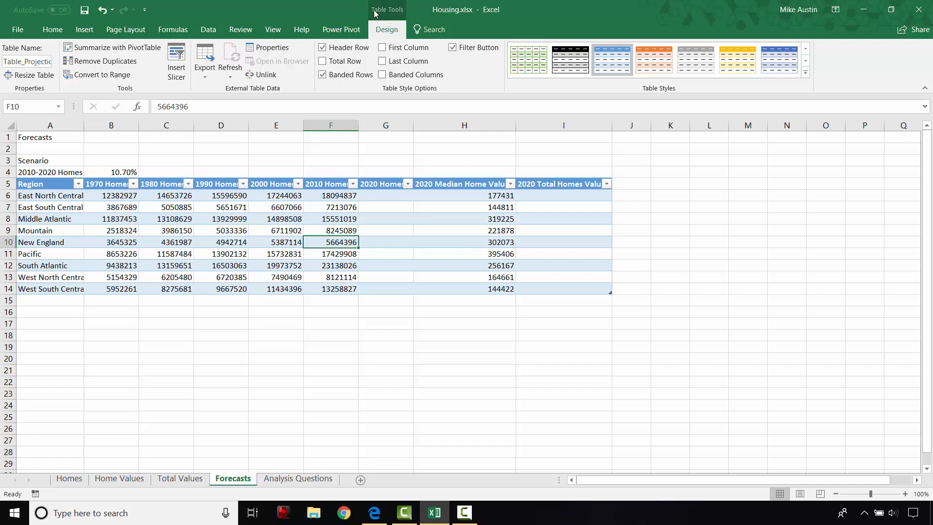
pyautogui.moveTo(385, 23)
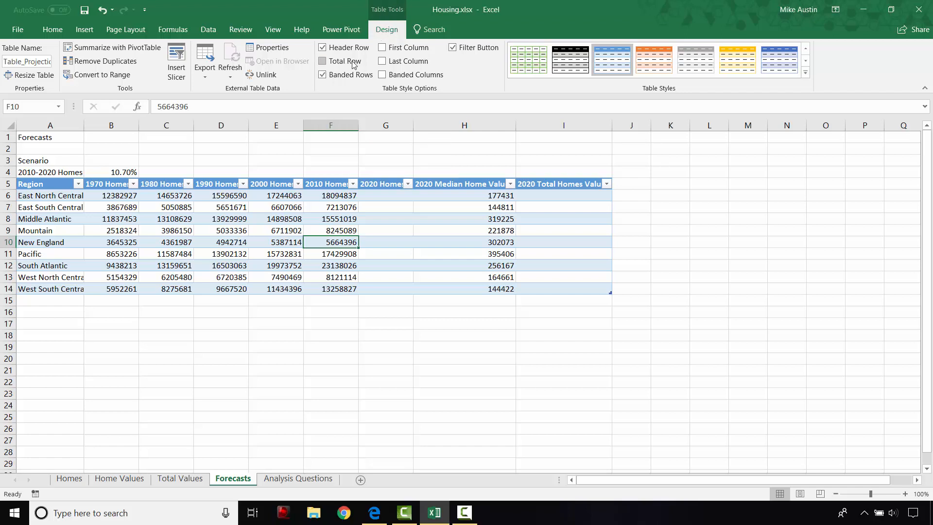
pyautogui.click(322, 60)
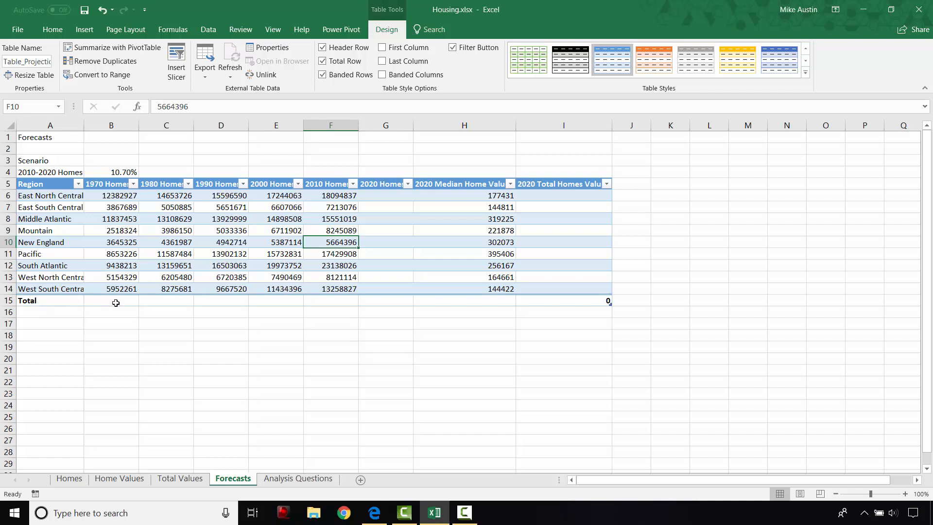
pyautogui.moveTo(204, 299)
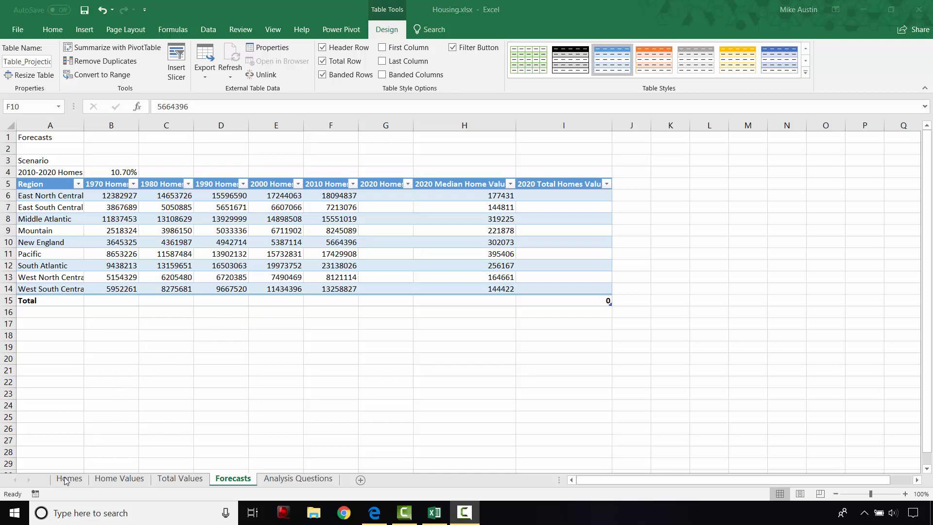
pyautogui.click(69, 478)
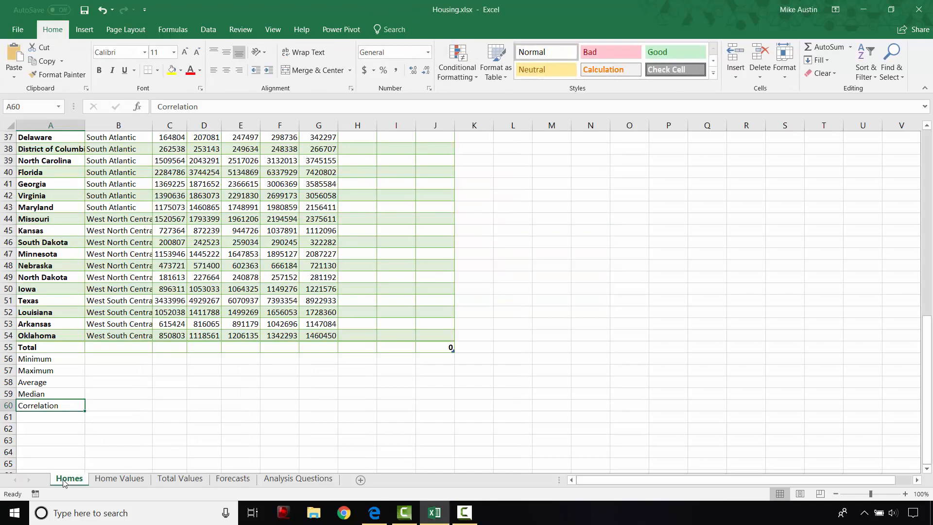
pyautogui.moveTo(172, 348)
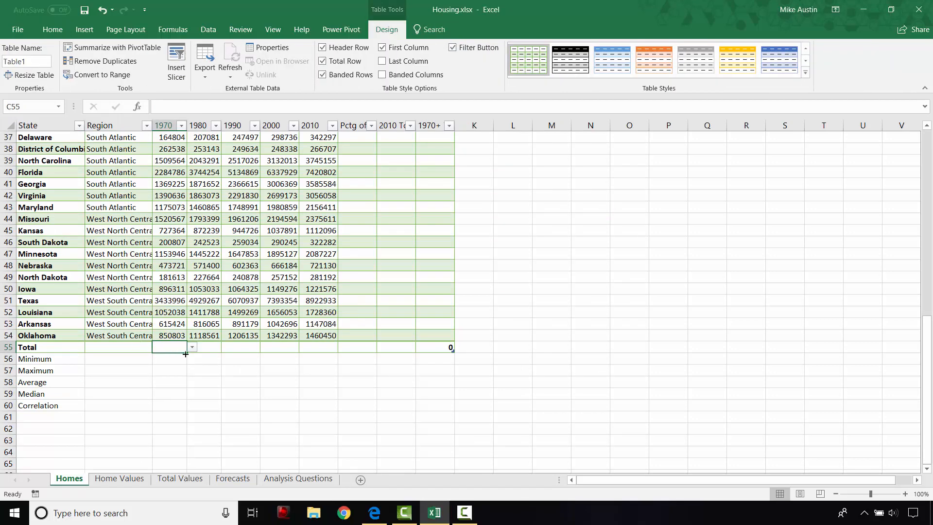
pyautogui.moveTo(317, 330)
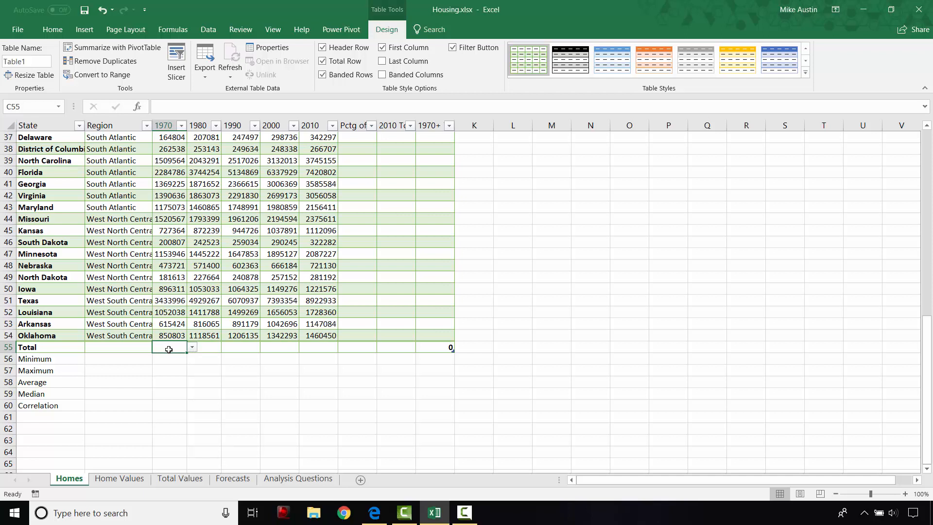
# - Set the Homes Total row to Sum for the 1970, 1980, 2000 and 2010 columns
pyautogui.click(192, 347)
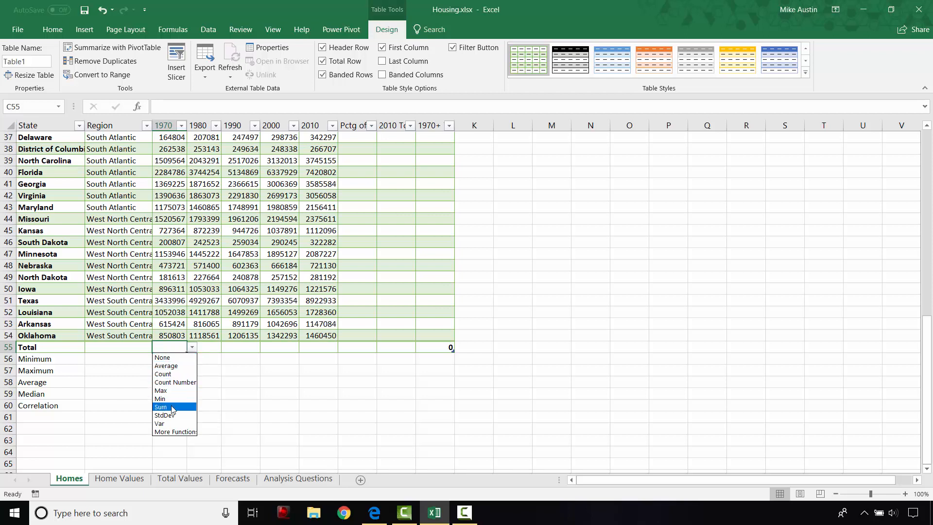
pyautogui.click(162, 406)
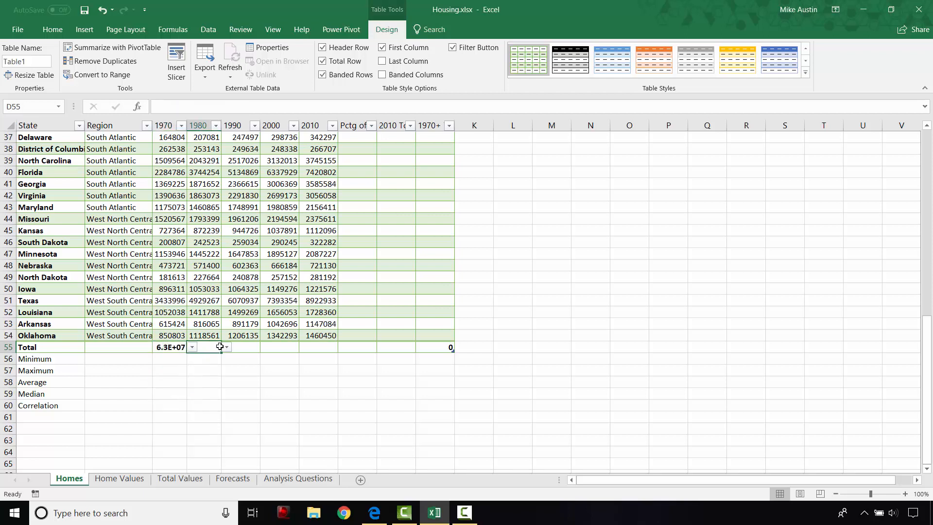
pyautogui.click(226, 347)
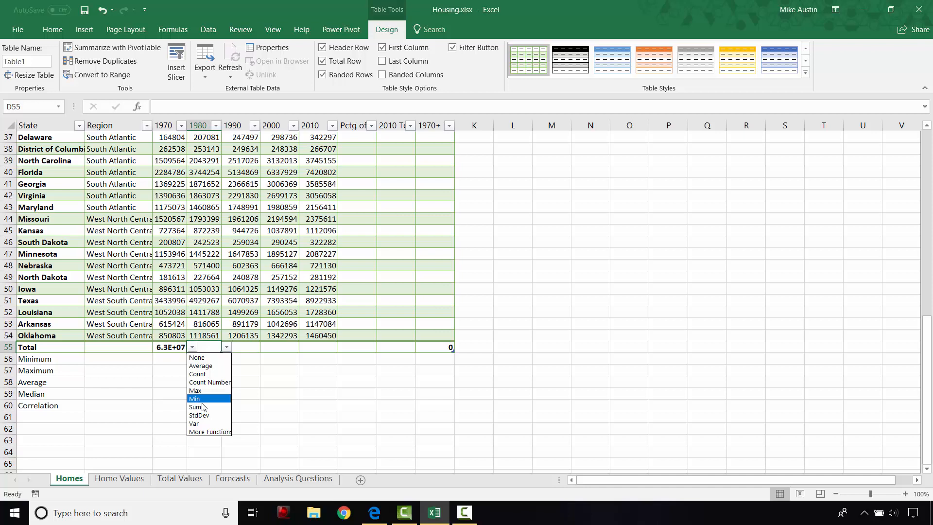
pyautogui.click(196, 407)
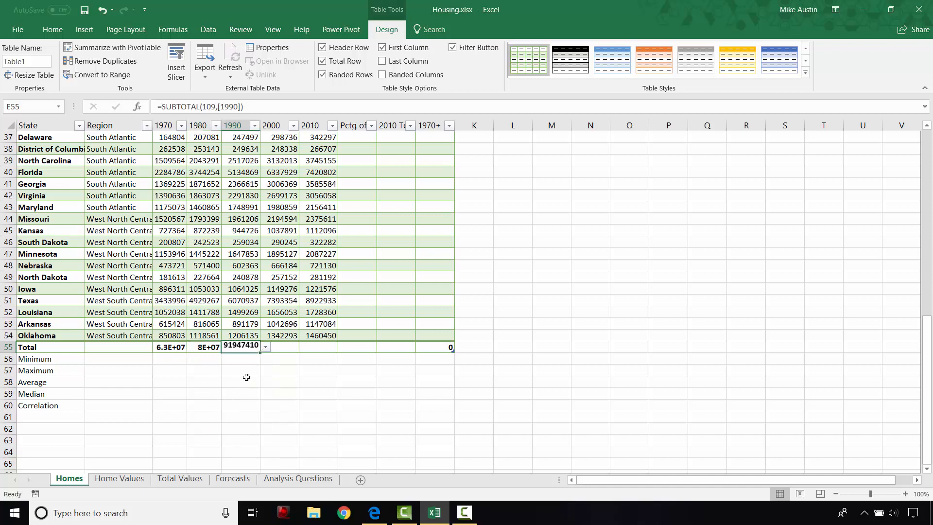
pyautogui.click(304, 347)
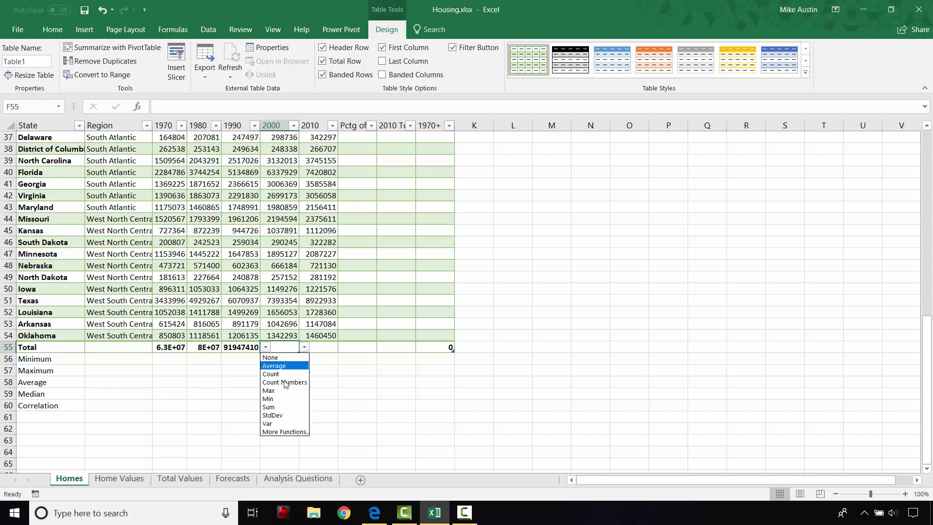
pyautogui.click(274, 365)
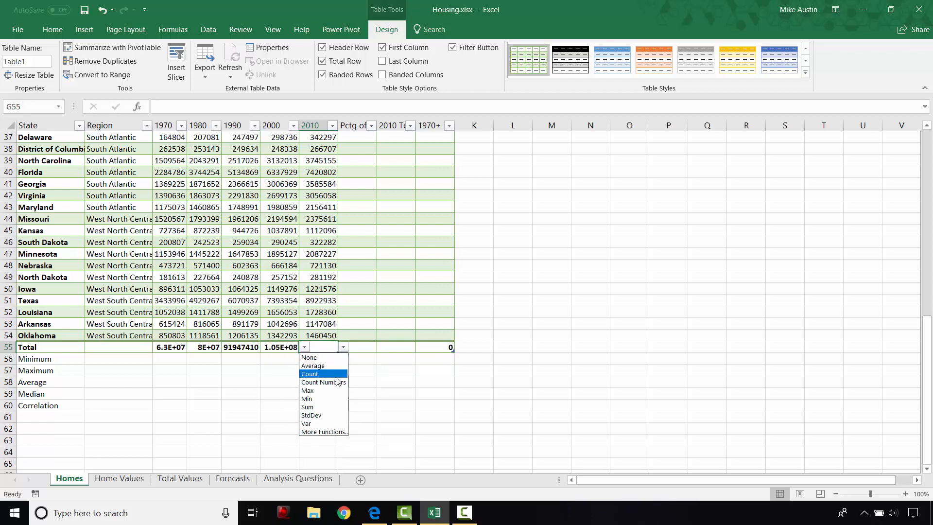
pyautogui.click(308, 406)
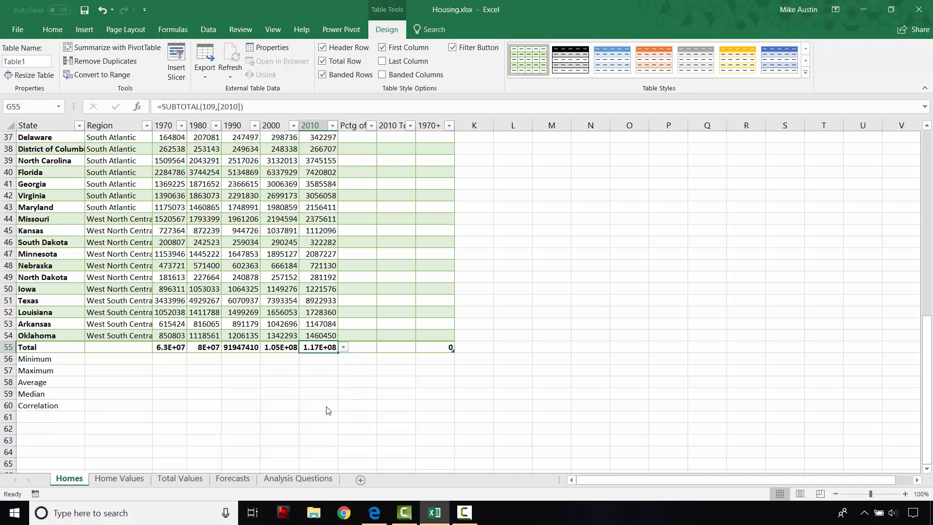
# - Check the assignment instructions in the browser and return to the Forecasts sheet
pyautogui.click(373, 513)
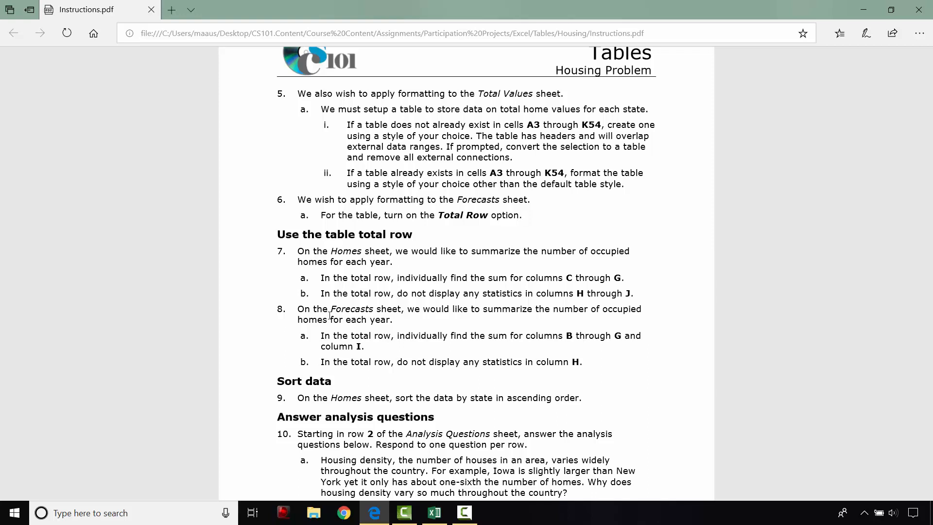
pyautogui.click(433, 513)
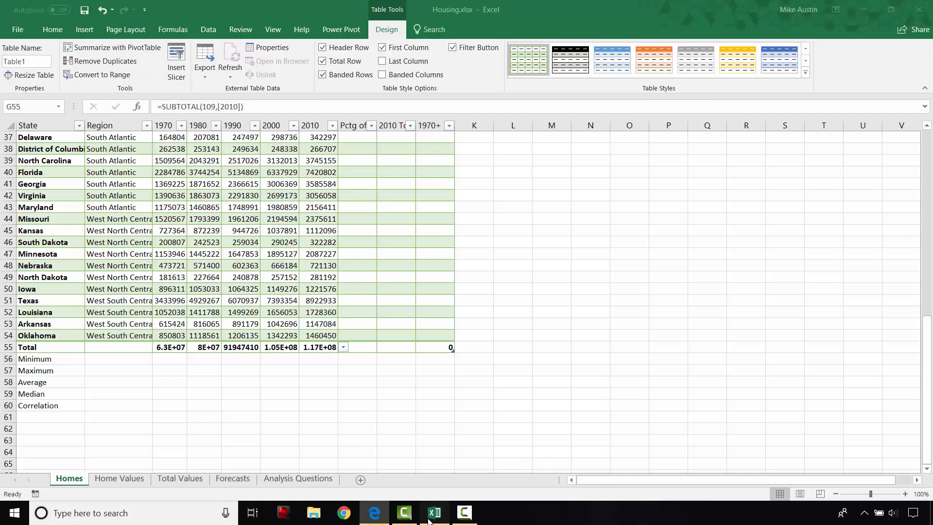
pyautogui.click(232, 478)
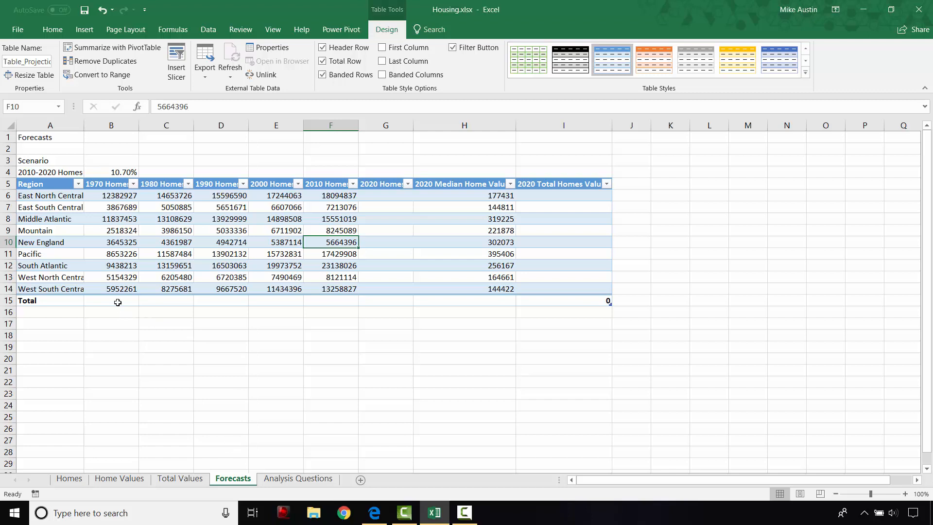
# - Set the Forecasts Total row to Sum for the 1970, 1990, 2000 and 2010 Homes columns
pyautogui.click(110, 300)
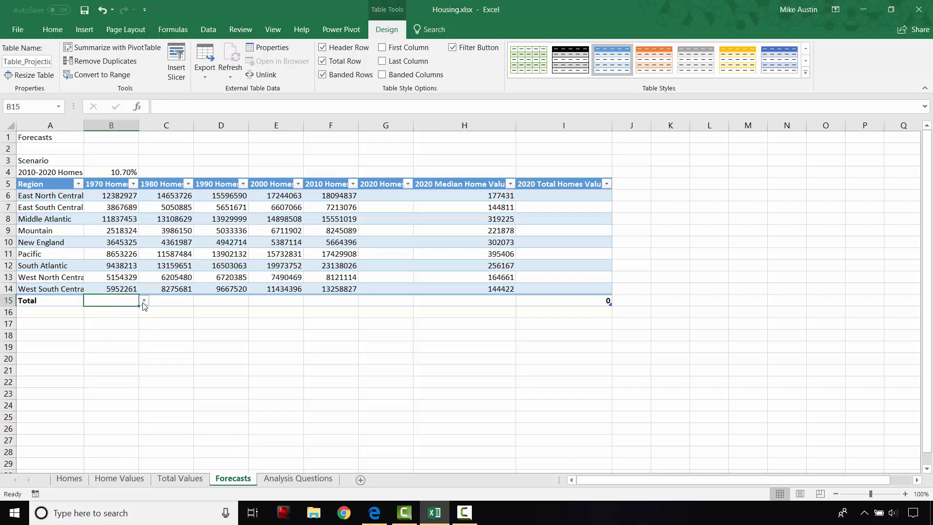
pyautogui.click(143, 301)
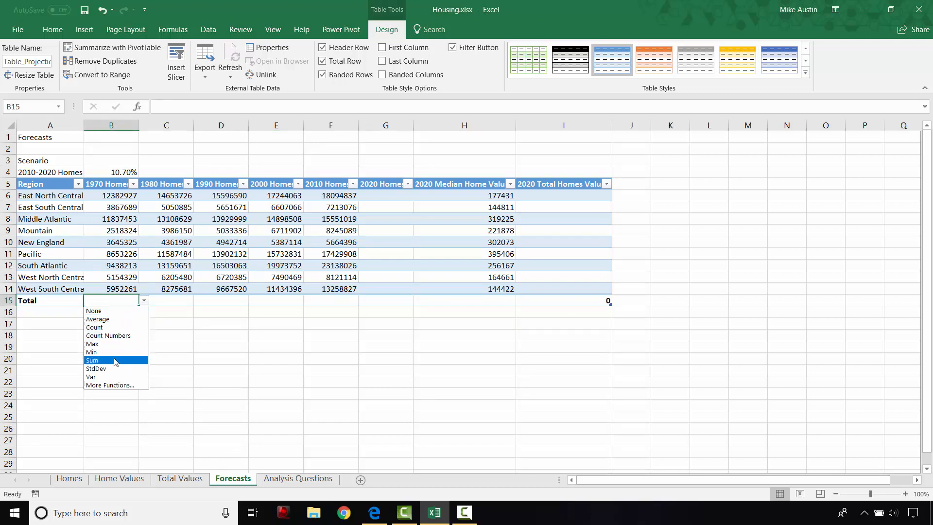
pyautogui.click(92, 359)
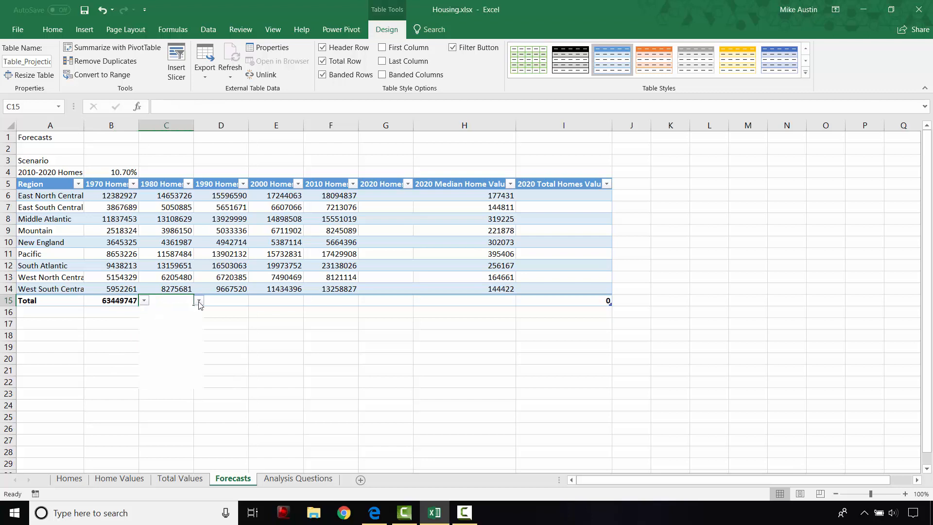
pyautogui.click(252, 300)
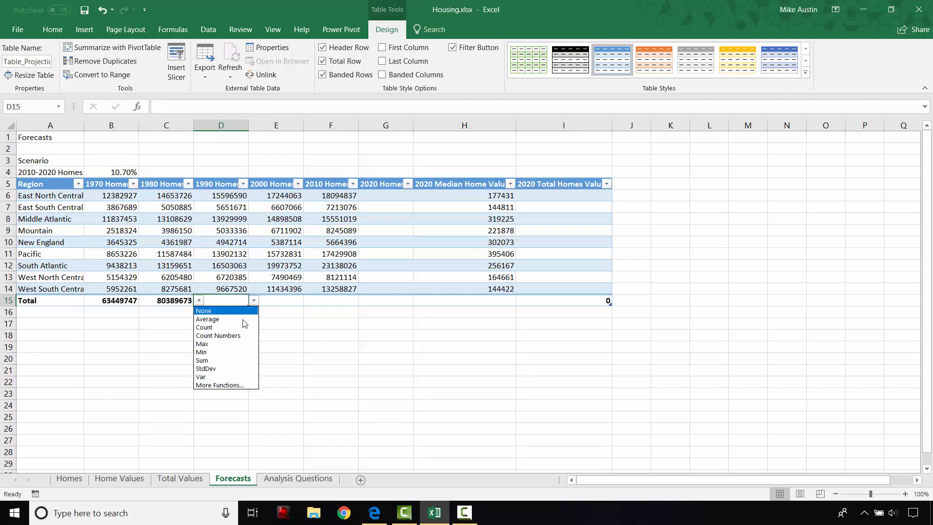
pyautogui.click(202, 360)
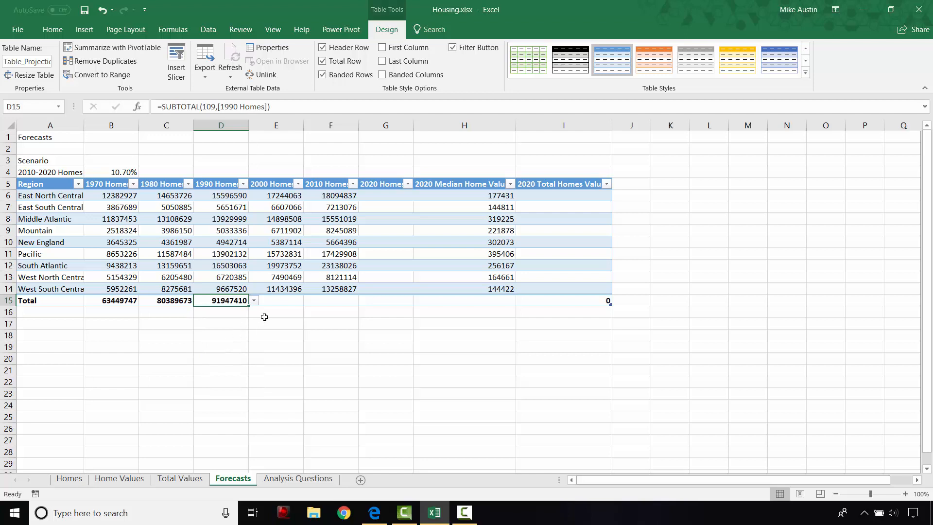
pyautogui.click(308, 300)
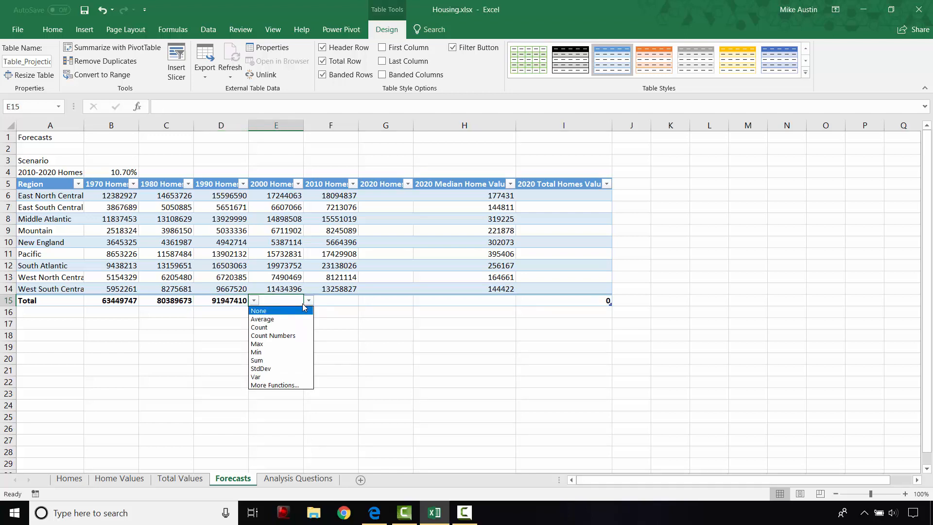
pyautogui.click(256, 359)
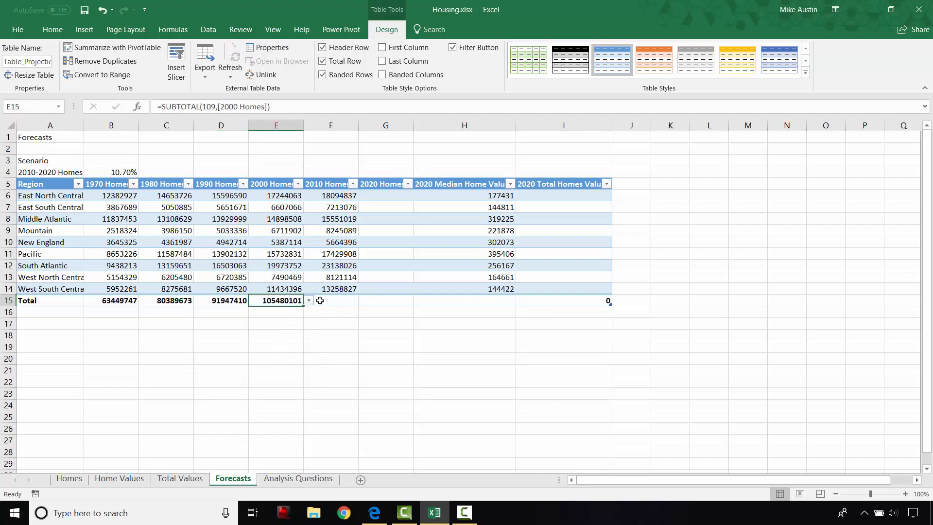
pyautogui.click(363, 301)
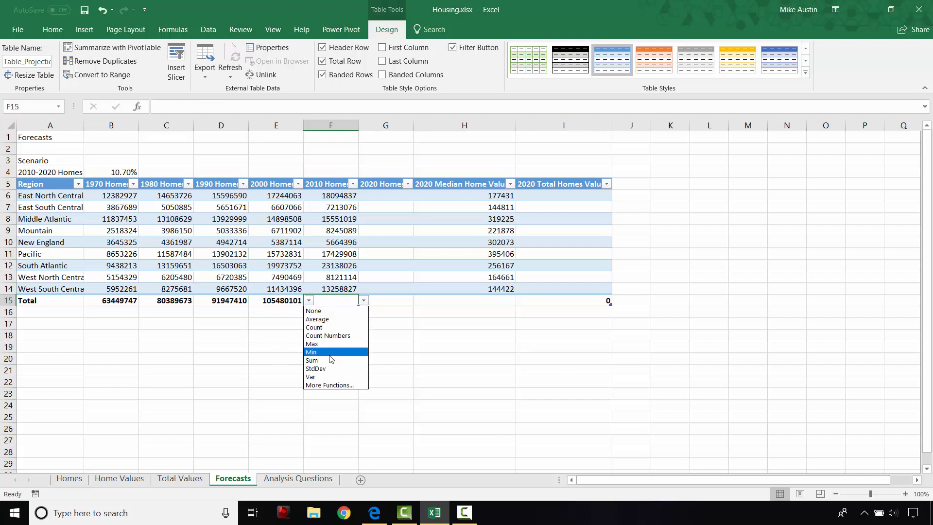
pyautogui.click(311, 360)
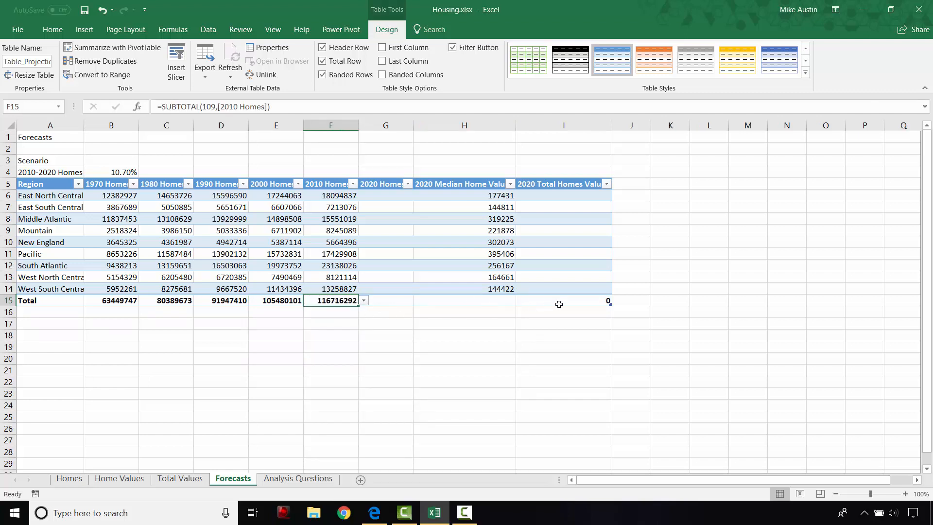
pyautogui.click(564, 300)
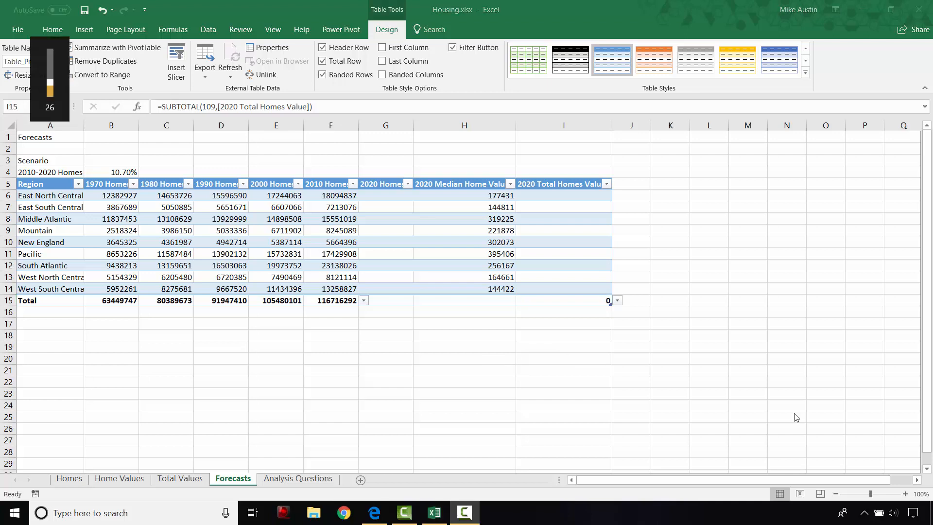
pyautogui.moveTo(74, 461)
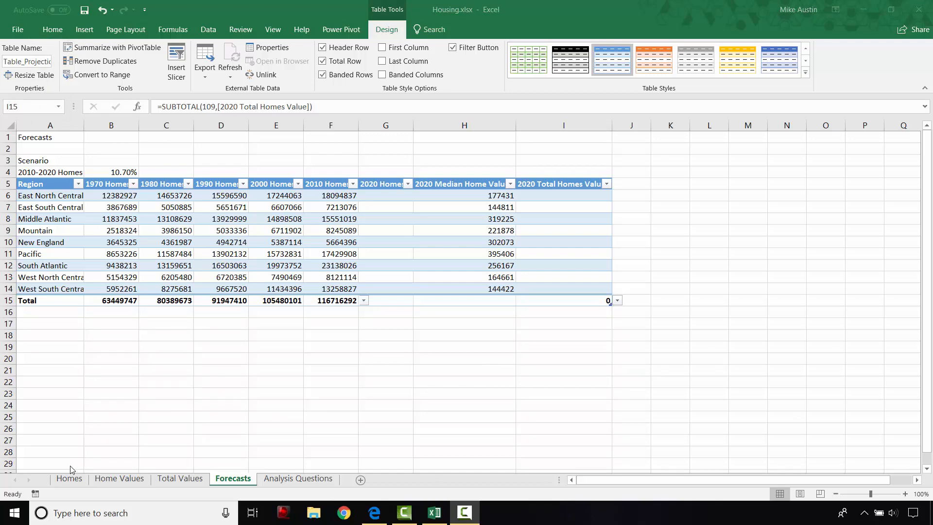
pyautogui.click(68, 478)
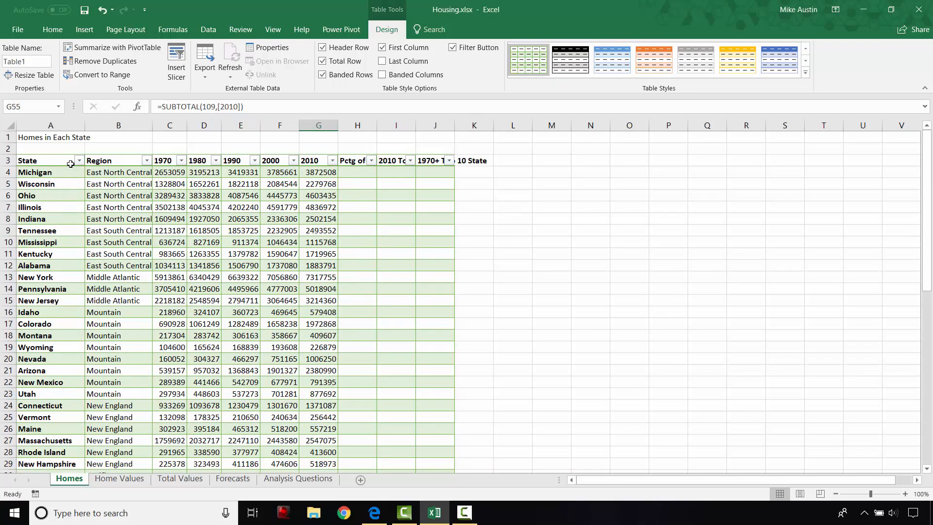
pyautogui.moveTo(140, 214)
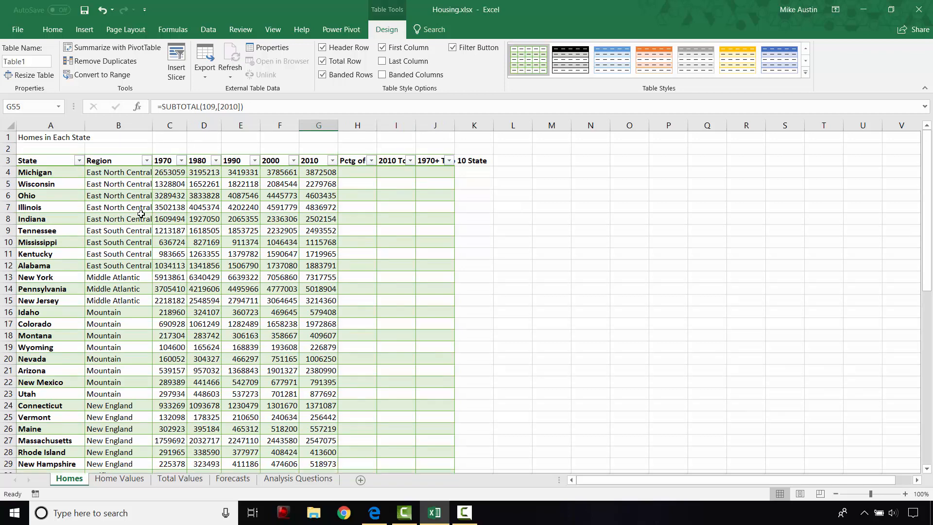
pyautogui.moveTo(140, 207)
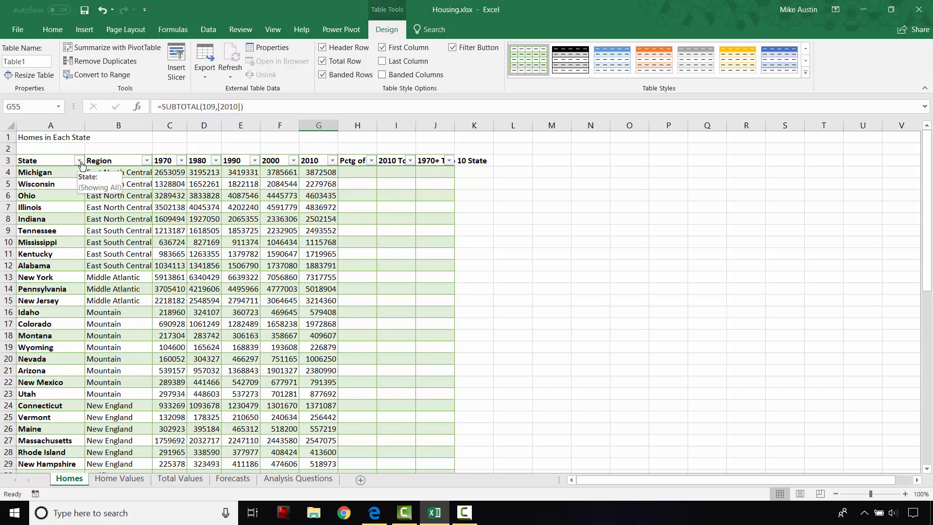
# - Sort the Homes table by the State column A to Z and review the result
pyautogui.click(78, 160)
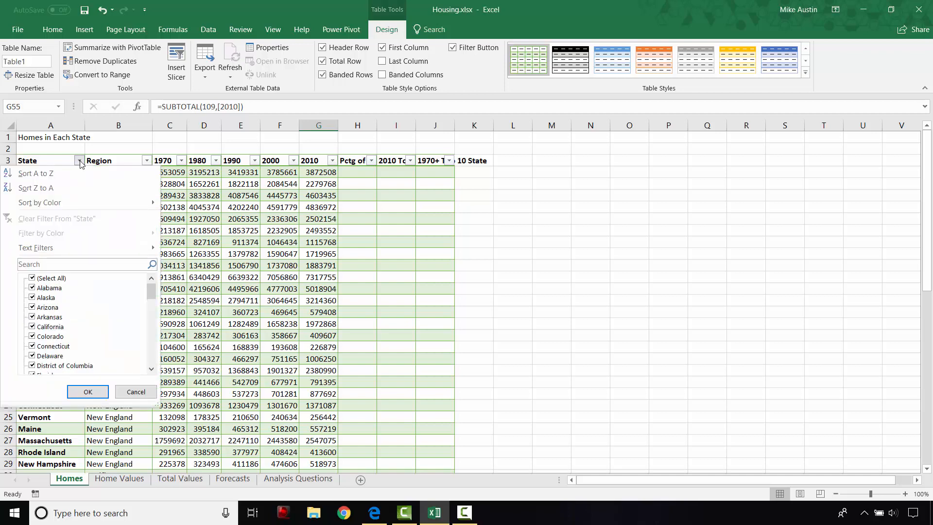
pyautogui.moveTo(68, 178)
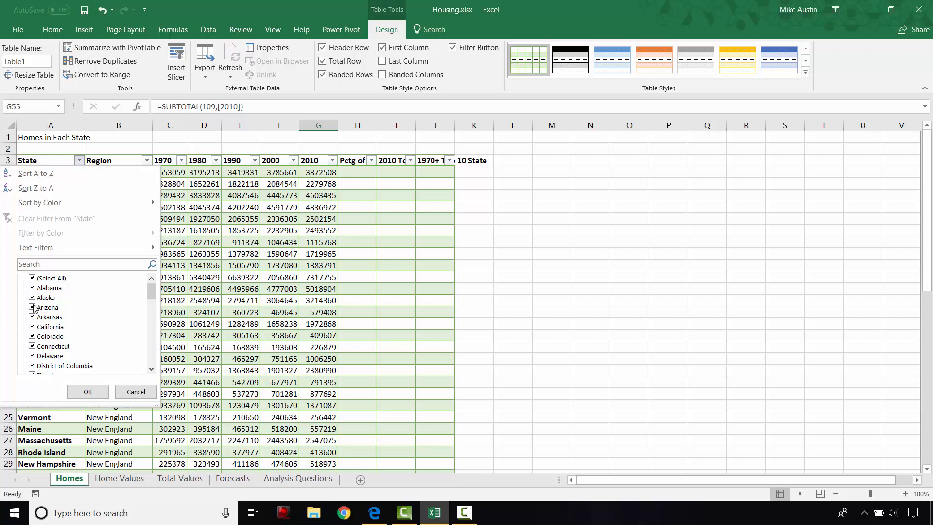
pyautogui.moveTo(68, 347)
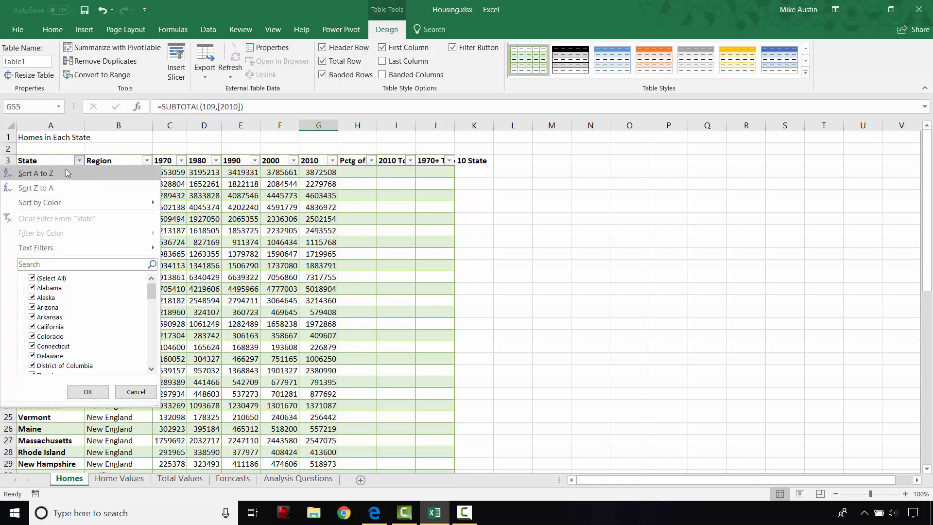
pyautogui.click(88, 392)
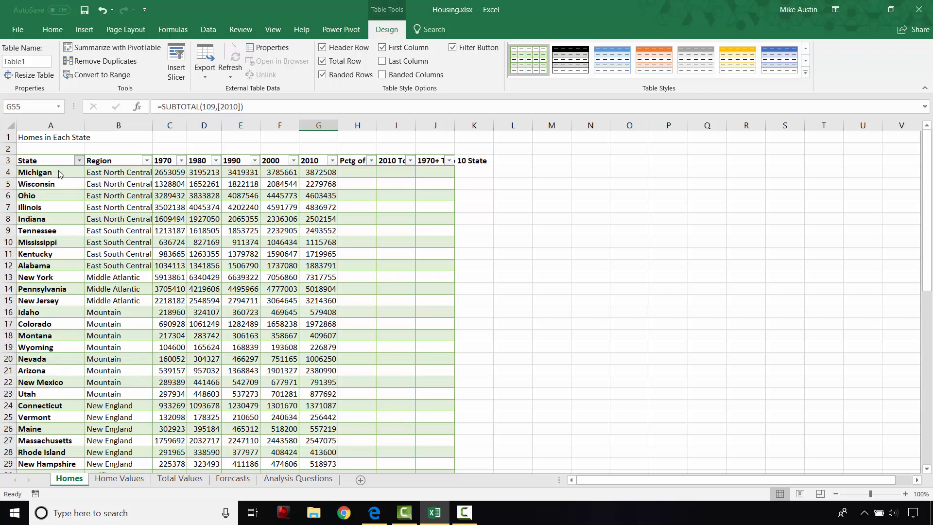
pyautogui.click(78, 160)
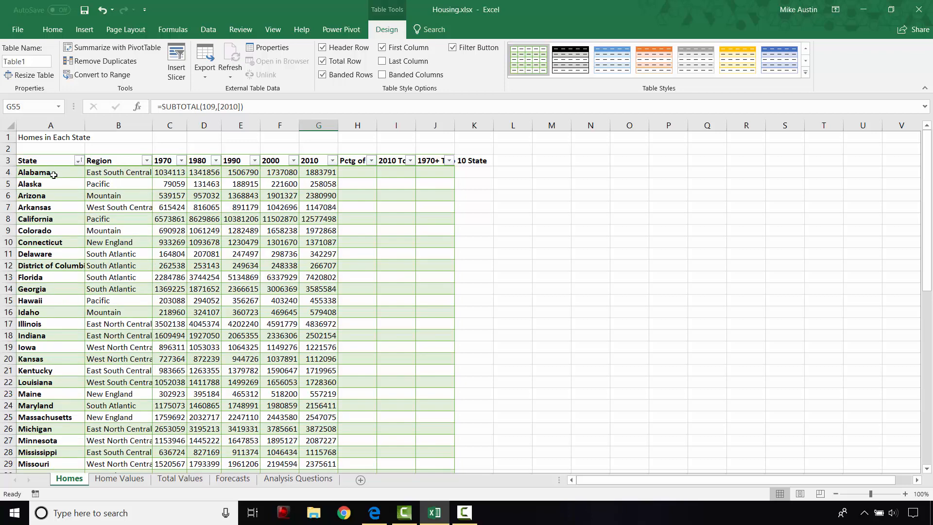
pyautogui.scroll(-3)
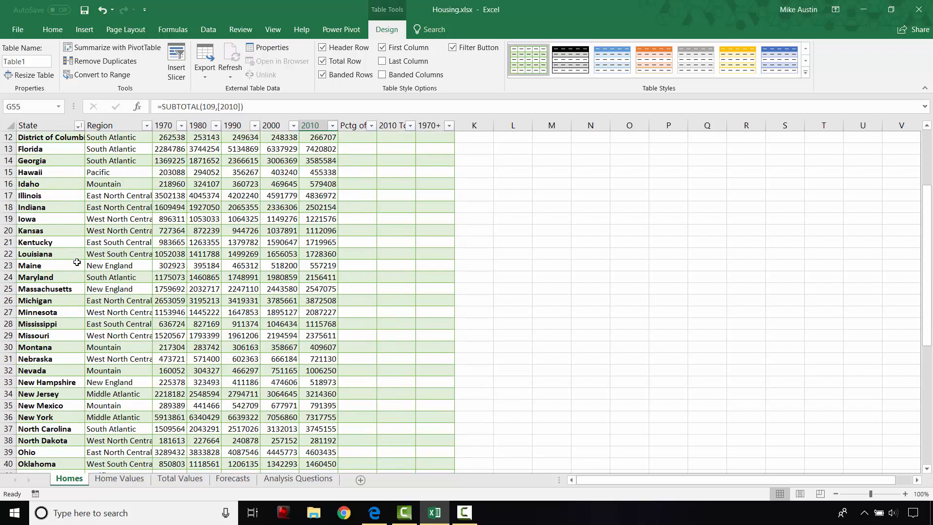
pyautogui.scroll(-3)
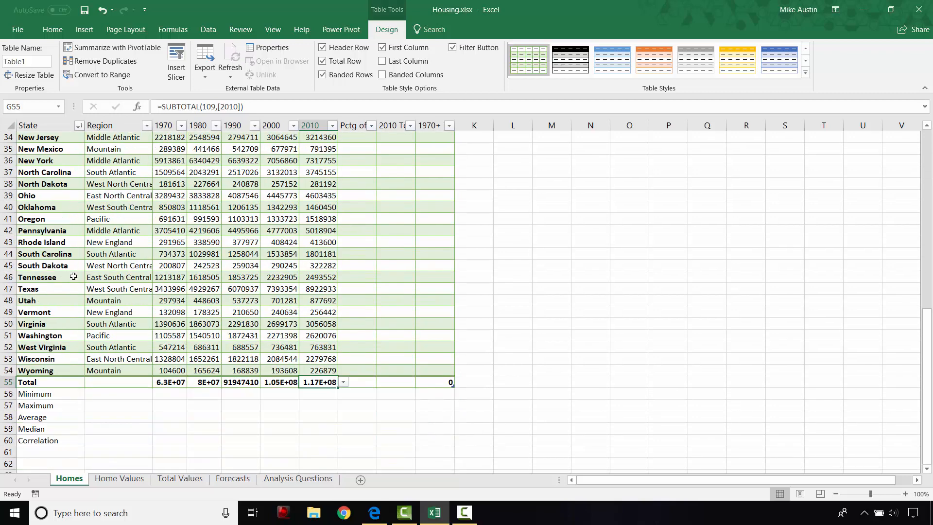
pyautogui.moveTo(99, 265)
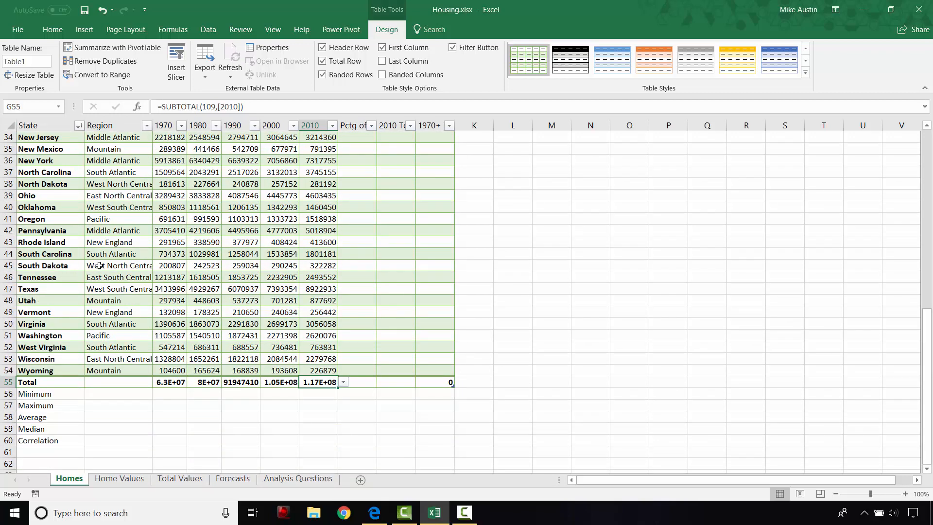
# - On Analysis Questions, drag column B wider and row 2 taller
pyautogui.click(297, 478)
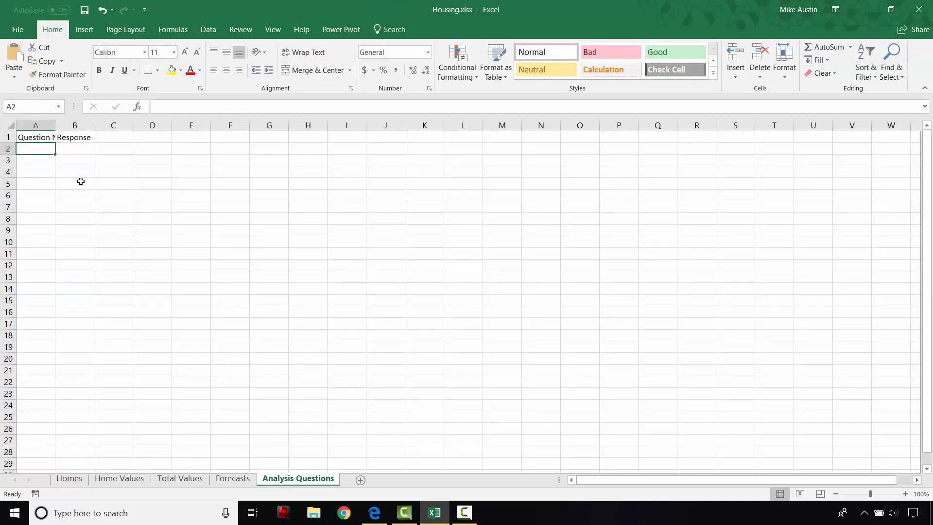
pyautogui.moveTo(65, 154)
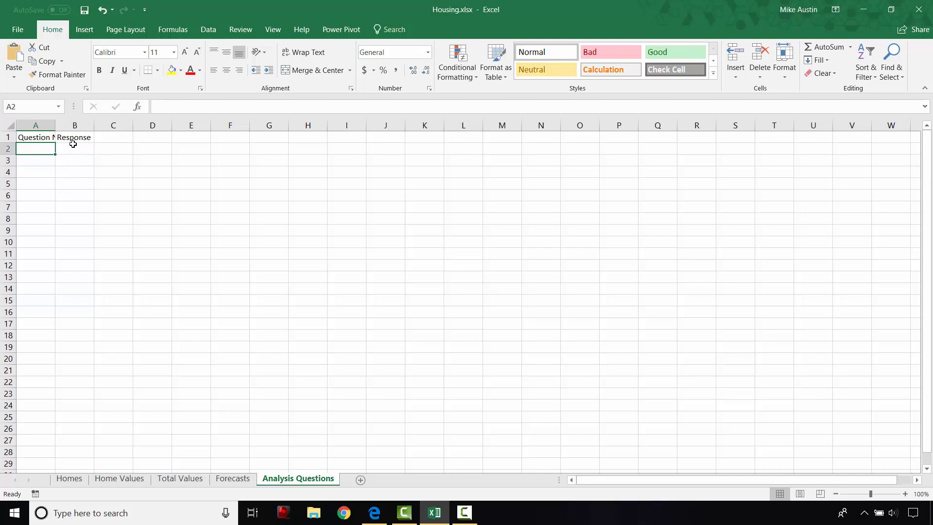
pyautogui.moveTo(95, 126)
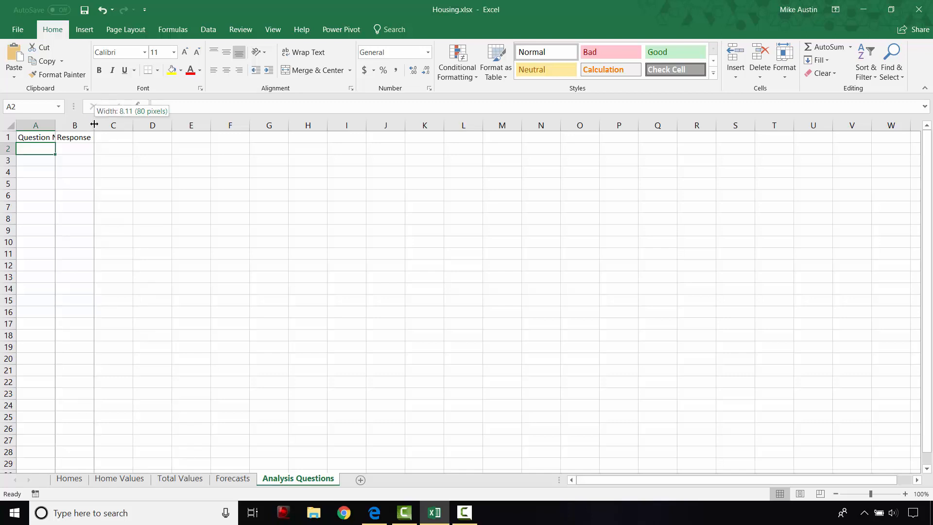
pyautogui.moveTo(93, 125); pyautogui.dragTo(125, 125)
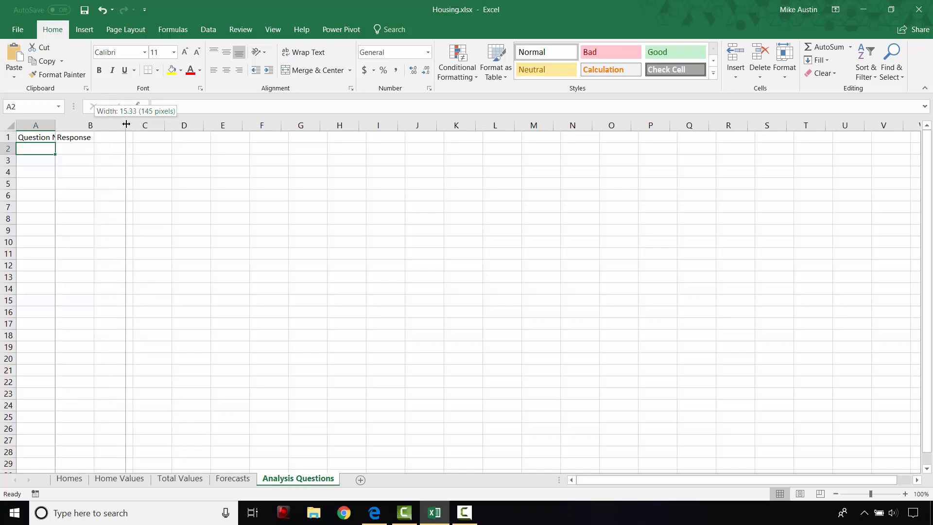
pyautogui.moveTo(125, 126); pyautogui.dragTo(206, 125)
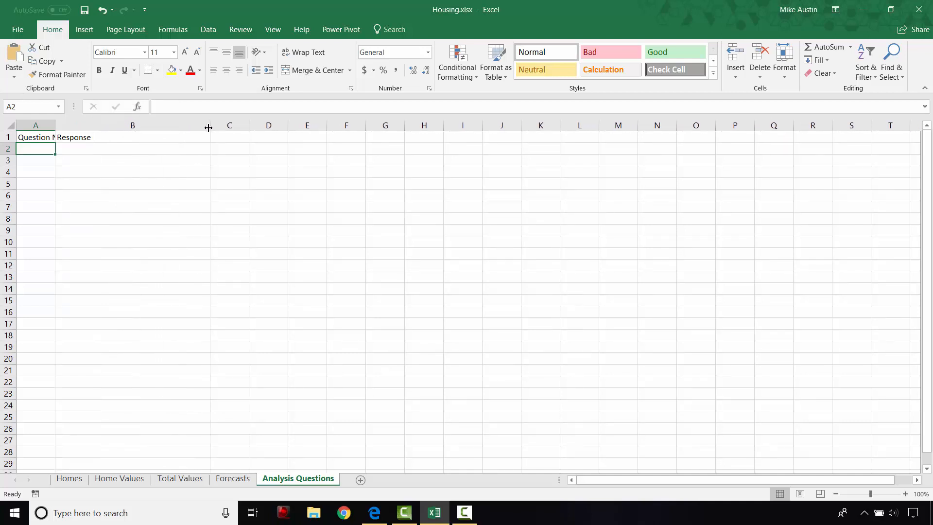
pyautogui.moveTo(9, 143)
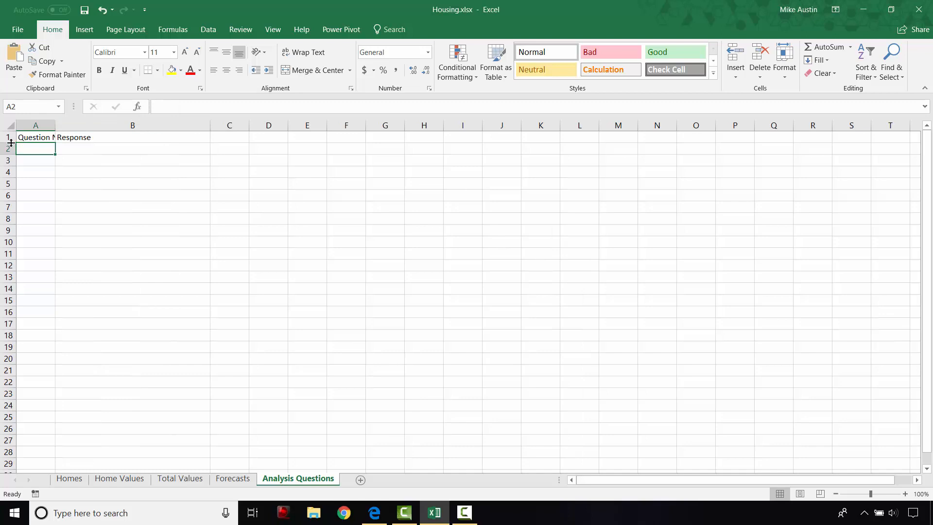
pyautogui.moveTo(9, 143); pyautogui.dragTo(8, 154)
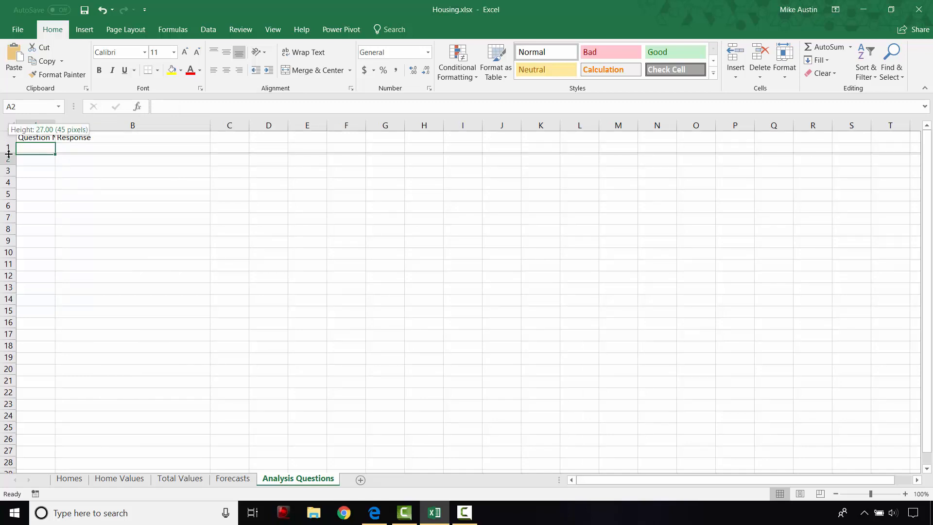
pyautogui.moveTo(8, 156); pyautogui.dragTo(9, 144)
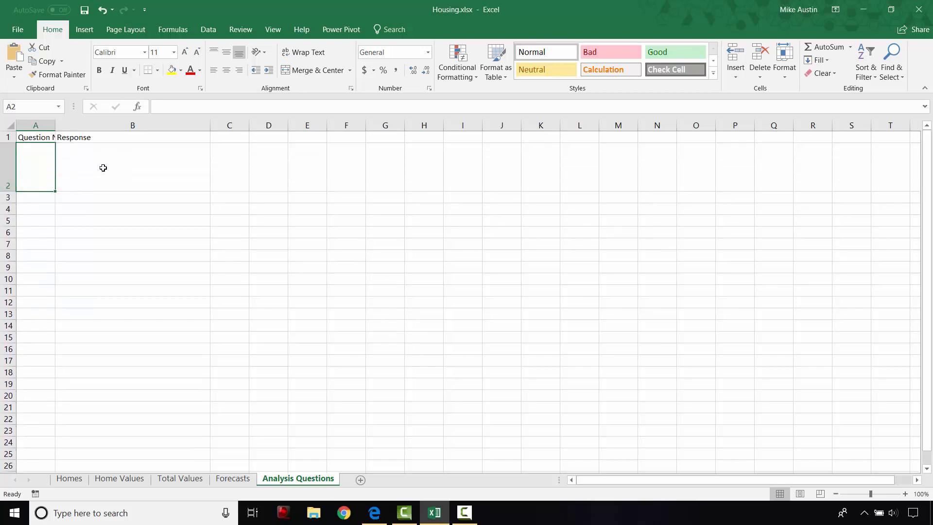
pyautogui.moveTo(186, 168)
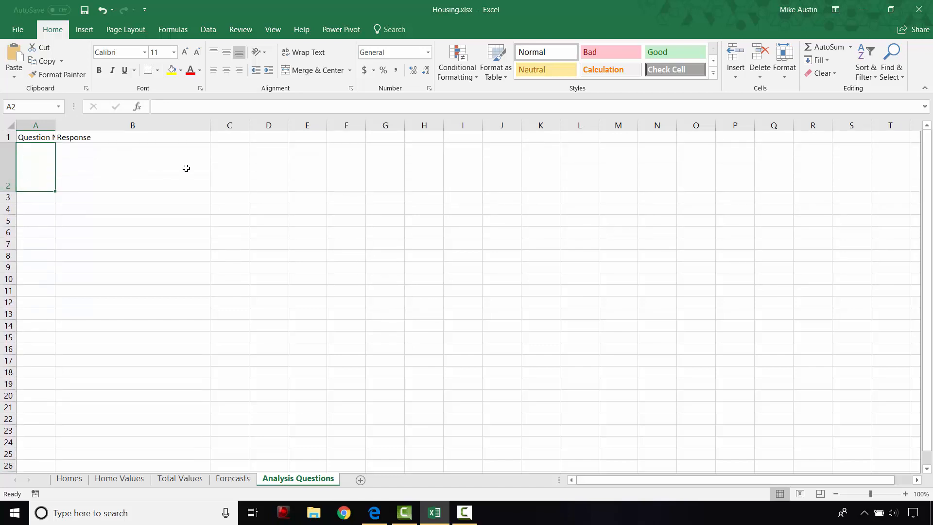
pyautogui.moveTo(138, 168)
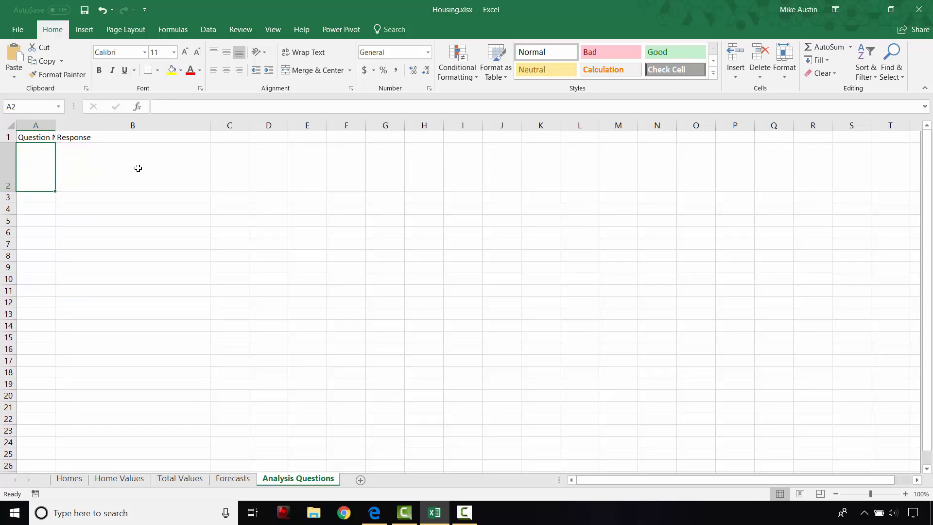
pyautogui.moveTo(150, 173)
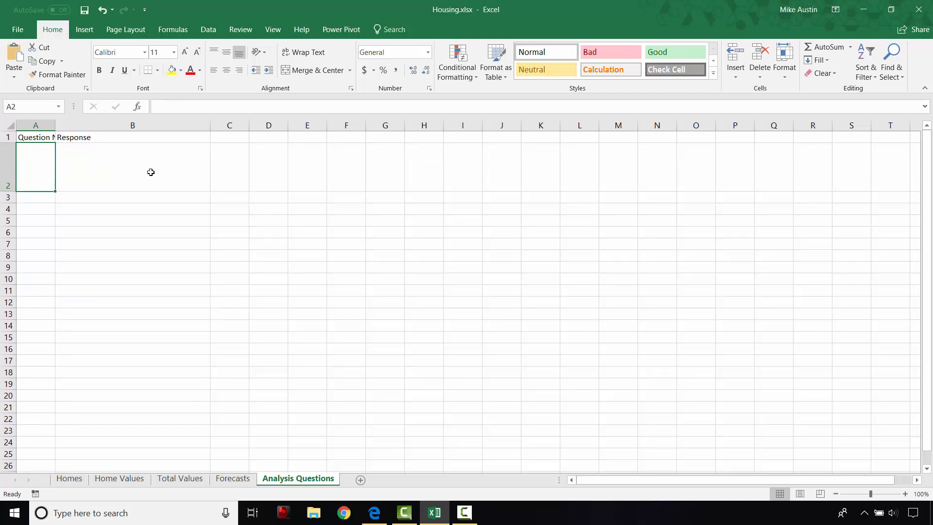
pyautogui.moveTo(208, 178)
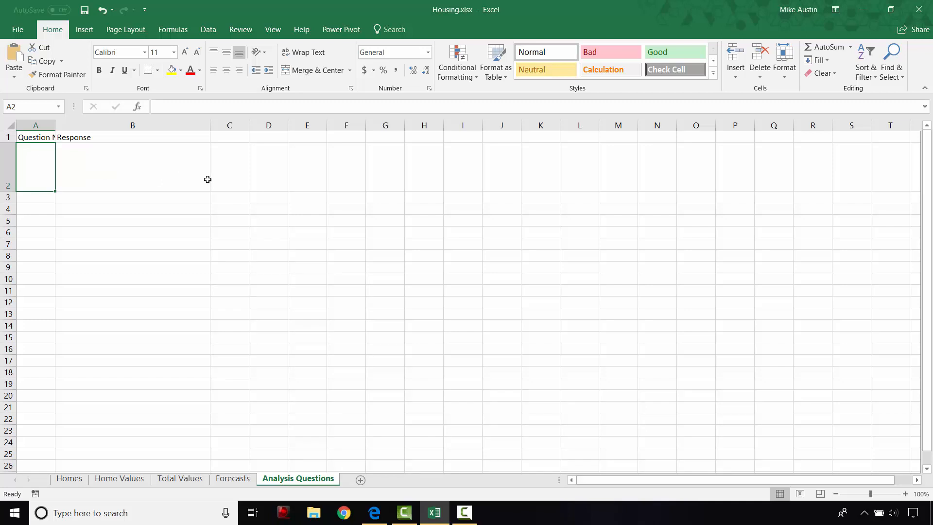